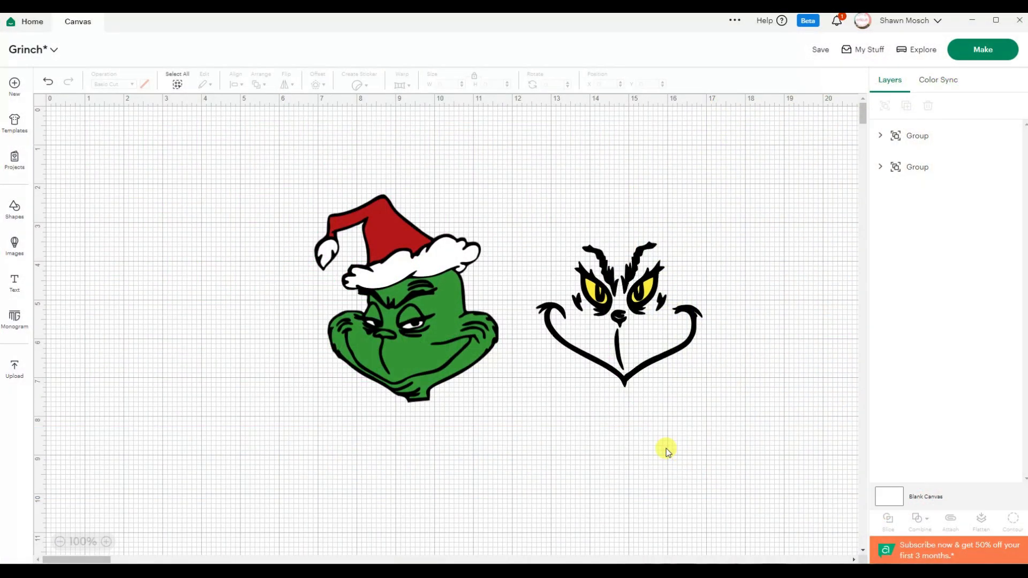
pyautogui.moveTo(655, 449)
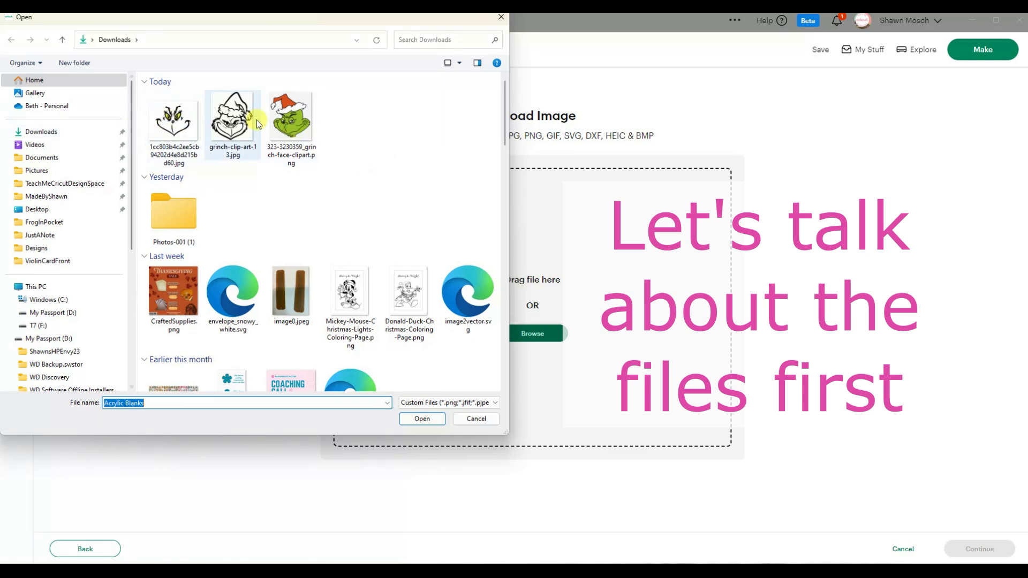
pyautogui.moveTo(440, 160)
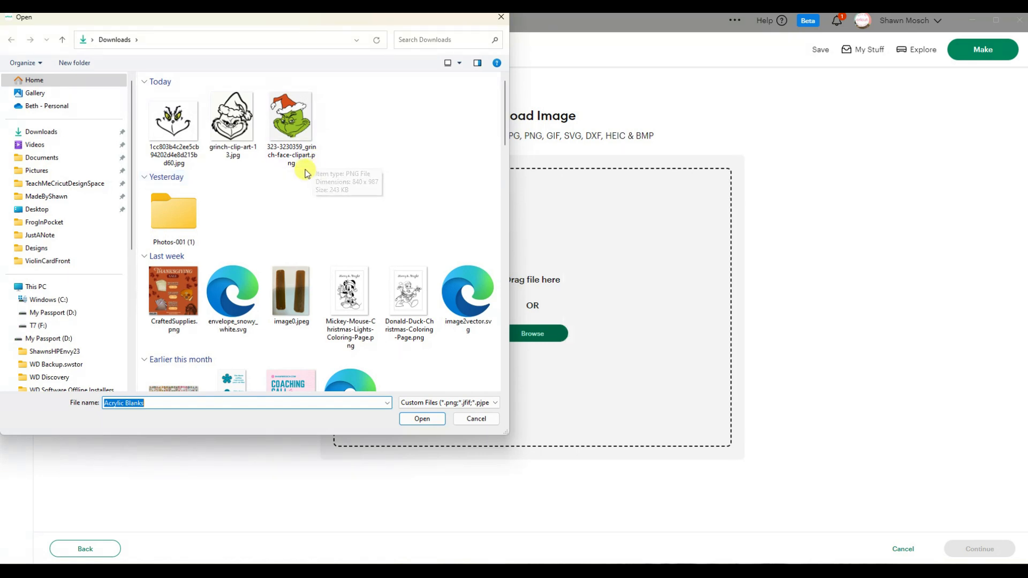
pyautogui.moveTo(361, 158)
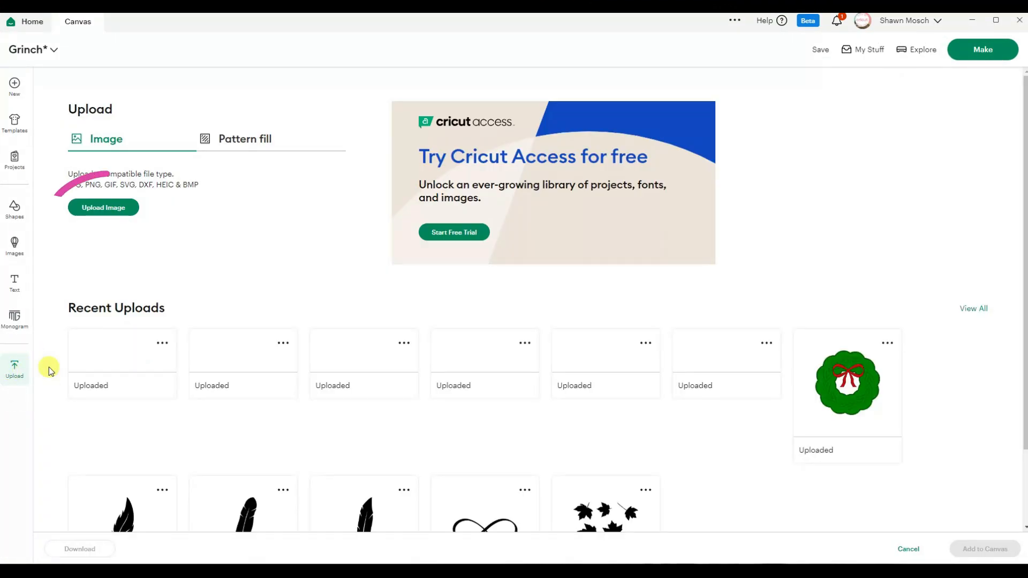
# Step: Browse Downloads and load the Grinch eyes-and-grin JPG into the upload preview
pyautogui.click(103, 206)
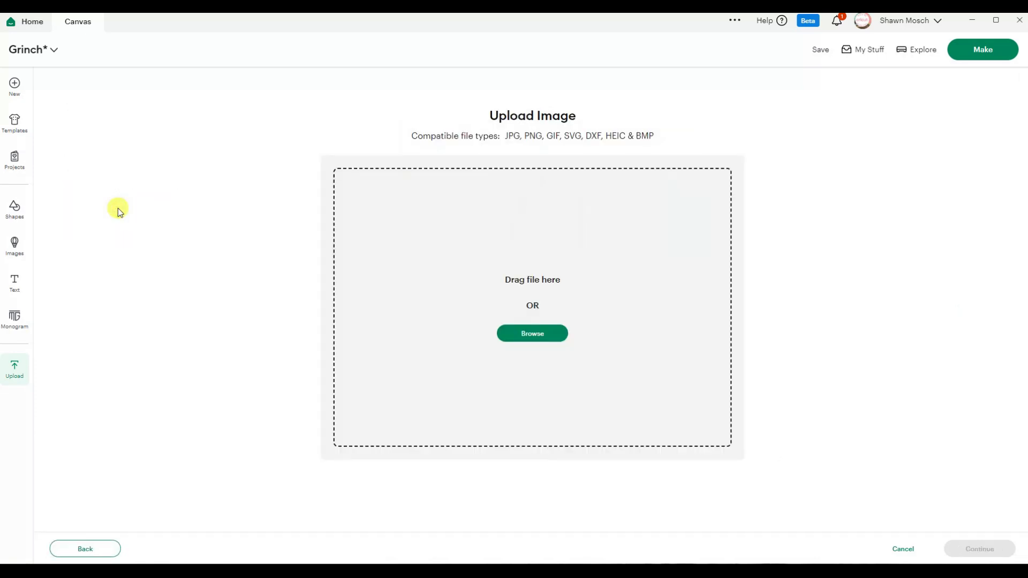
pyautogui.click(532, 333)
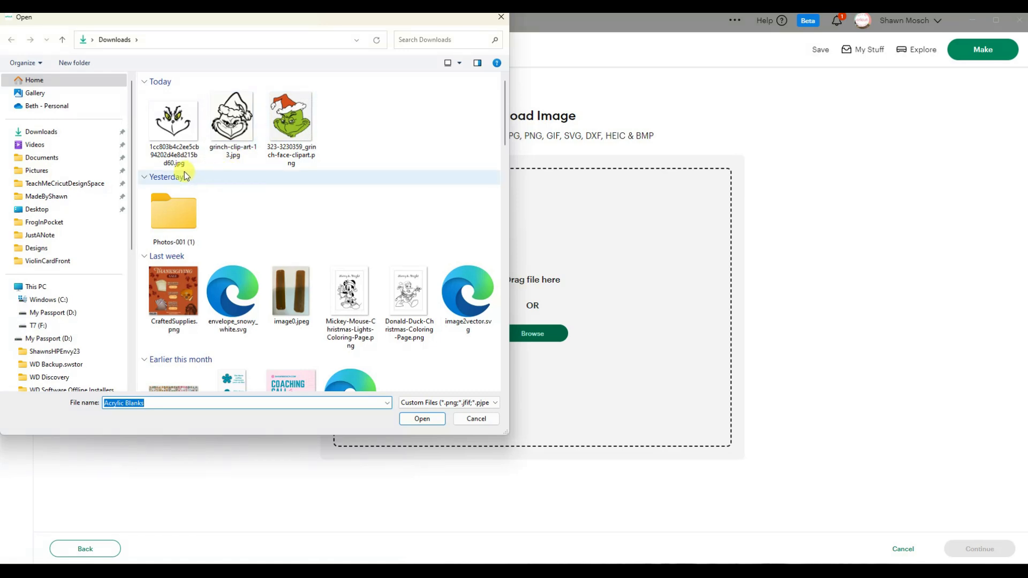
pyautogui.click(290, 121)
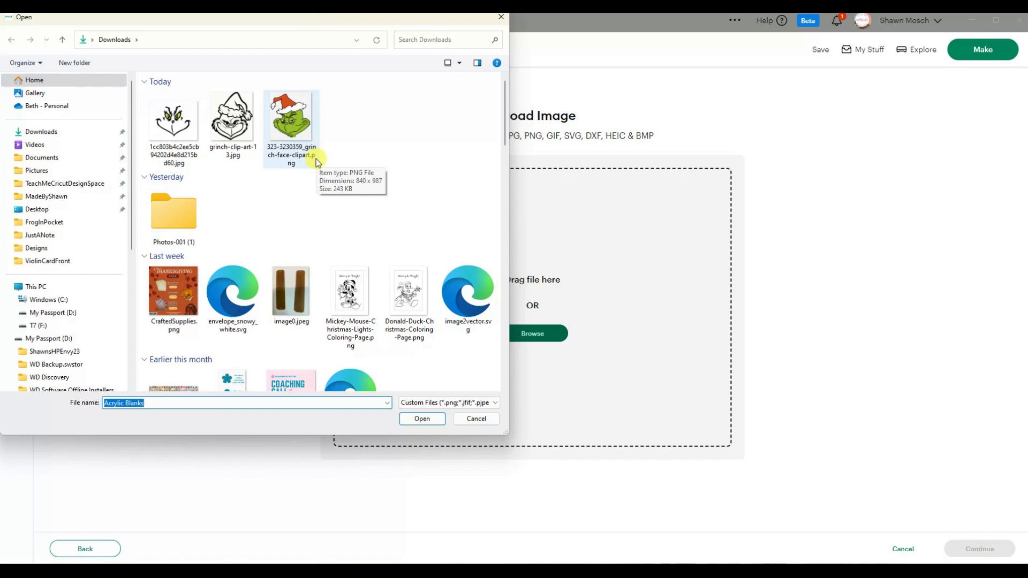
pyautogui.moveTo(241, 173)
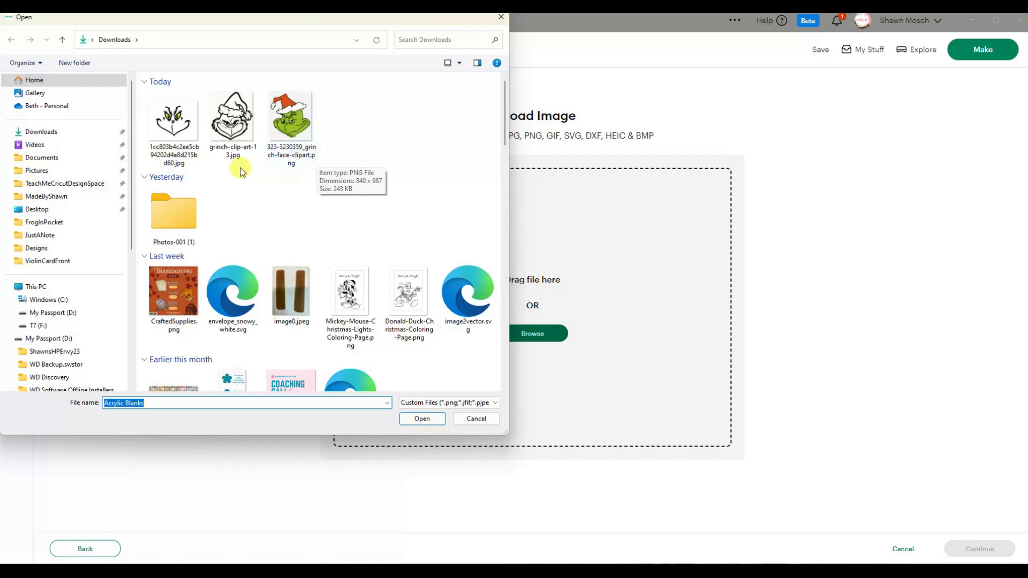
pyautogui.moveTo(258, 174)
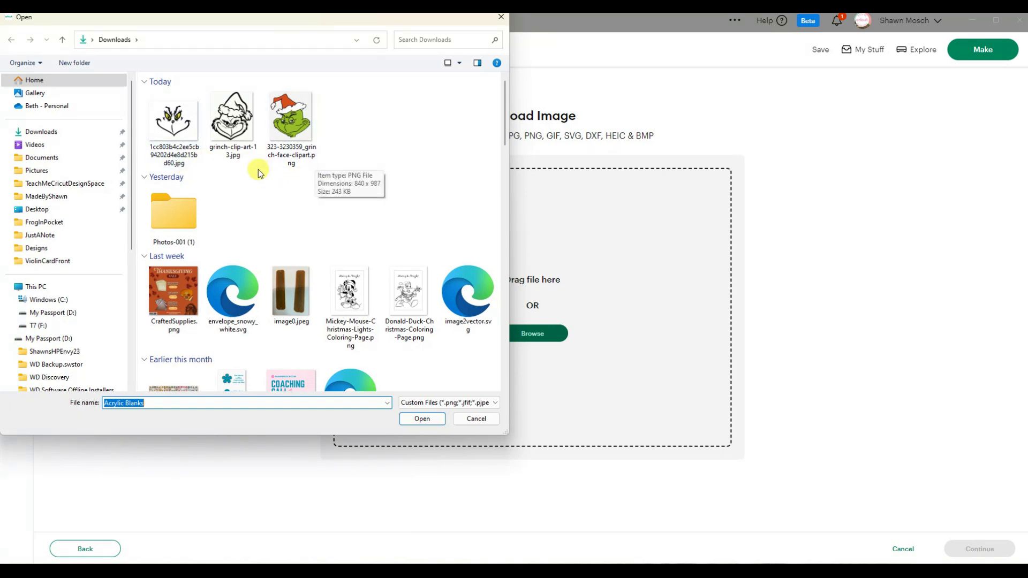
pyautogui.moveTo(320, 182)
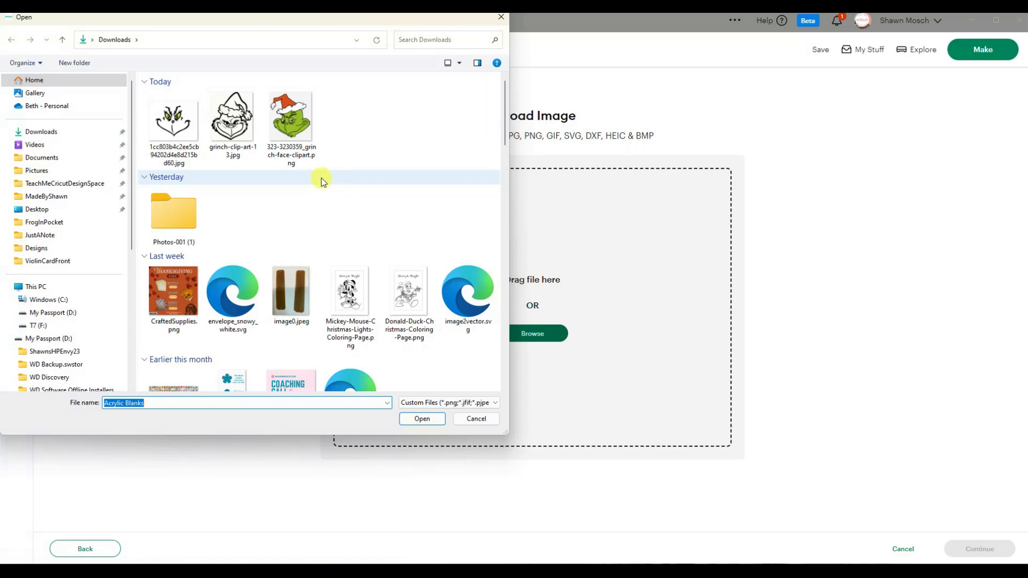
pyautogui.click(233, 120)
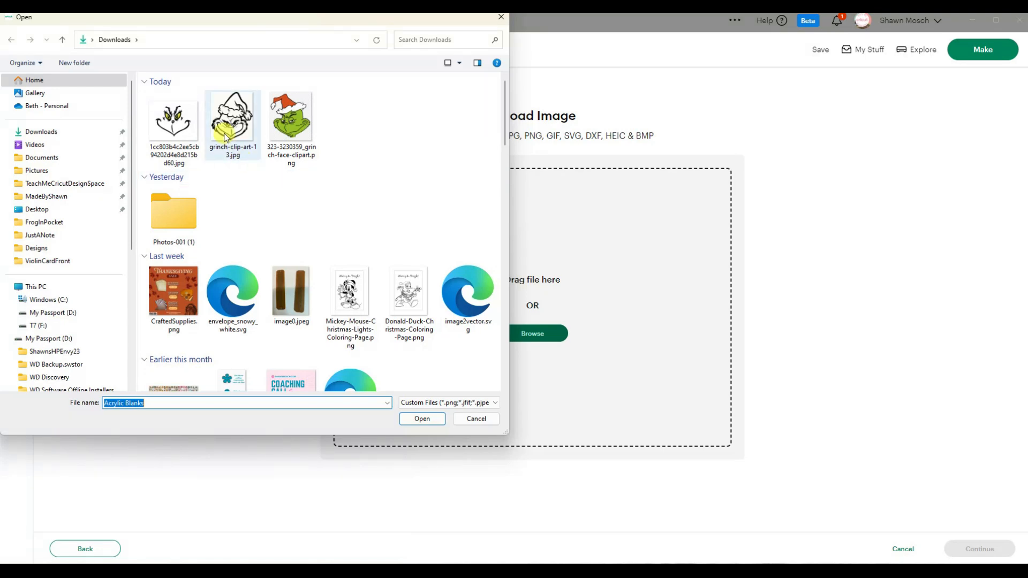
pyautogui.click(173, 119)
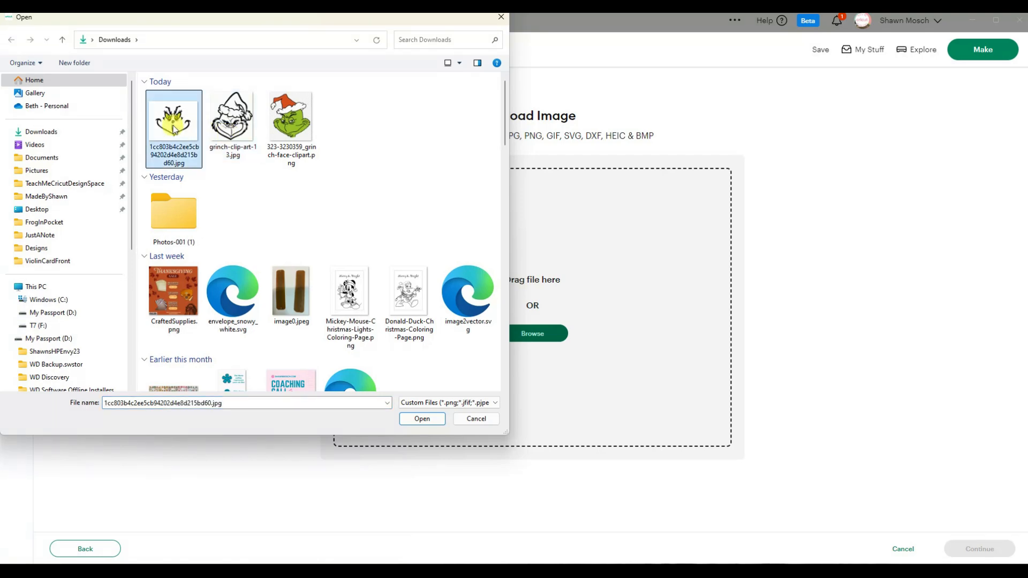
pyautogui.click(421, 419)
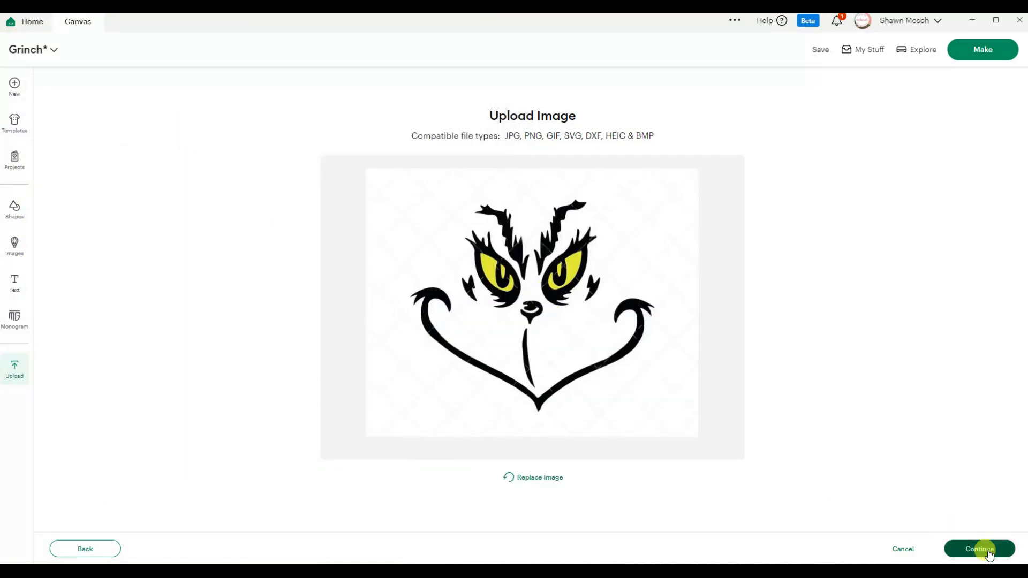
# Step: Remove the white background and yellow eye fill, reducing colours to 2 with tolerance 2
pyautogui.click(978, 548)
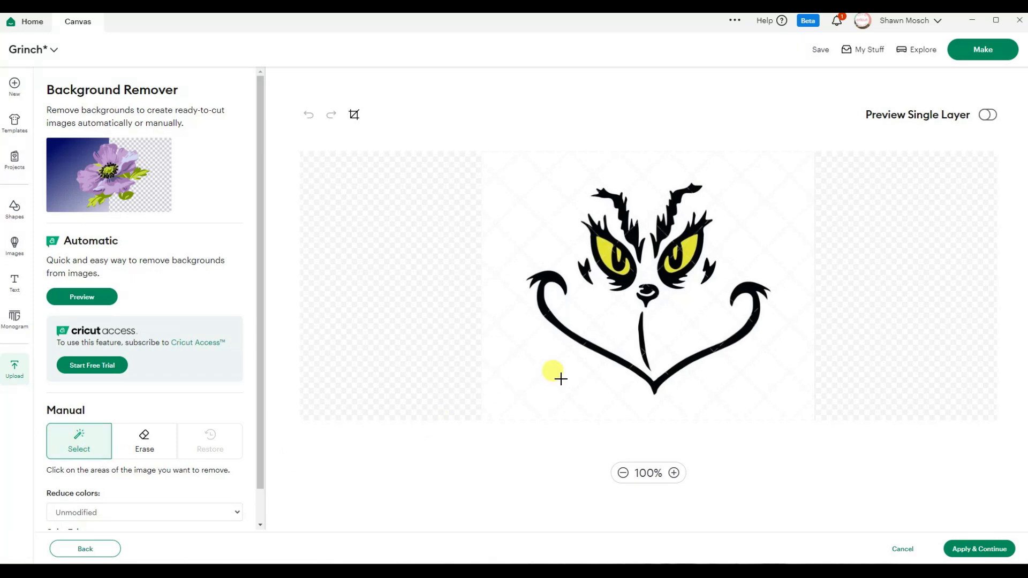
pyautogui.click(559, 379)
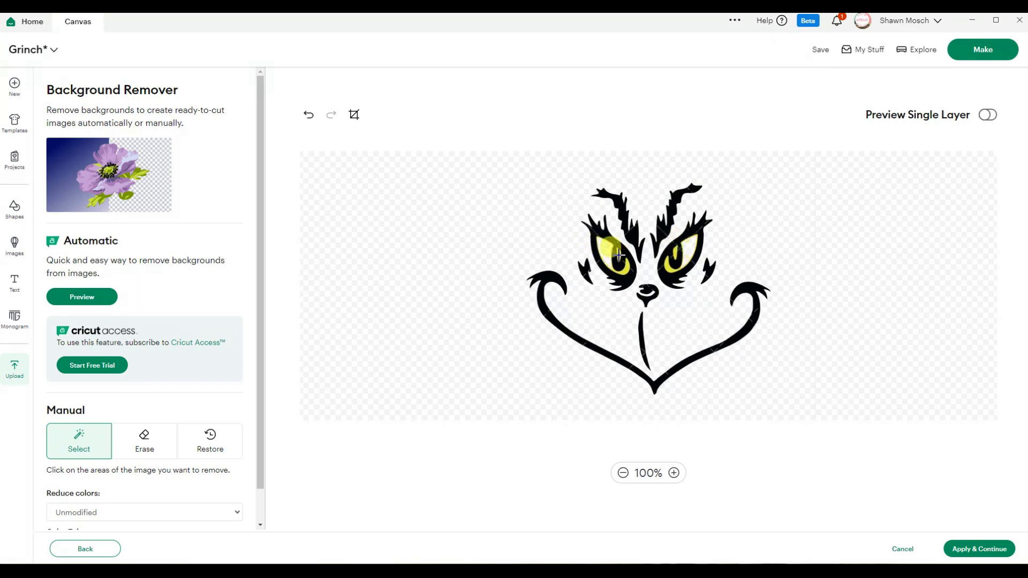
pyautogui.click(667, 262)
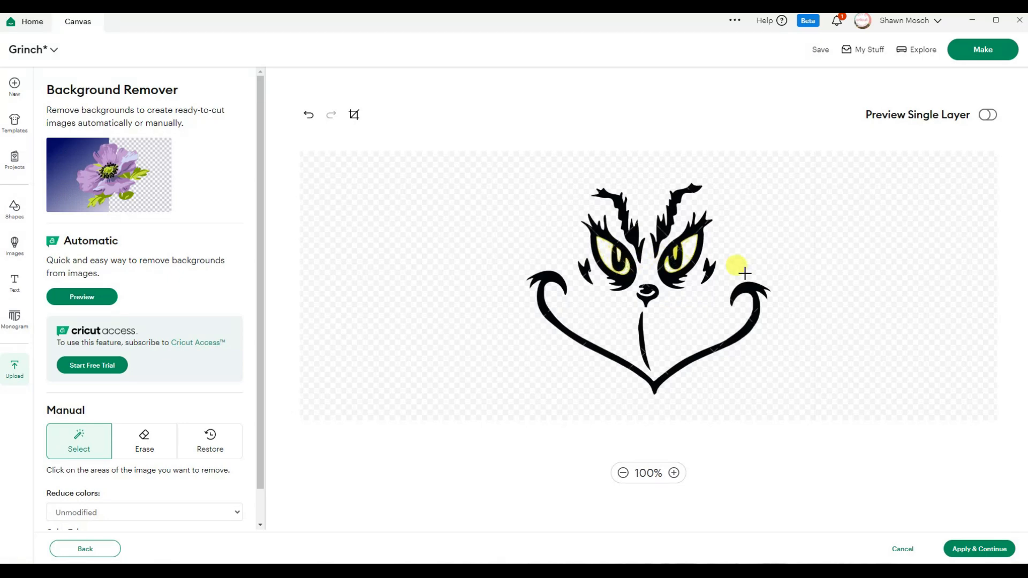
pyautogui.moveTo(151, 403)
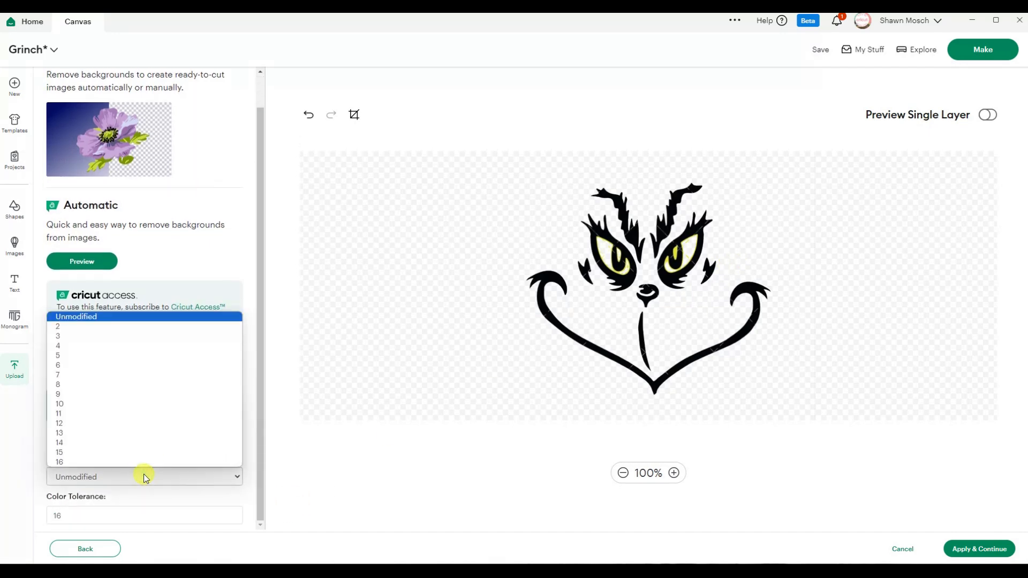
pyautogui.click(58, 326)
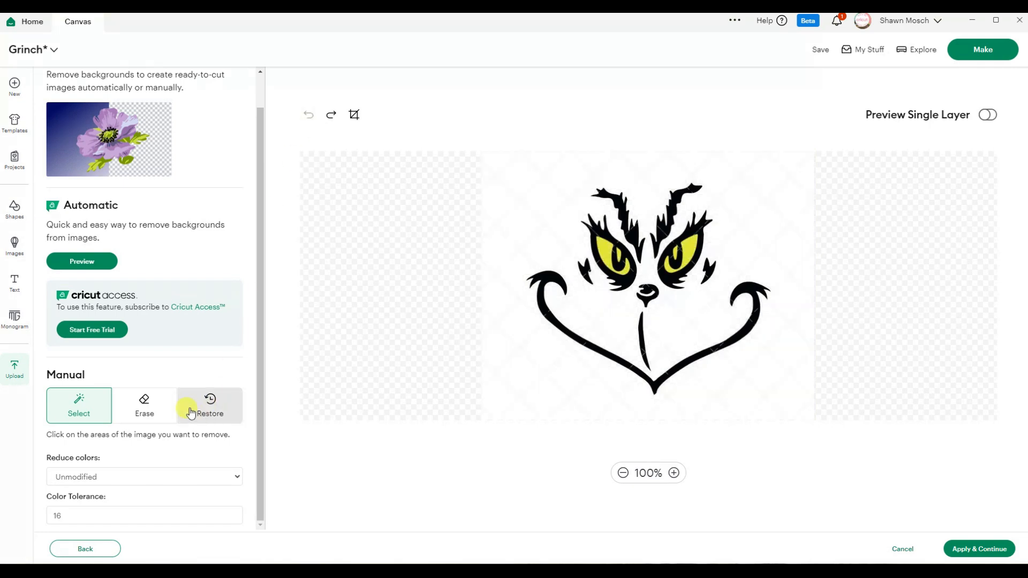
pyautogui.click(145, 477)
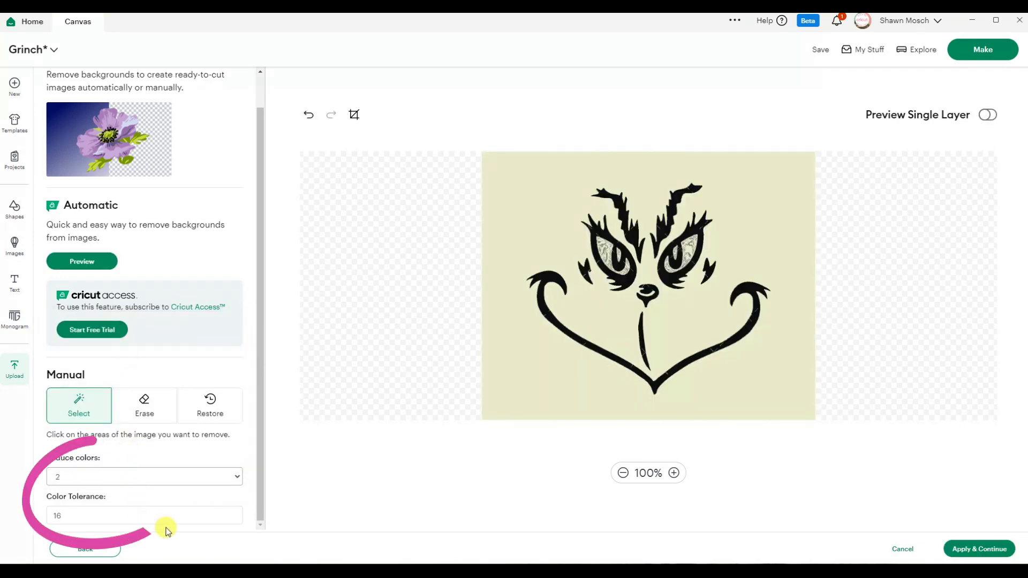
pyautogui.click(138, 514)
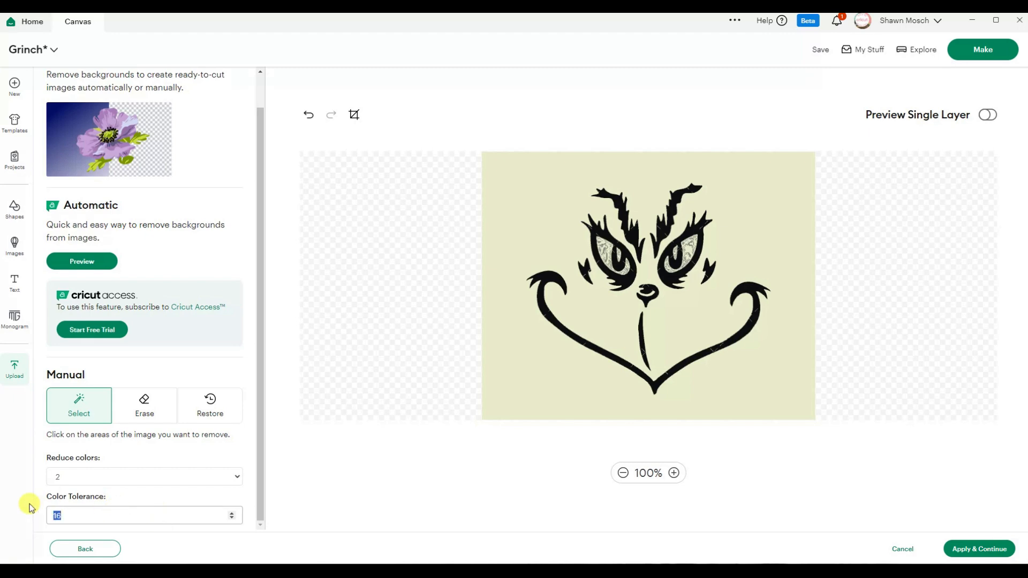
pyautogui.write('2')
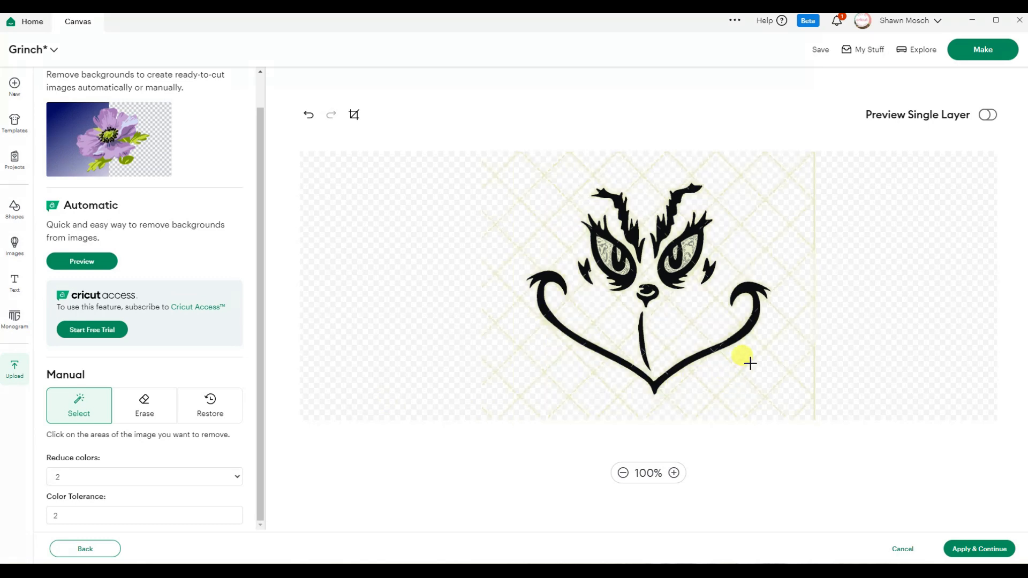
pyautogui.moveTo(803, 207)
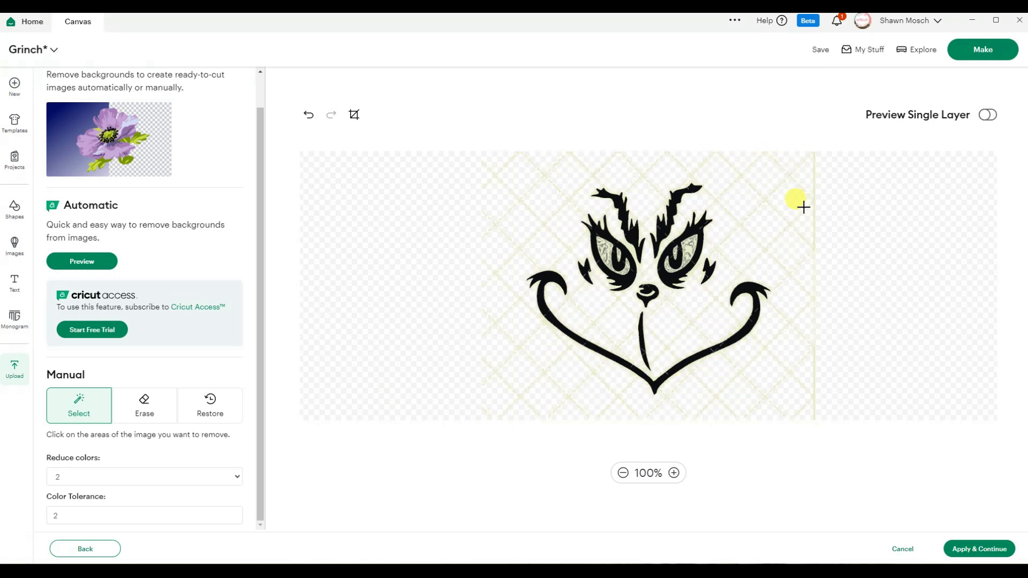
pyautogui.moveTo(636, 404)
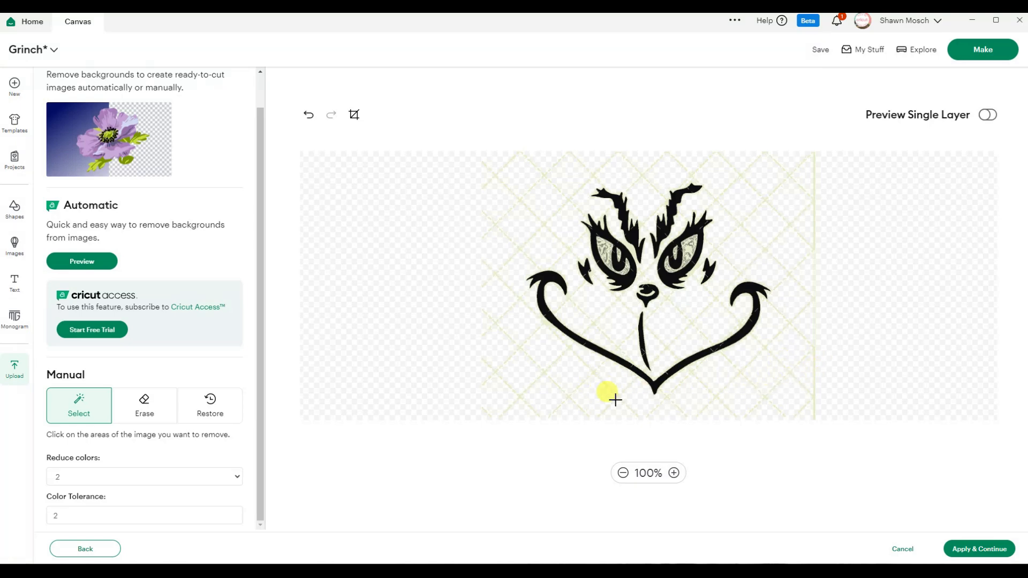
pyautogui.moveTo(687, 228)
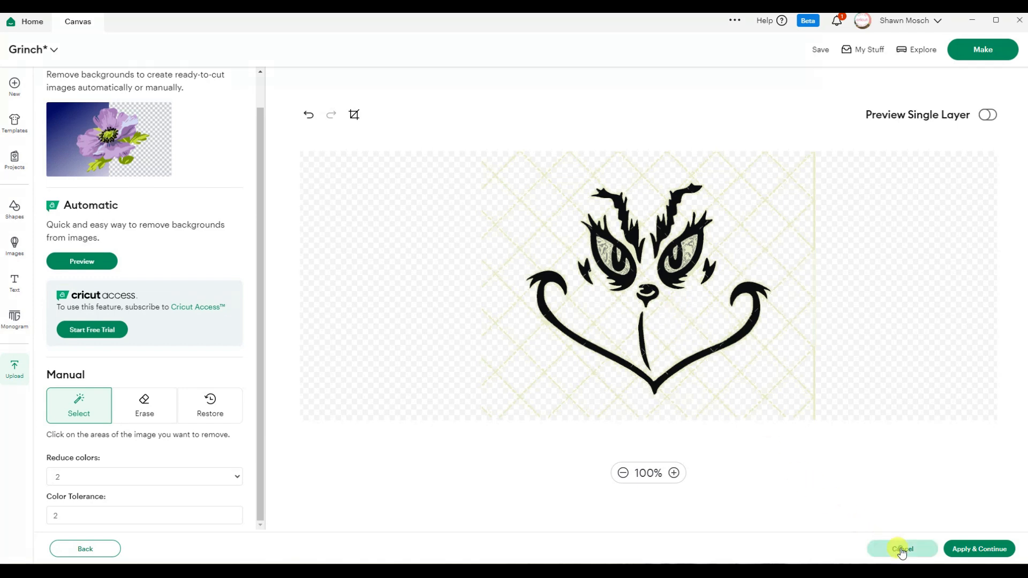
# Step: Abandon this upload and start uploading the hat-wearing Grinch line art instead
pyautogui.click(901, 548)
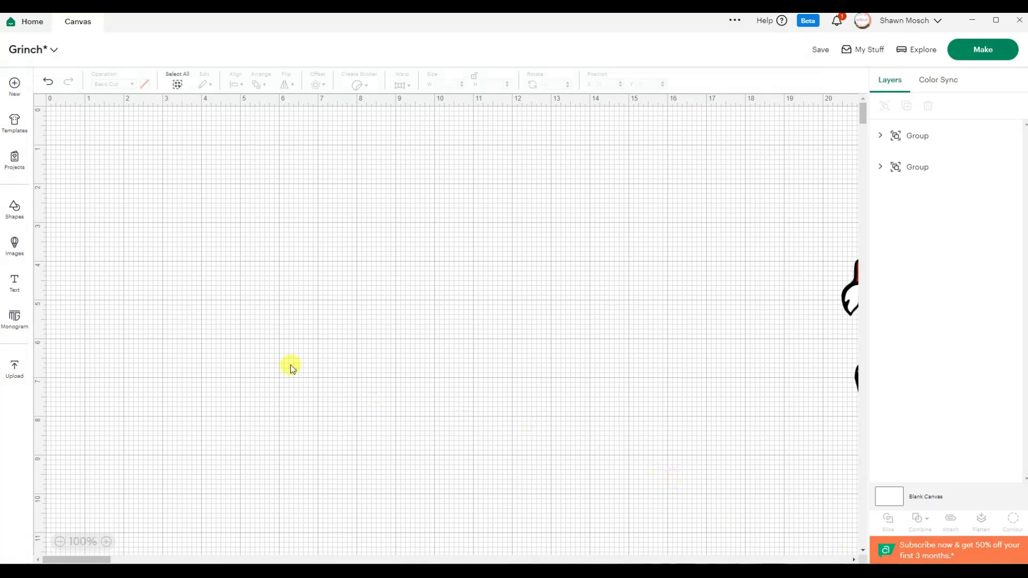
pyautogui.moveTo(30, 379)
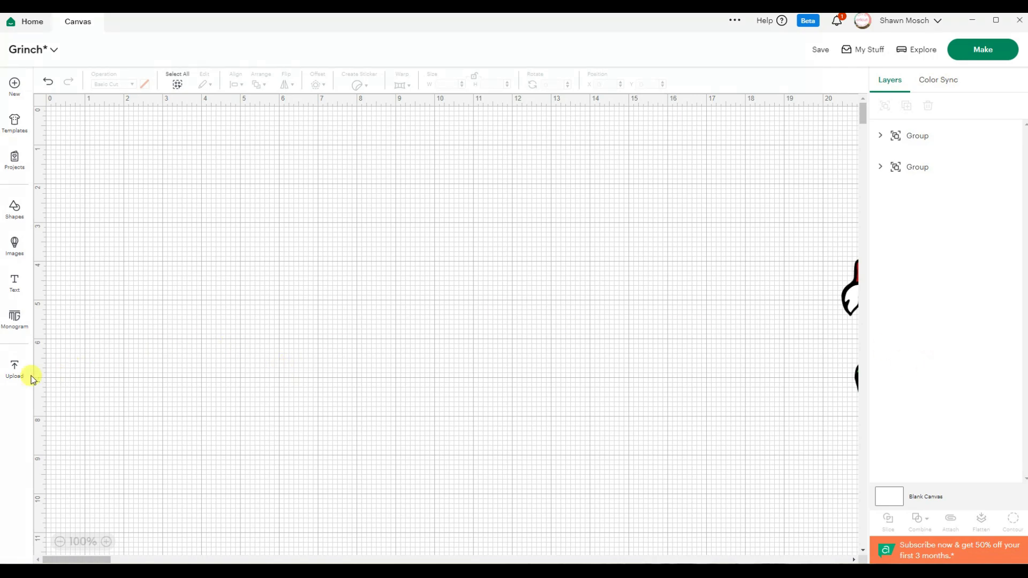
pyautogui.click(14, 371)
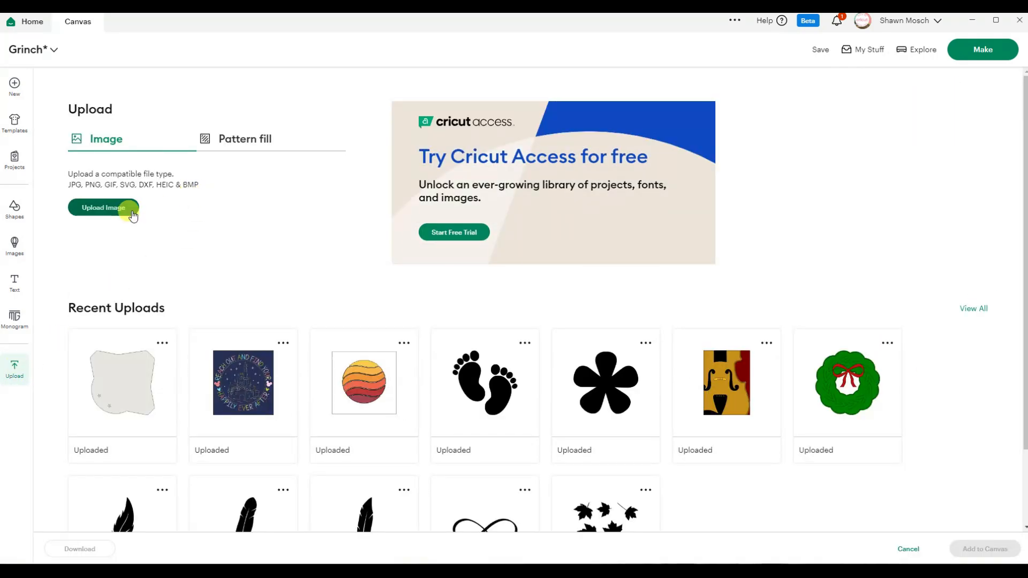
pyautogui.click(102, 207)
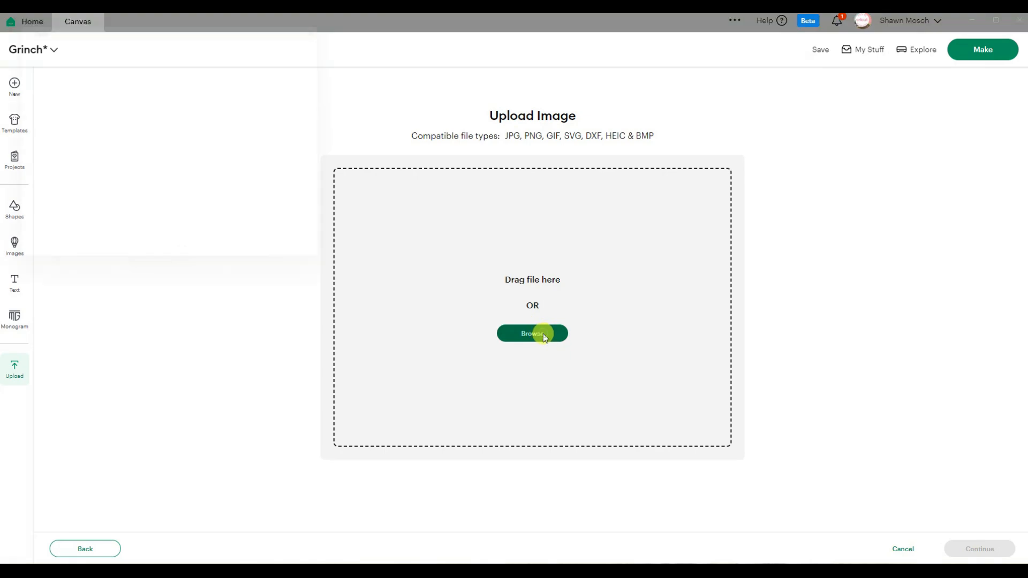
pyautogui.click(532, 334)
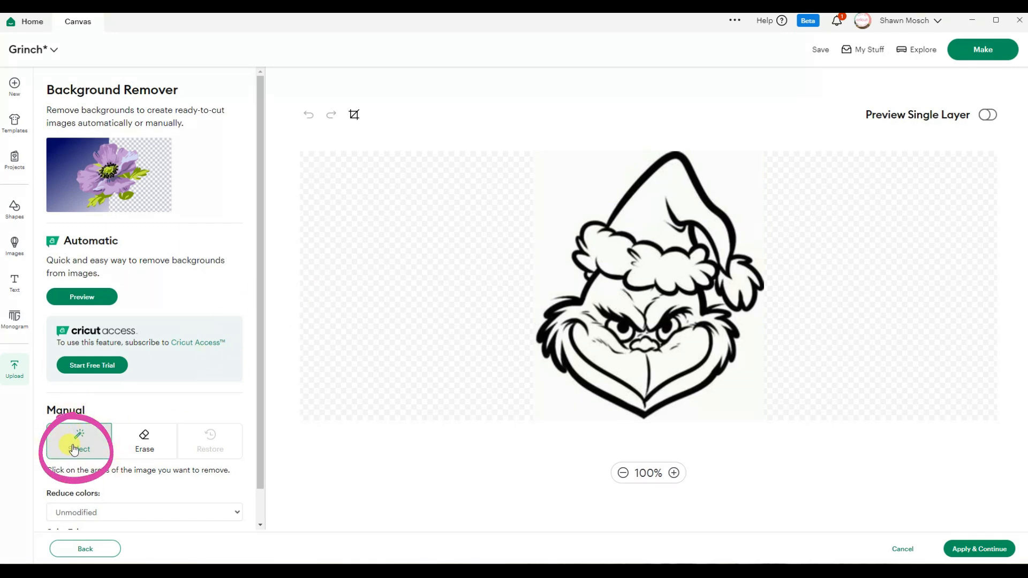
# Step: Remove the background and eye areas, checking single-layer previews that reveal grainy lines
pyautogui.click(78, 440)
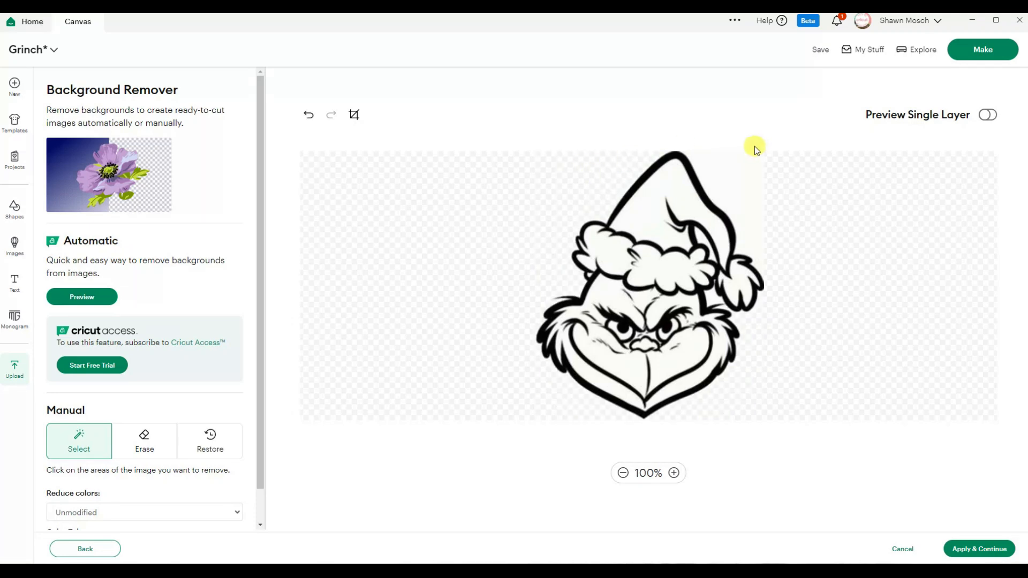
pyautogui.click(668, 325)
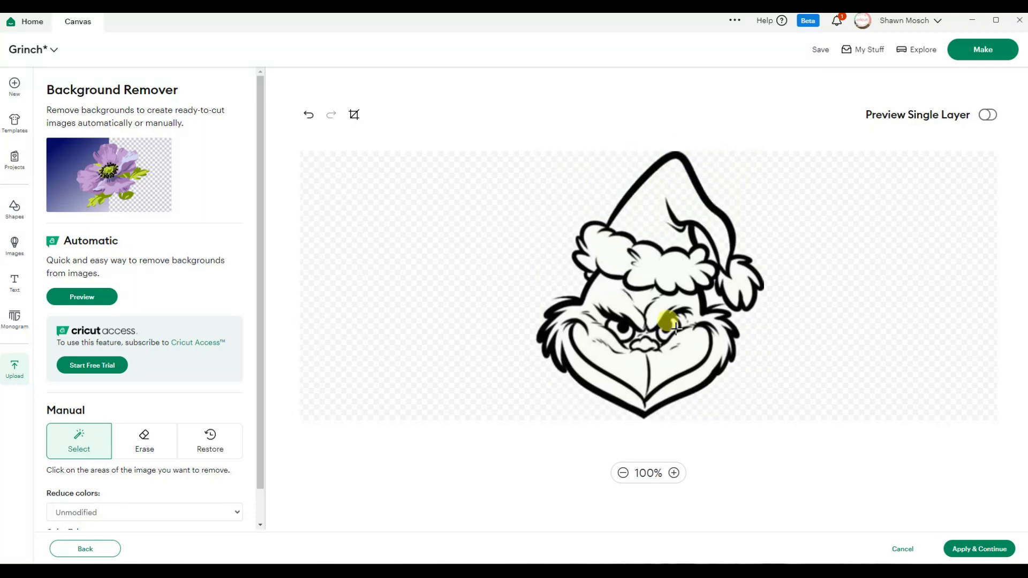
pyautogui.click(667, 322)
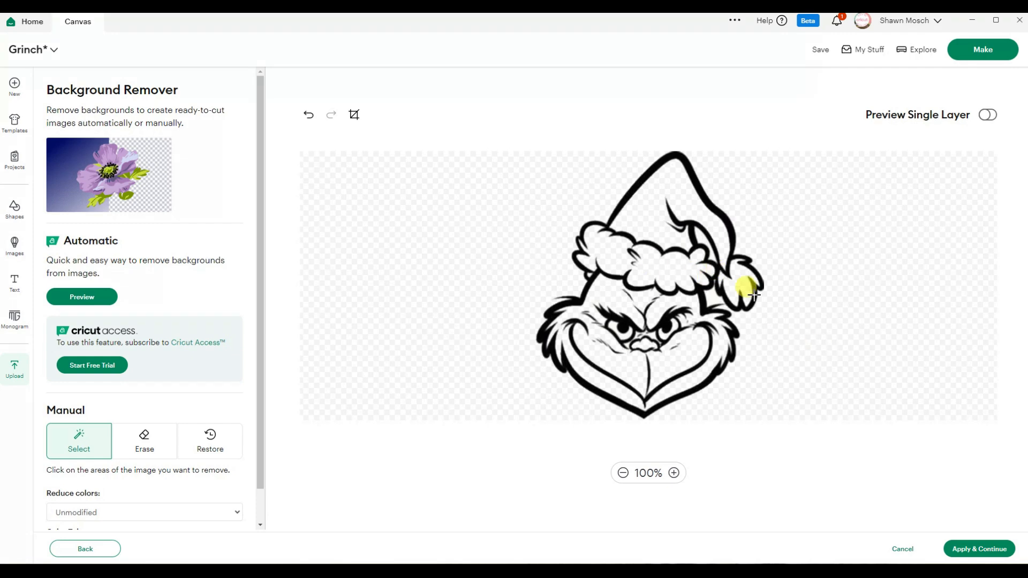
pyautogui.click(987, 114)
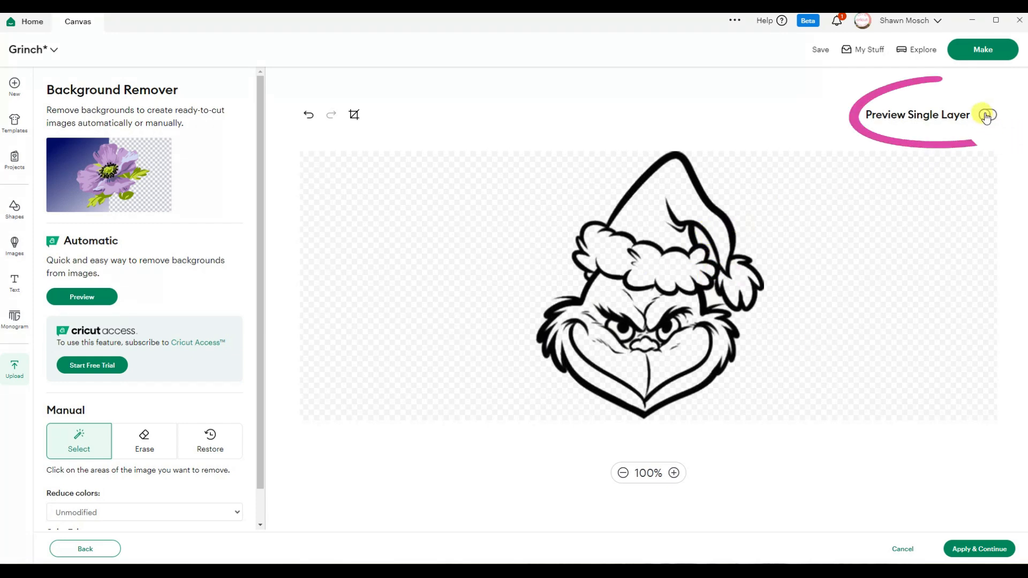
pyautogui.click(986, 115)
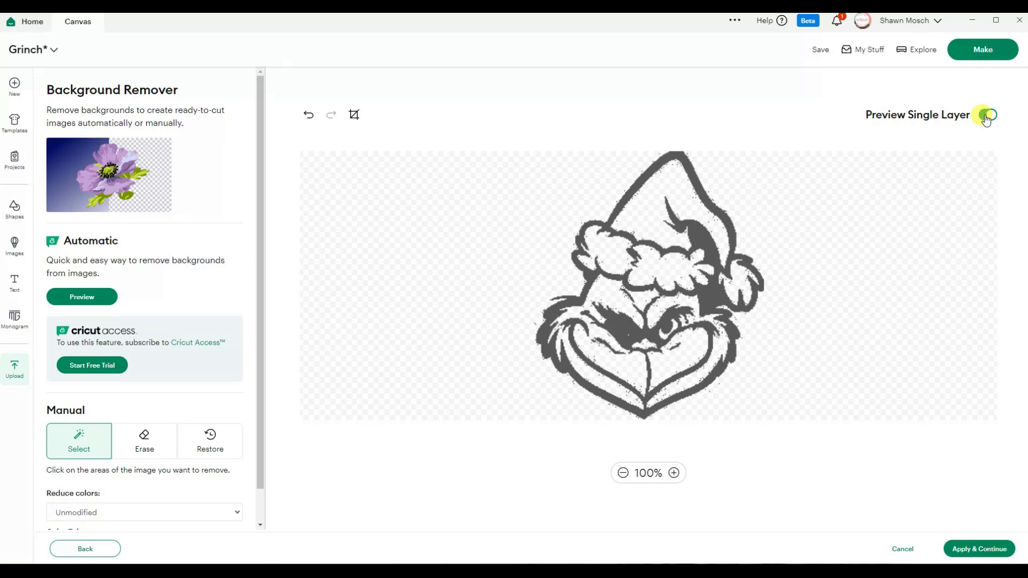
pyautogui.click(986, 115)
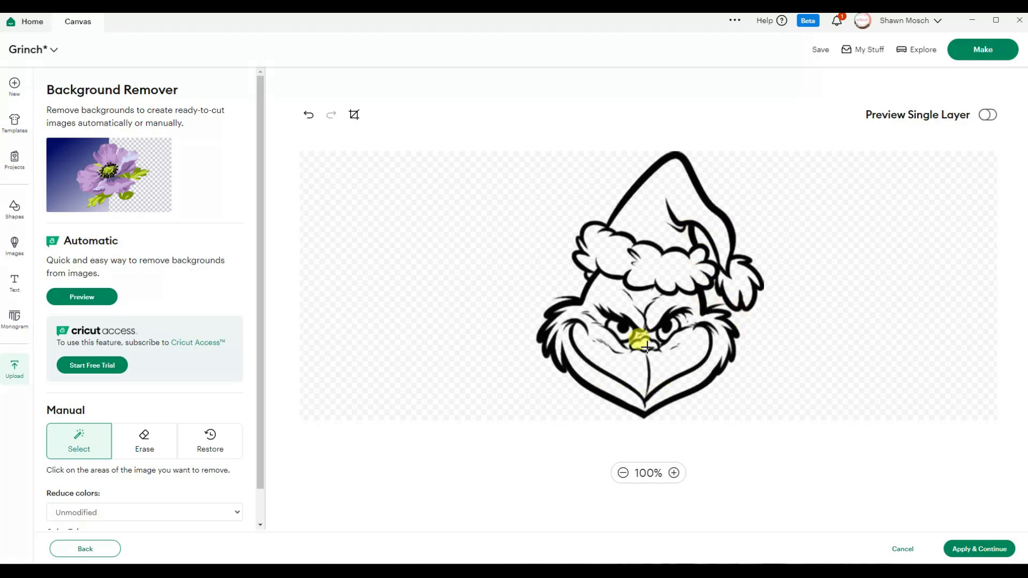
pyautogui.click(987, 115)
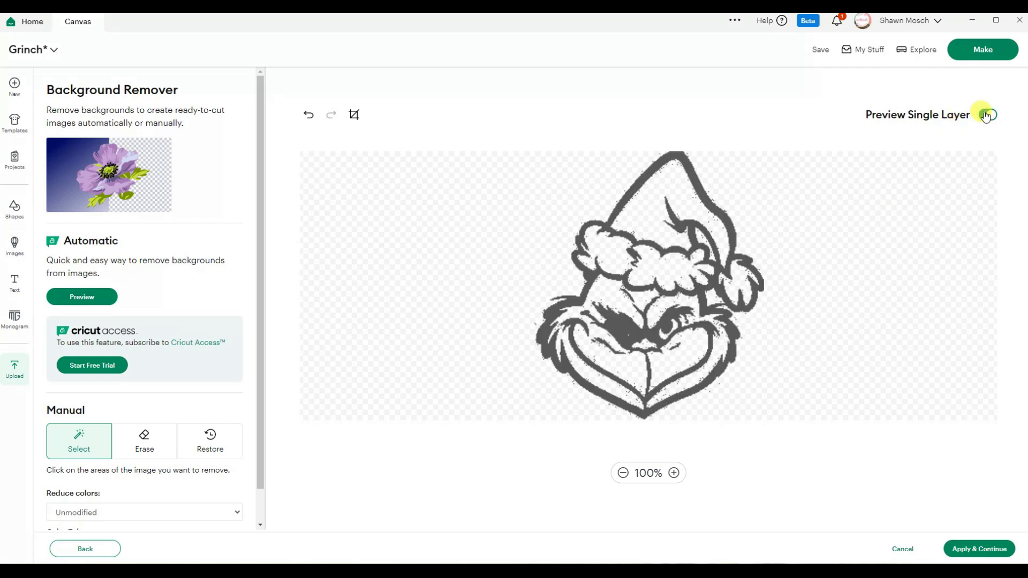
pyautogui.click(988, 114)
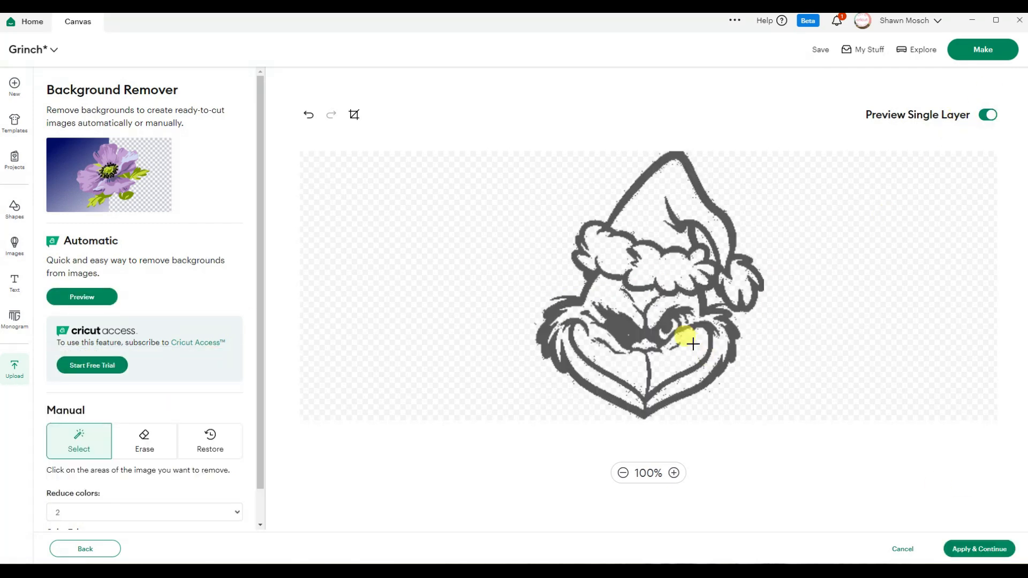
pyautogui.click(987, 115)
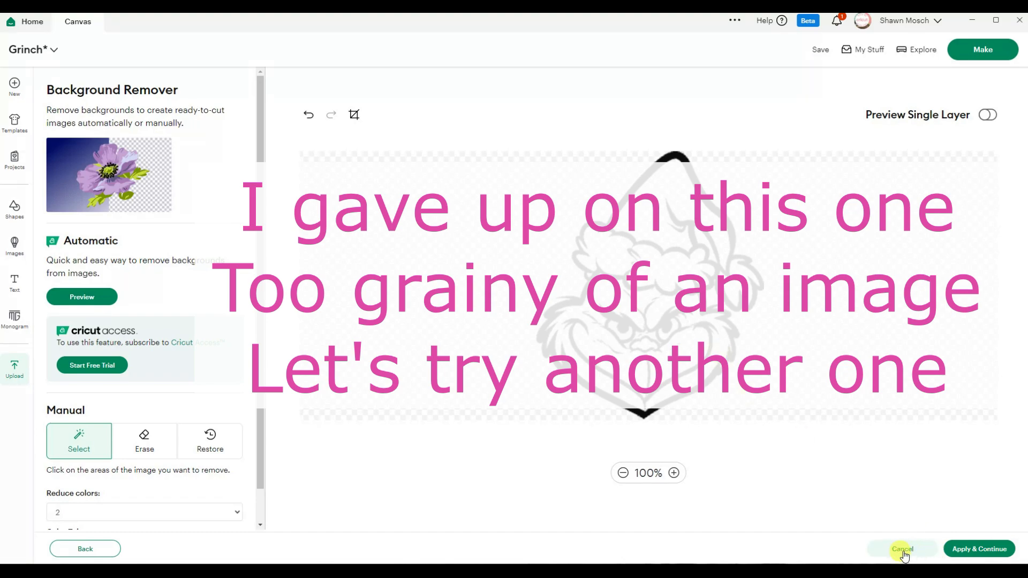
# Step: Cancel the grainy image, upload the coloured Grinch face and remove its green face fill
pyautogui.click(901, 548)
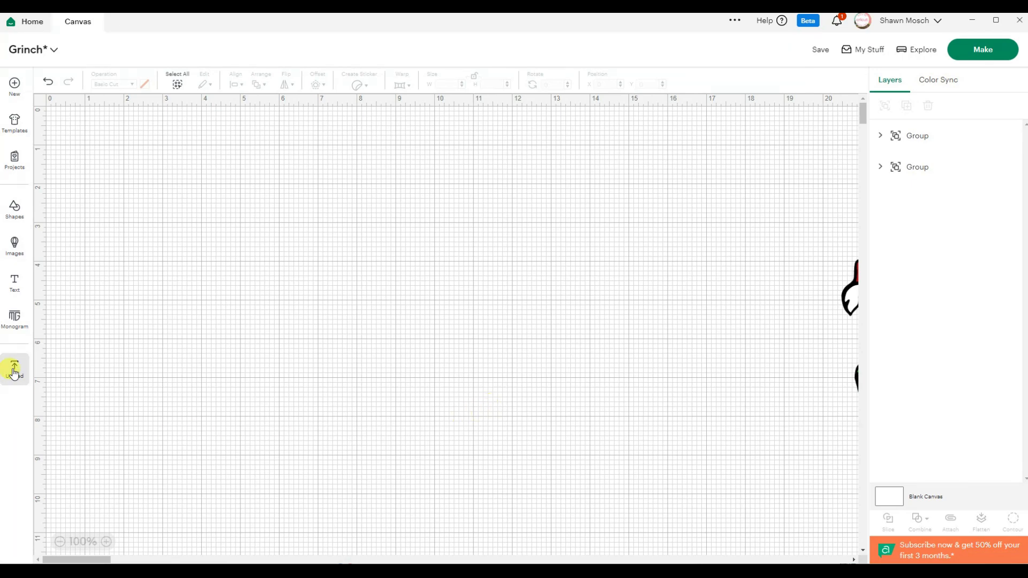
pyautogui.click(14, 369)
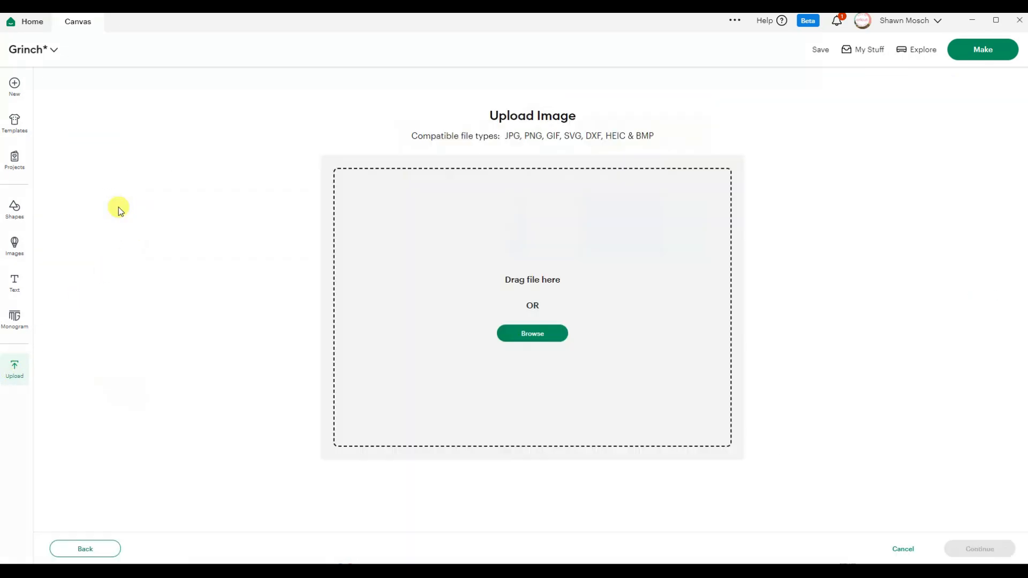
pyautogui.click(532, 333)
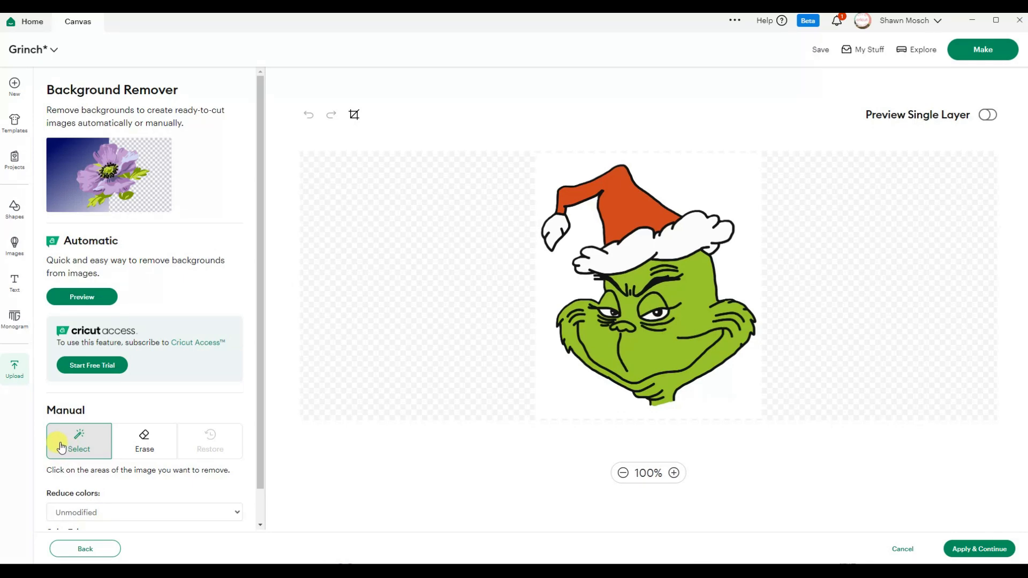
pyautogui.click(562, 279)
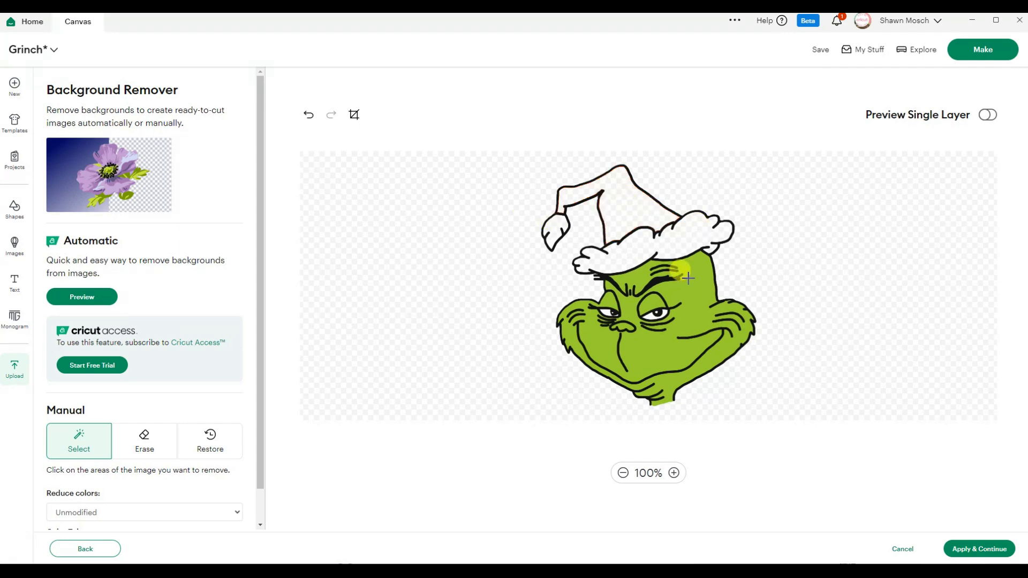
pyautogui.click(653, 300)
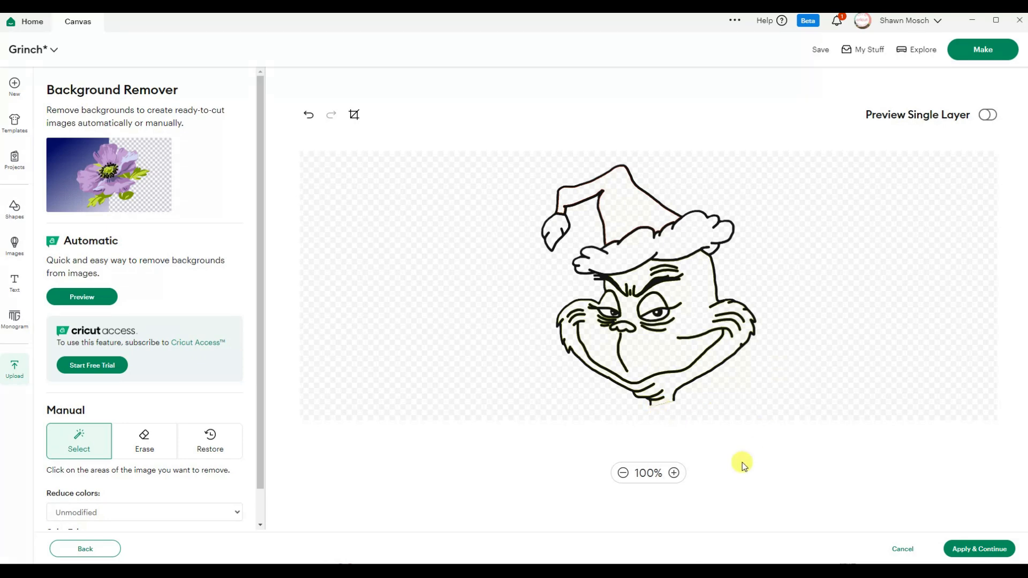
pyautogui.click(987, 114)
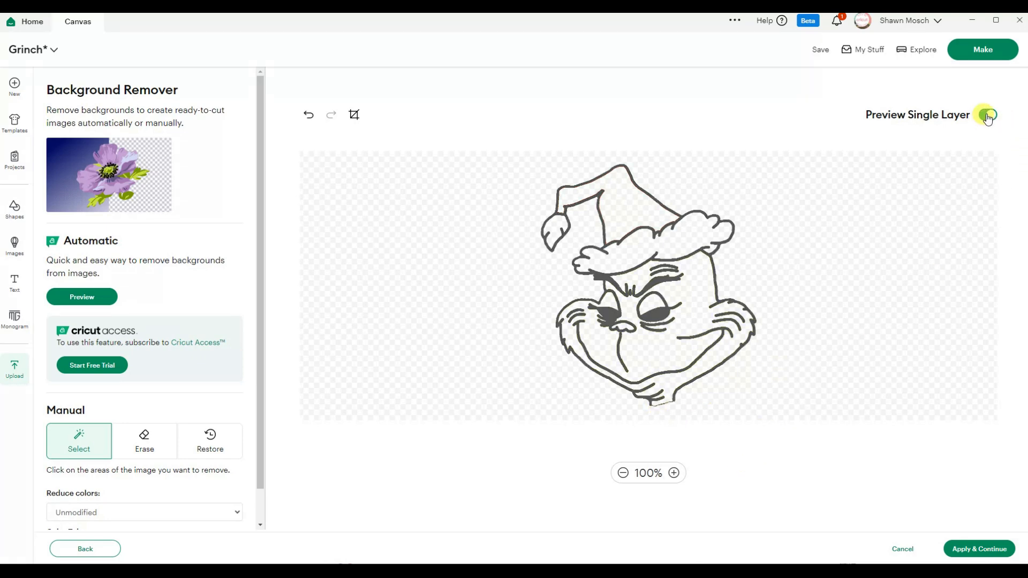
pyautogui.click(987, 115)
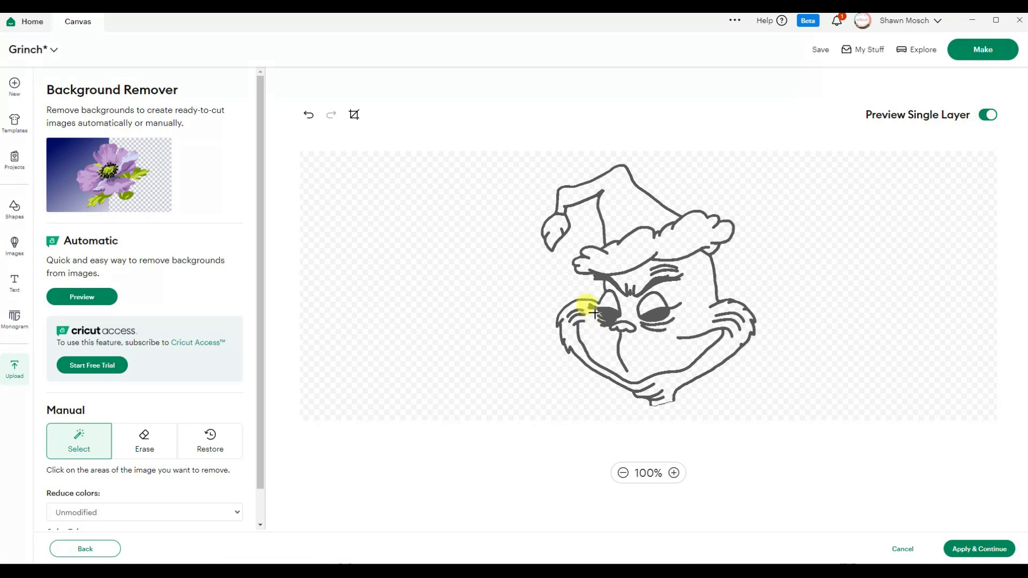
pyautogui.click(586, 308)
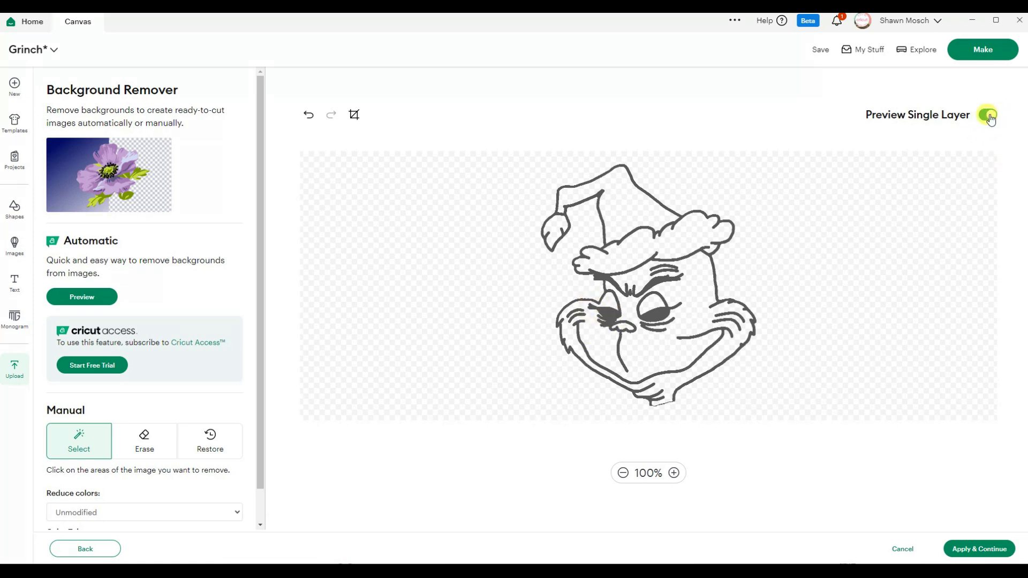
# Step: Zoom into the eyes to clear leftover fill, then confirm a clean single-layer outline preview
pyautogui.click(673, 474)
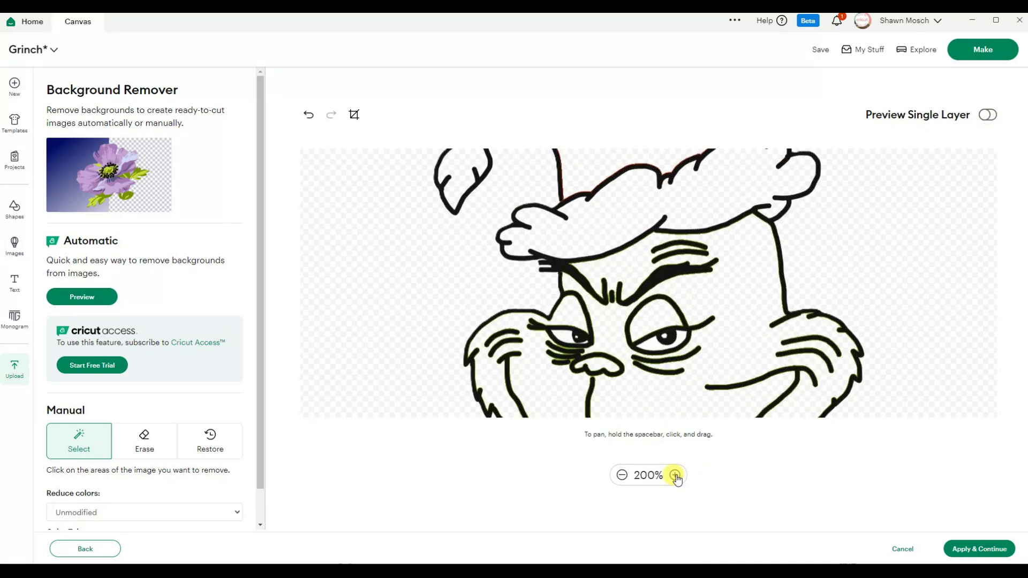
pyautogui.click(673, 475)
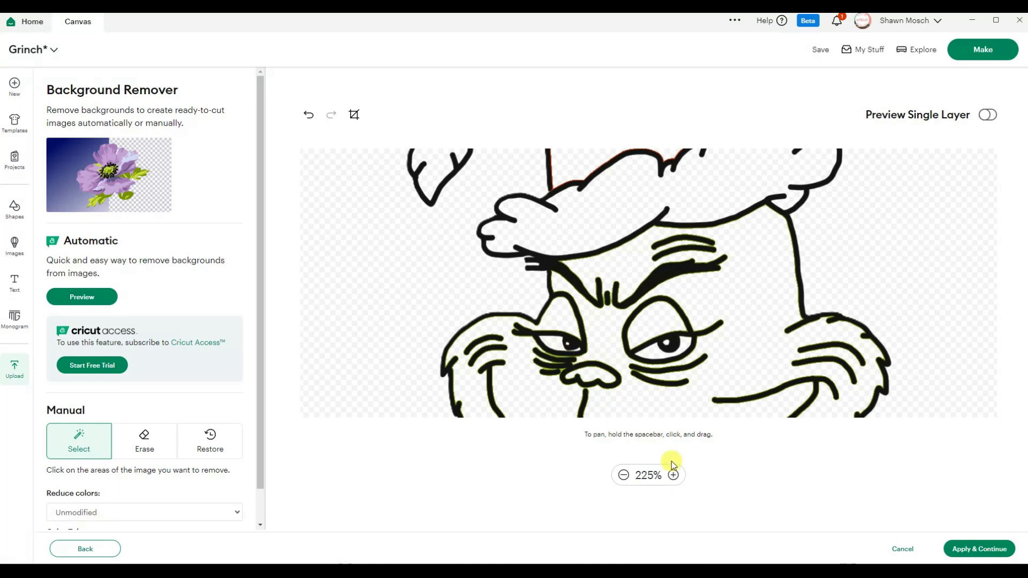
pyautogui.click(672, 474)
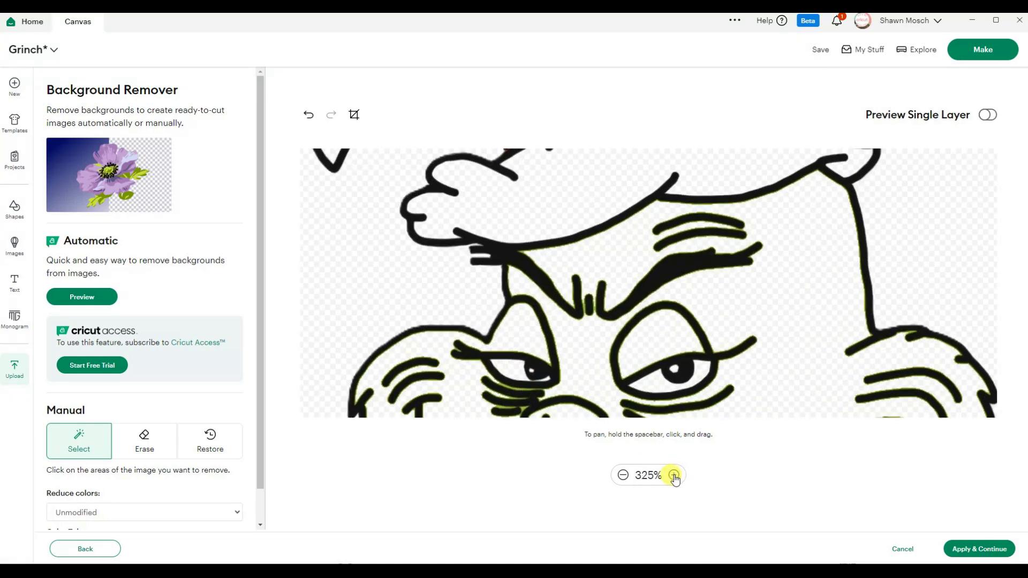
pyautogui.click(672, 474)
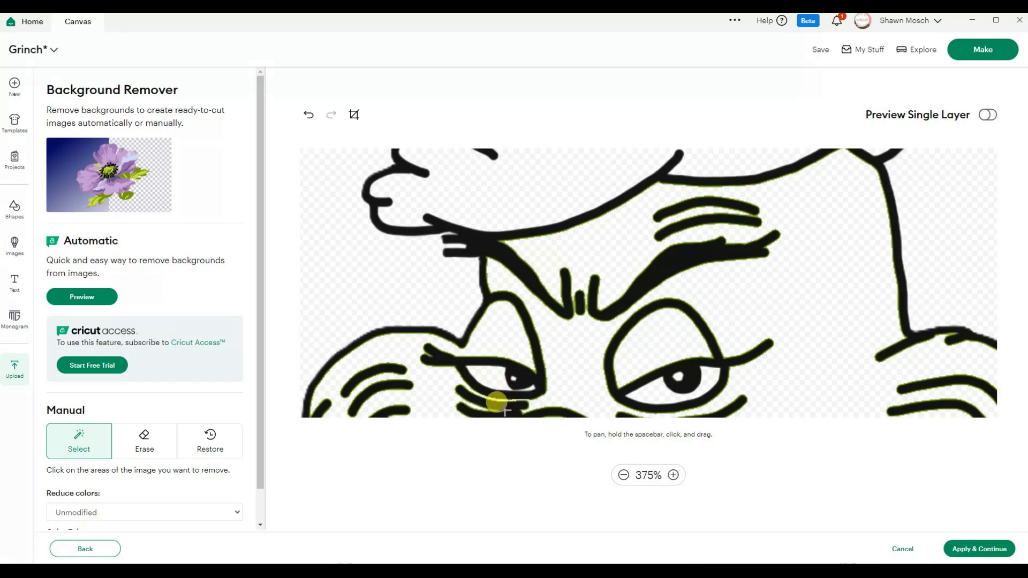
pyautogui.click(673, 474)
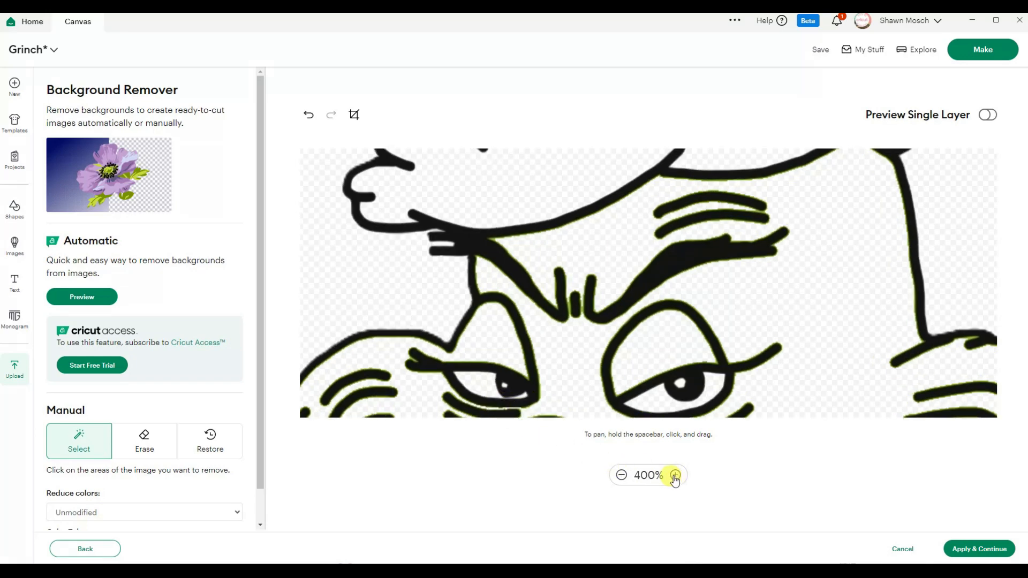
pyautogui.click(674, 474)
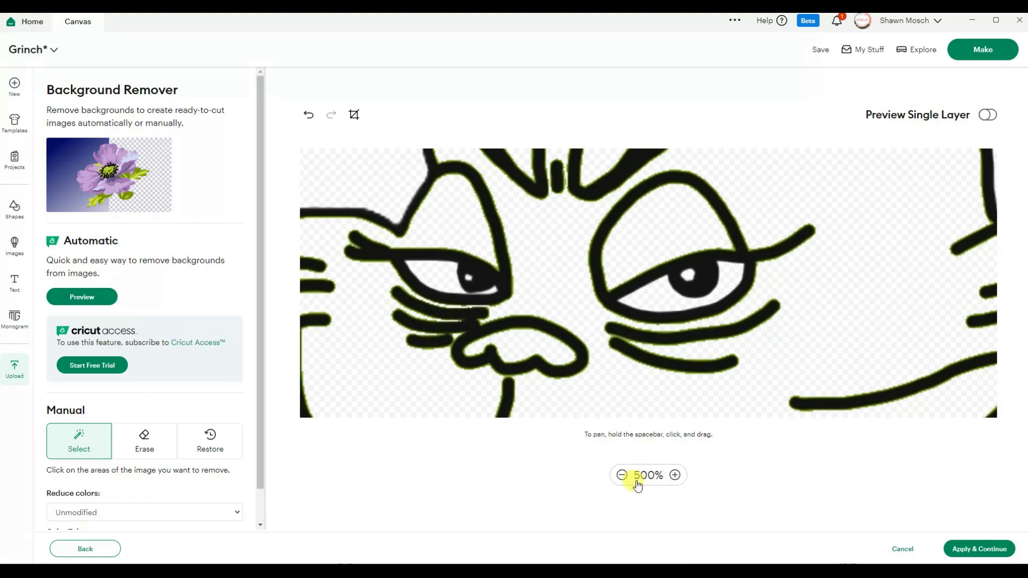
pyautogui.click(621, 474)
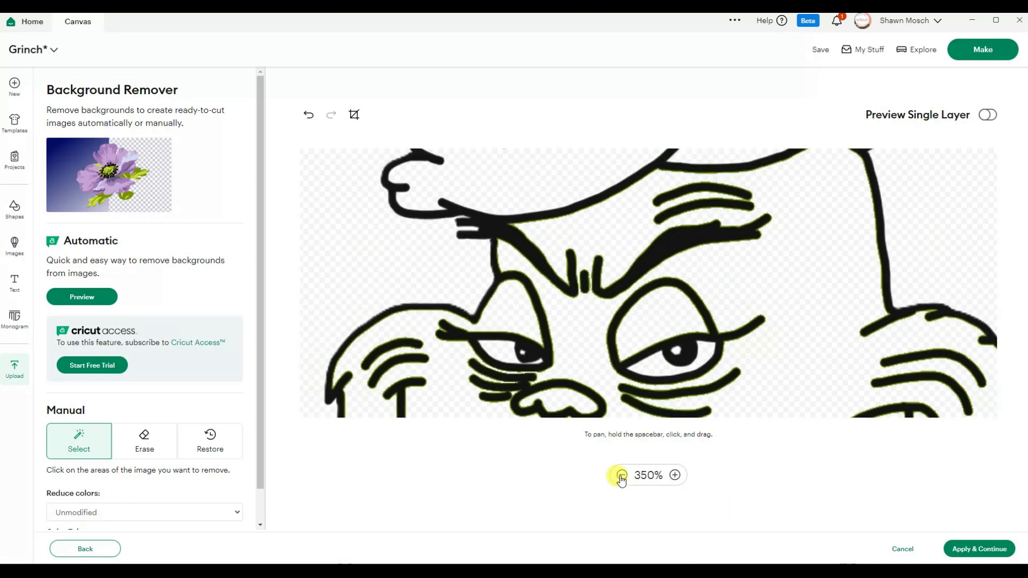
pyautogui.click(620, 474)
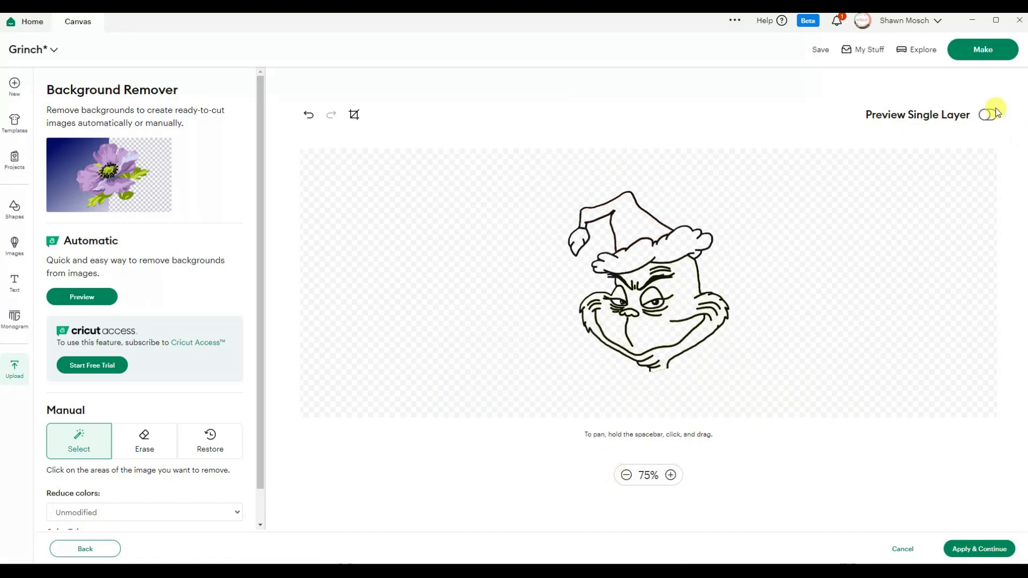
pyautogui.click(986, 114)
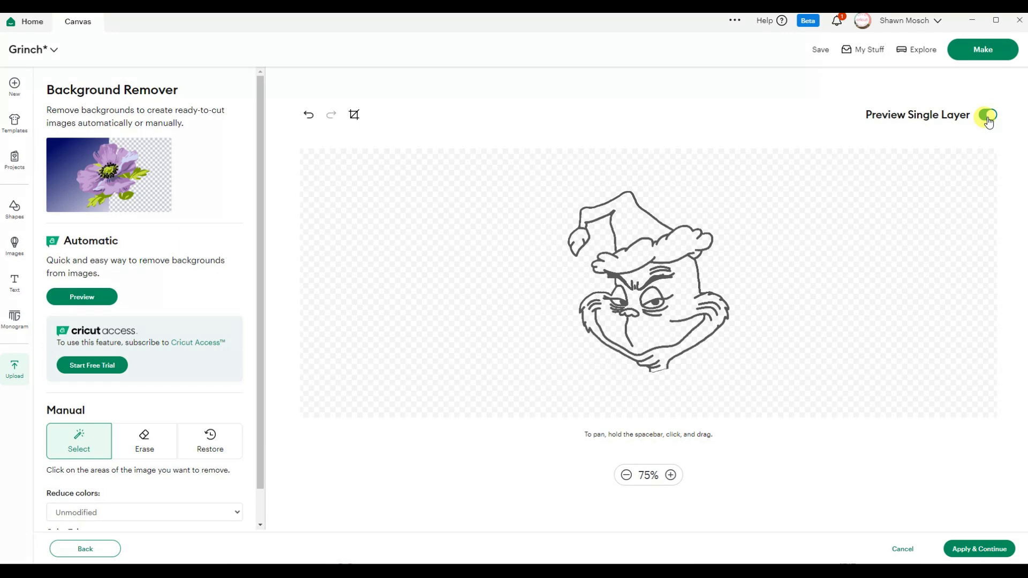
pyautogui.click(988, 115)
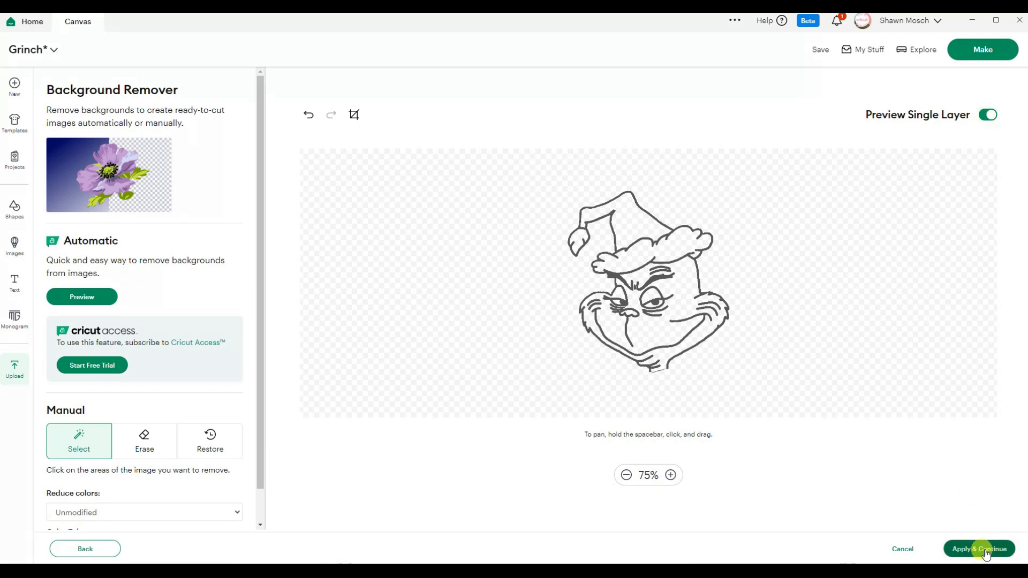
# Step: Save the outline Grinch as a Single Layer image and upload it to the canvas
pyautogui.click(977, 548)
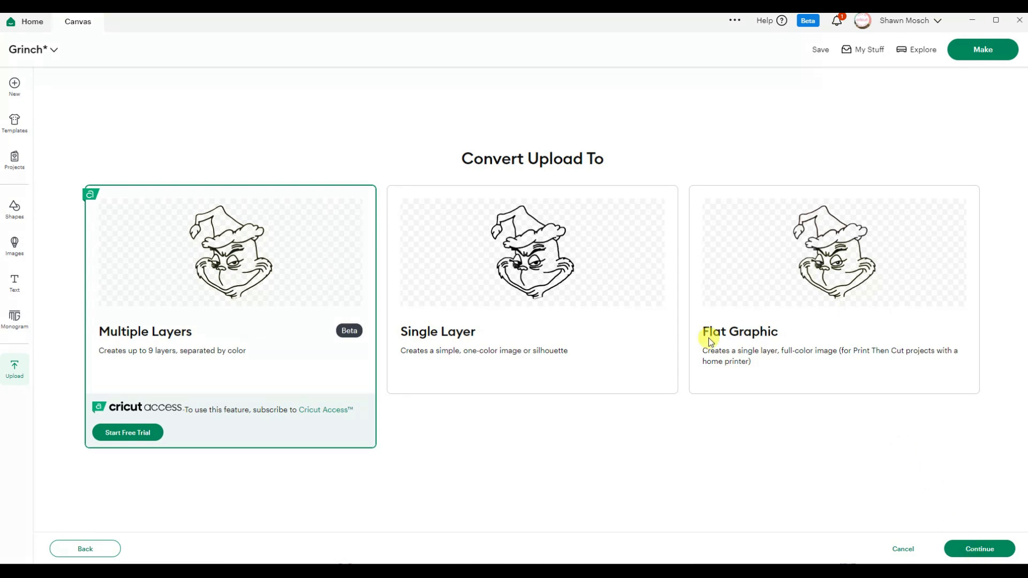
pyautogui.moveTo(247, 334)
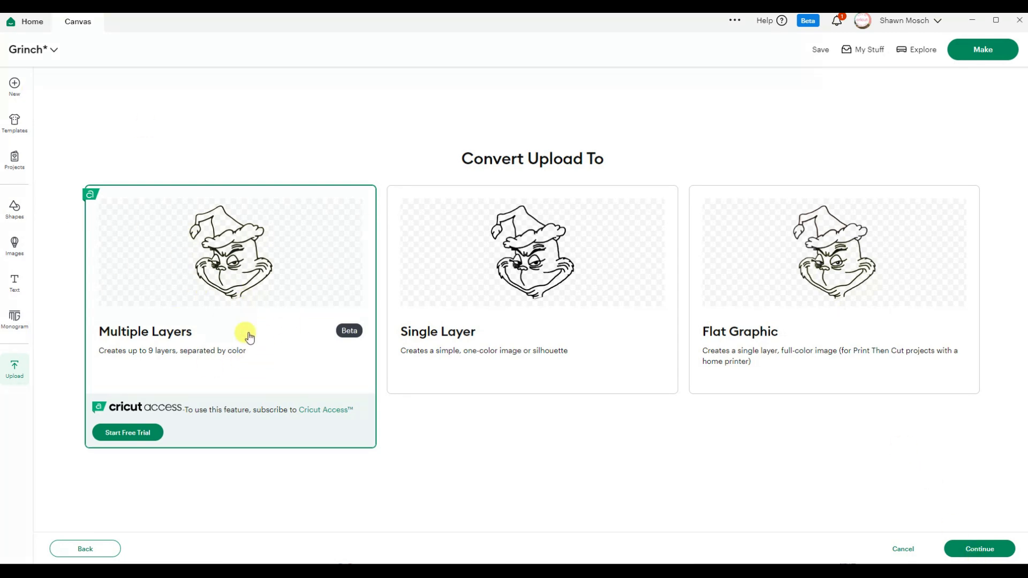
pyautogui.moveTo(225, 410)
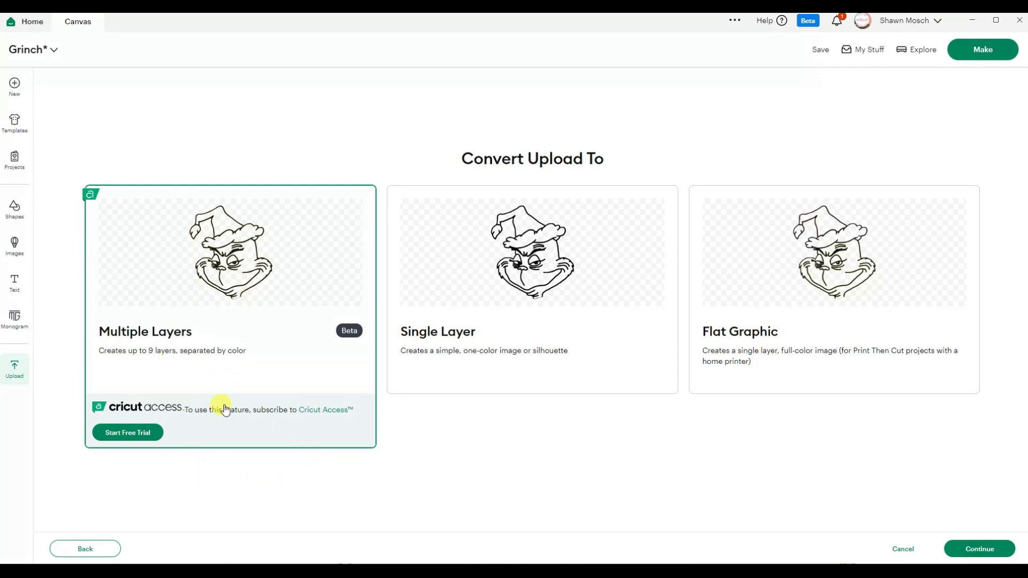
pyautogui.moveTo(620, 265)
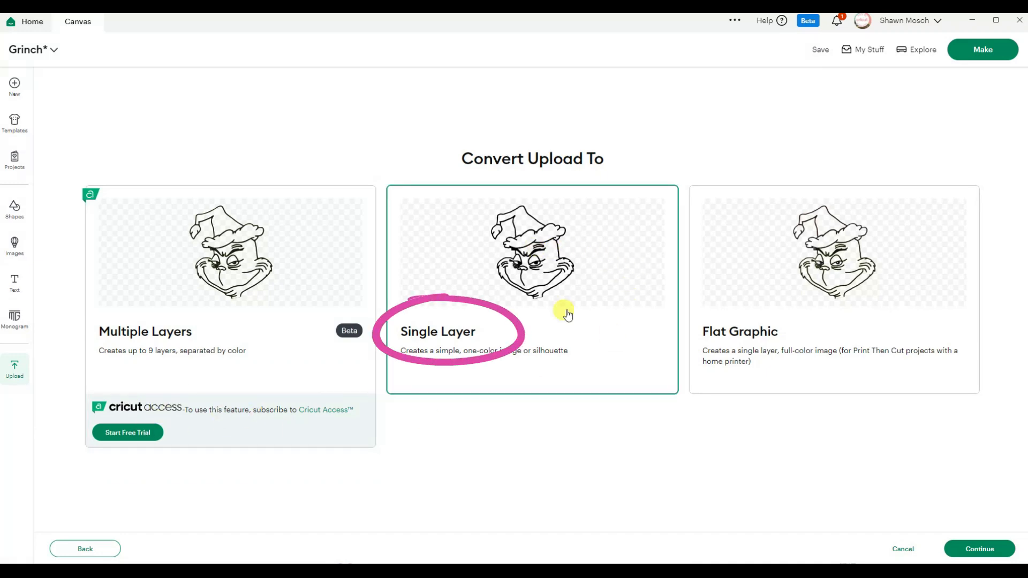
pyautogui.click(977, 548)
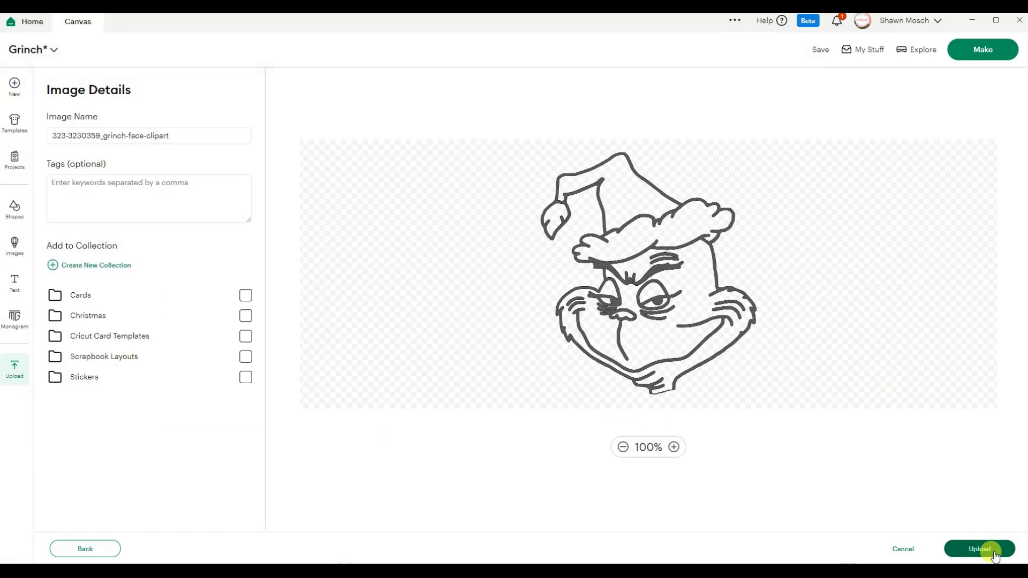
pyautogui.click(979, 548)
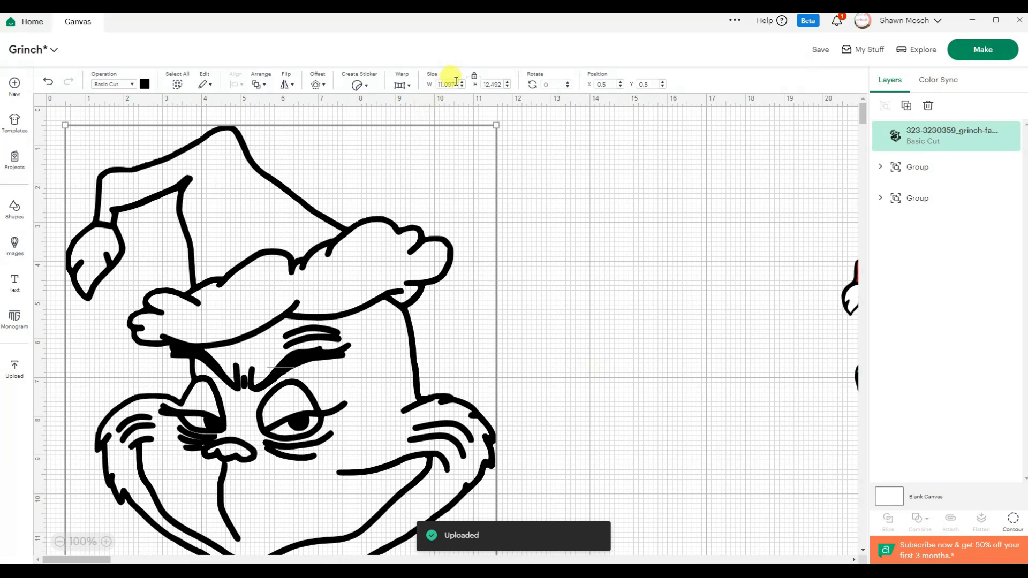
# Step: Set the line-art Grinch width to 6 inches, then reposition and enlarge the coloured Grinch face
pyautogui.click(448, 84)
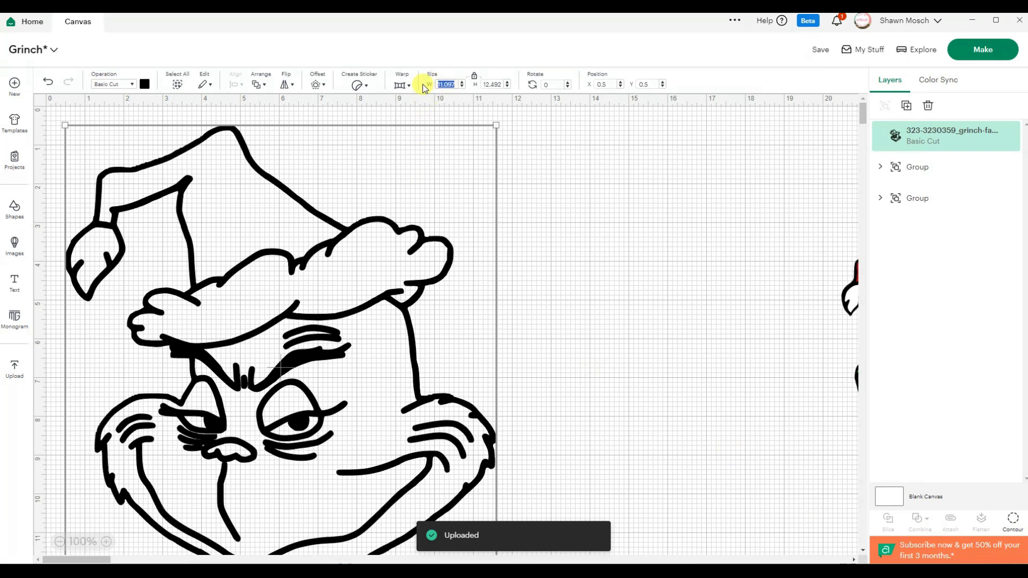
pyautogui.write('6')
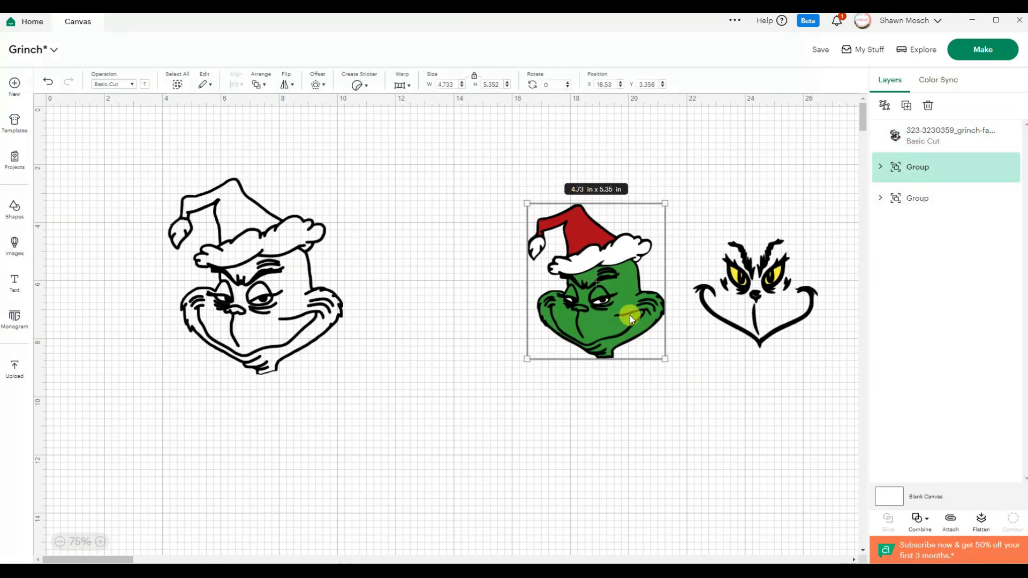
pyautogui.moveTo(629, 319); pyautogui.dragTo(529, 318)
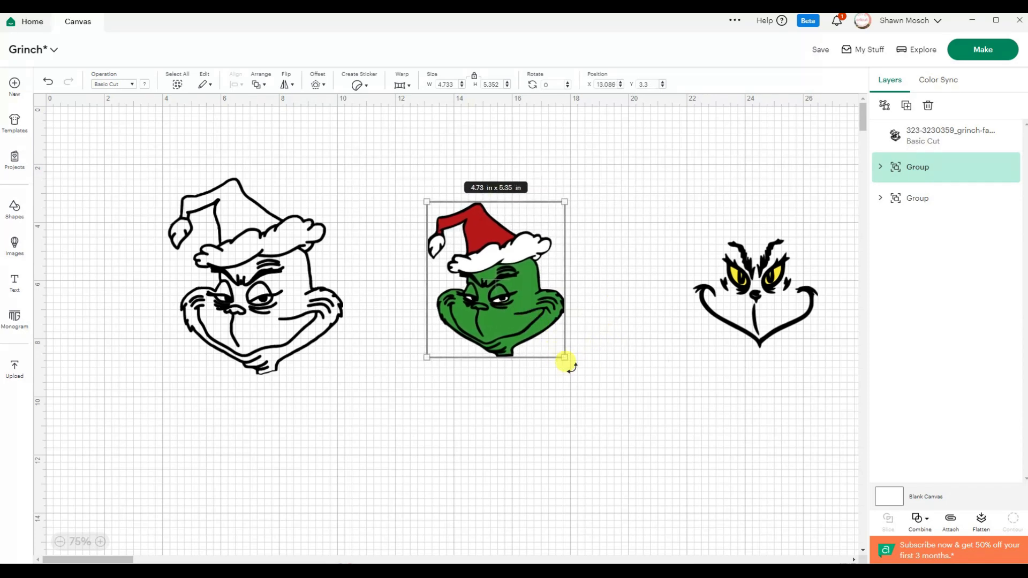
pyautogui.moveTo(565, 360); pyautogui.dragTo(587, 380)
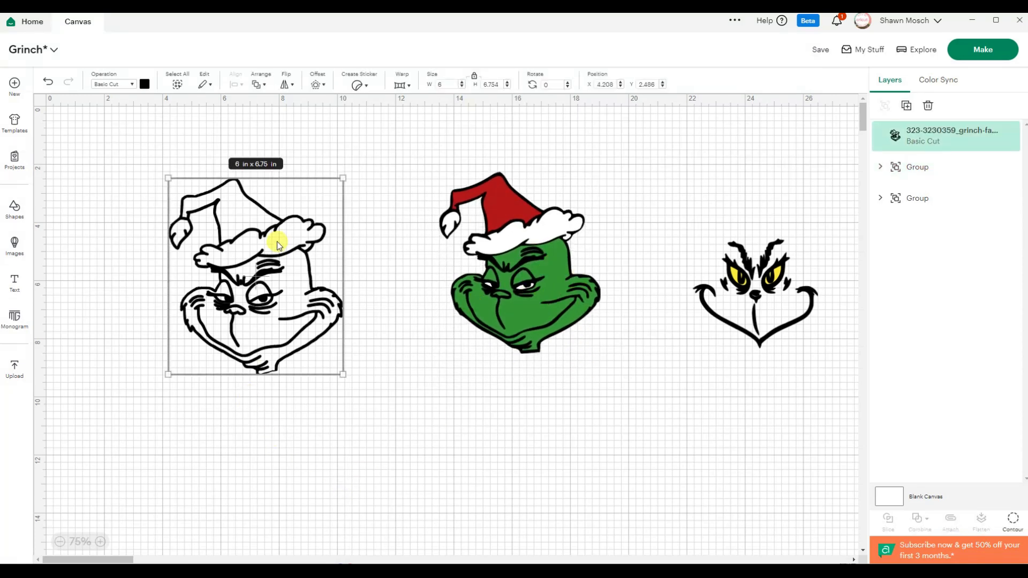
# Step: Duplicate the line-art Grinch into white, red and green copies
pyautogui.rightClick(275, 246)
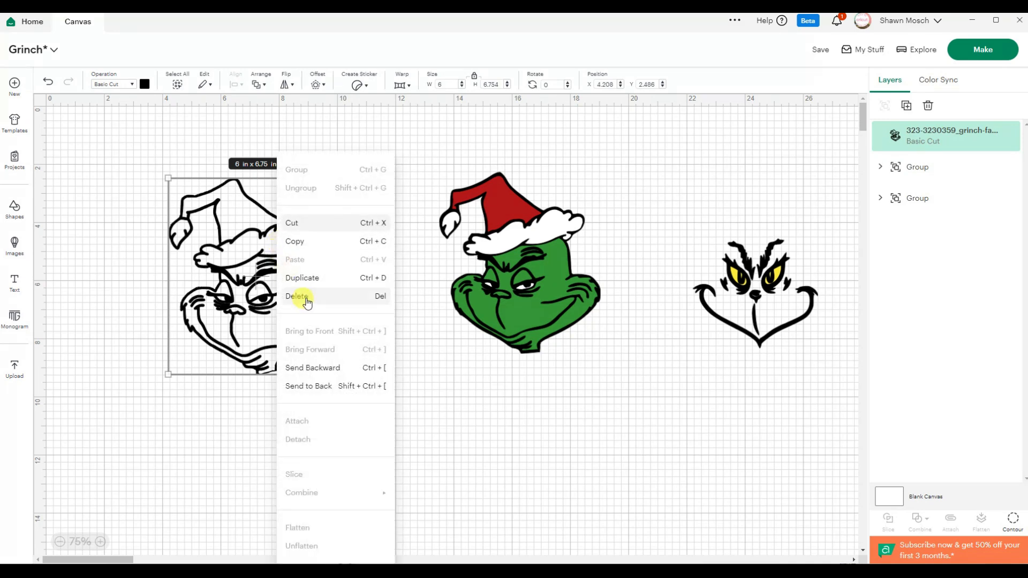
pyautogui.click(302, 277)
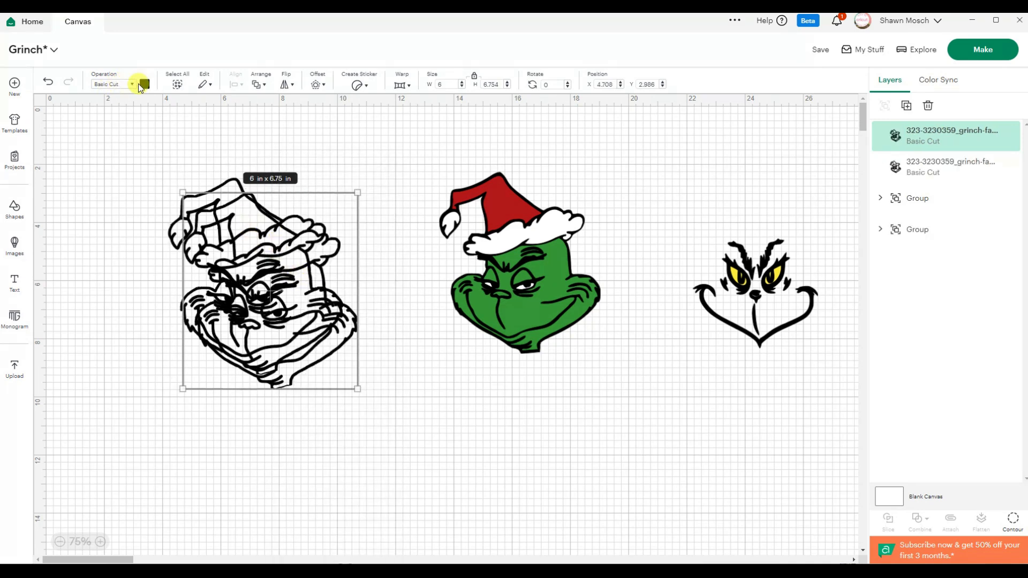
pyautogui.click(143, 84)
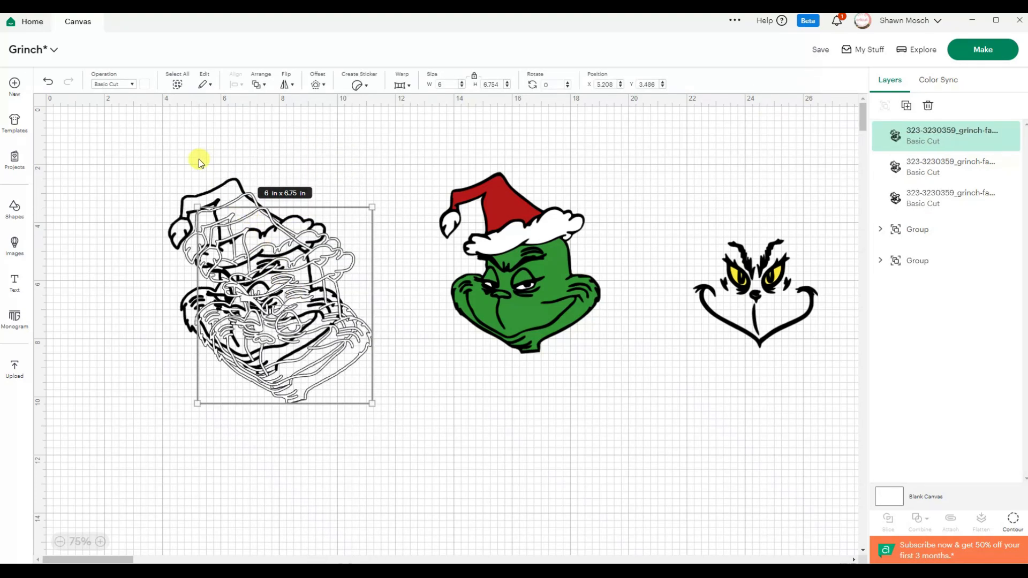
pyautogui.click(145, 83)
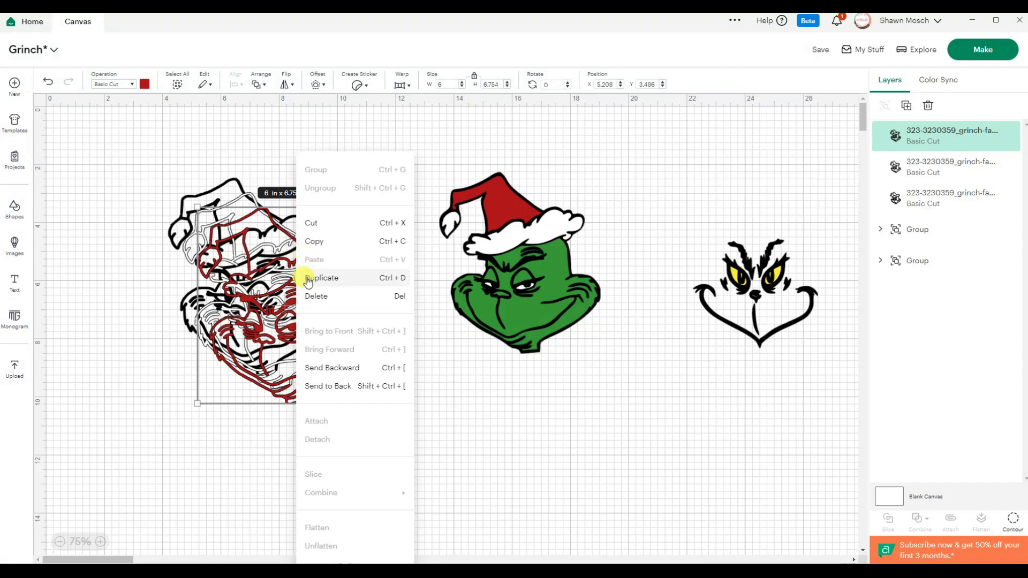
pyautogui.click(325, 277)
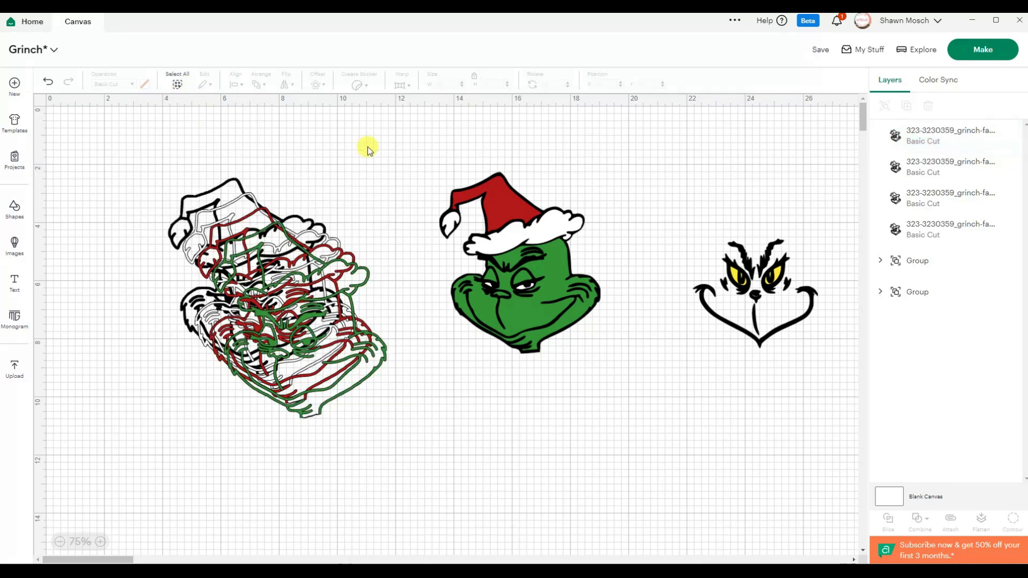
# Step: Centre-align all four copies into one stack and select the green copy on top
pyautogui.click(275, 295)
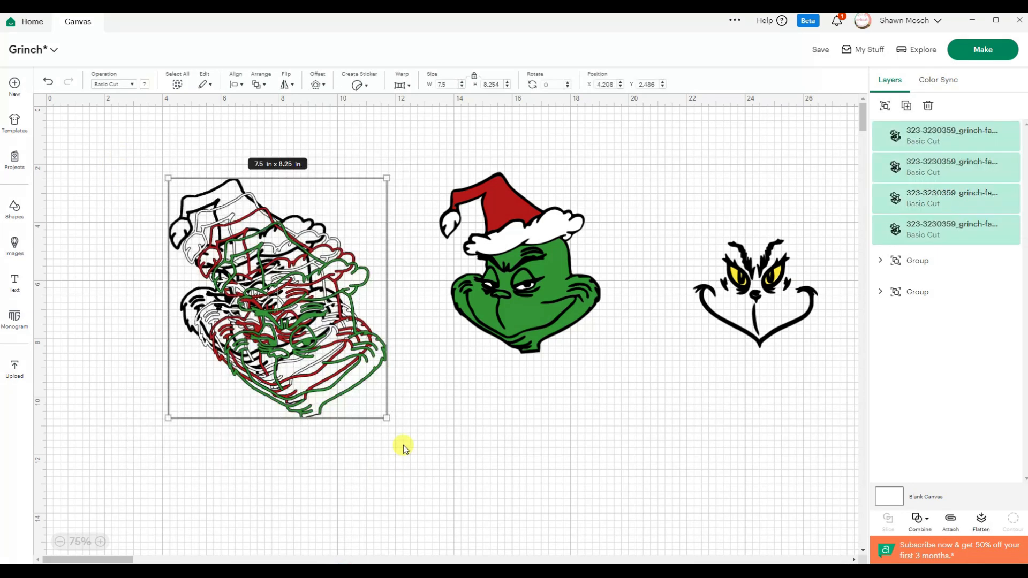
pyautogui.click(235, 83)
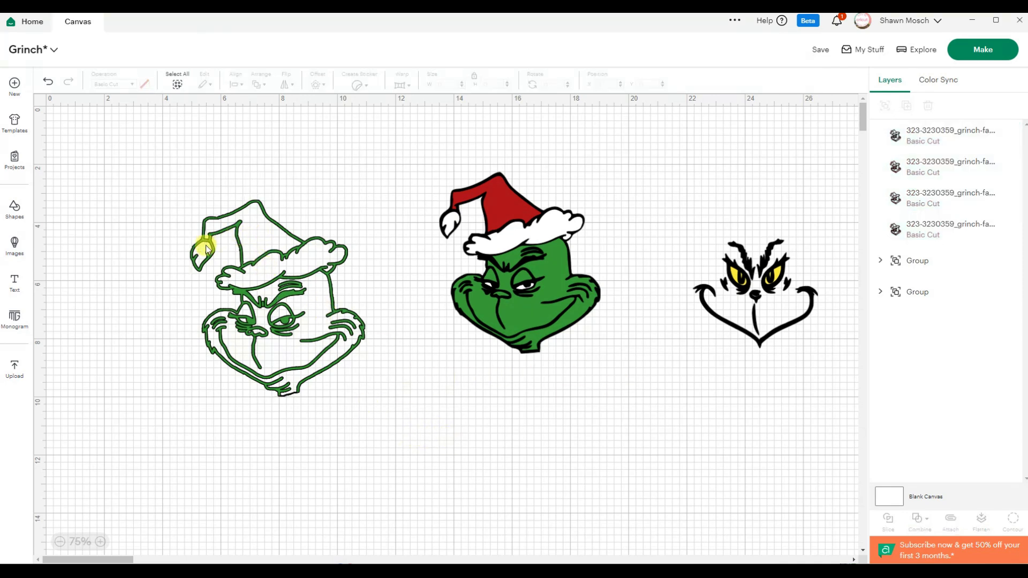
pyautogui.click(275, 296)
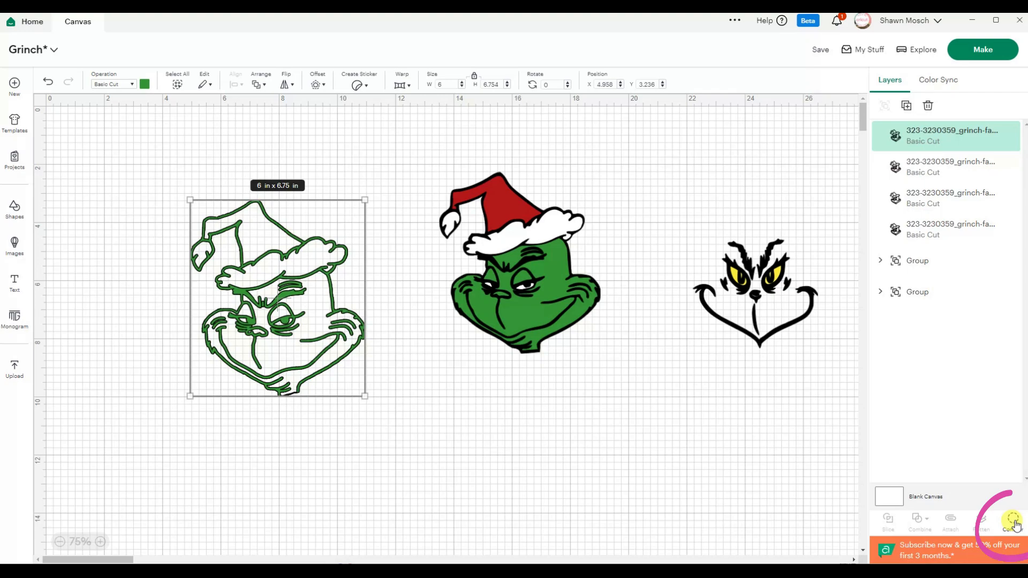
# Step: Contour the green copy to hide the outline, hat and eyes, leaving only the face green
pyautogui.click(1012, 520)
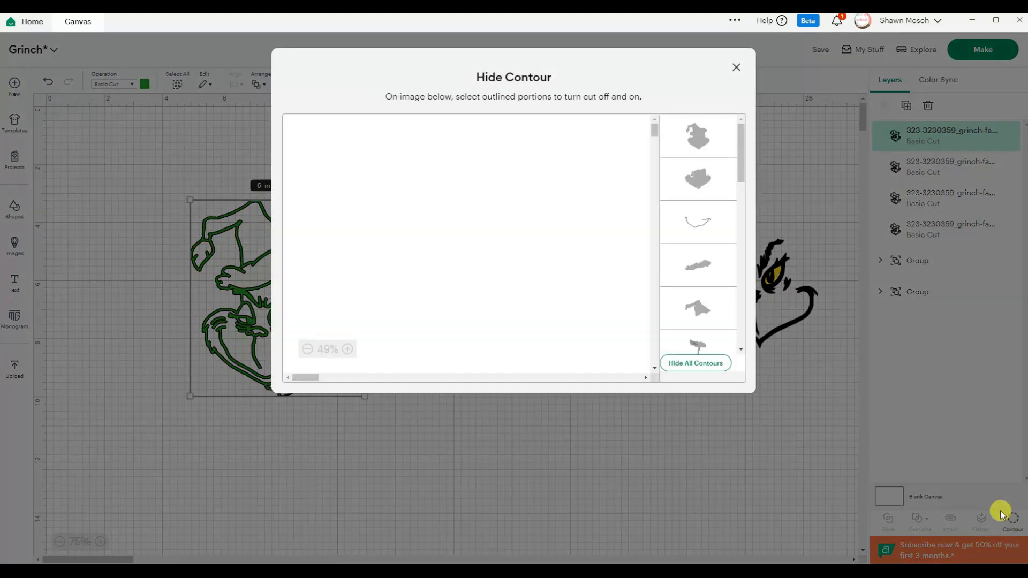
pyautogui.click(697, 136)
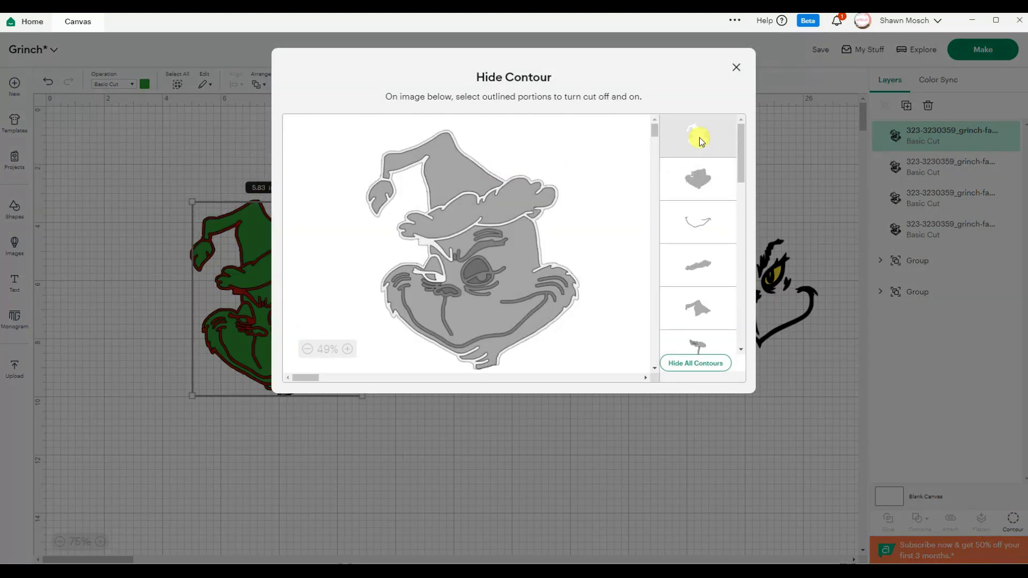
pyautogui.click(697, 136)
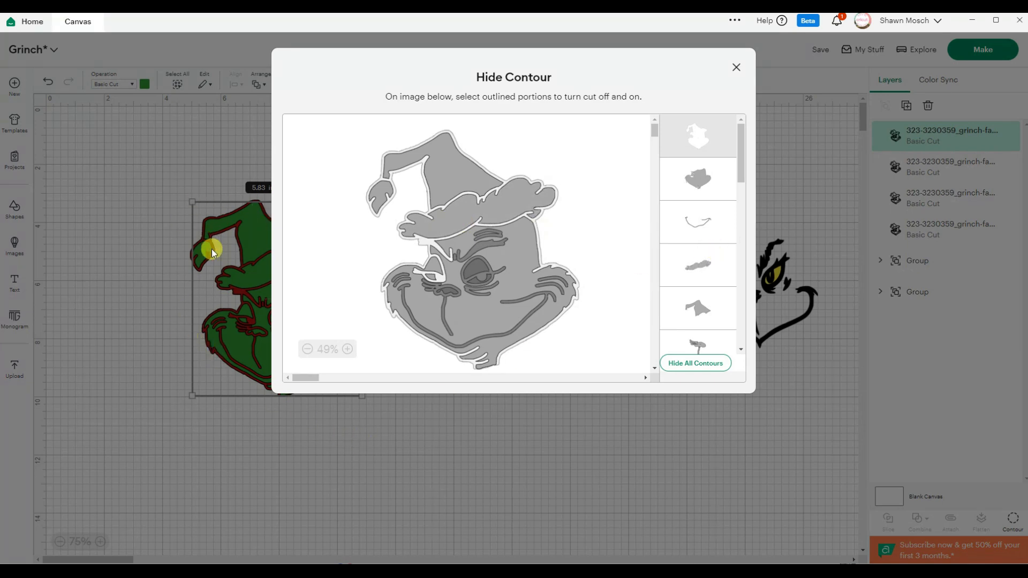
pyautogui.click(697, 179)
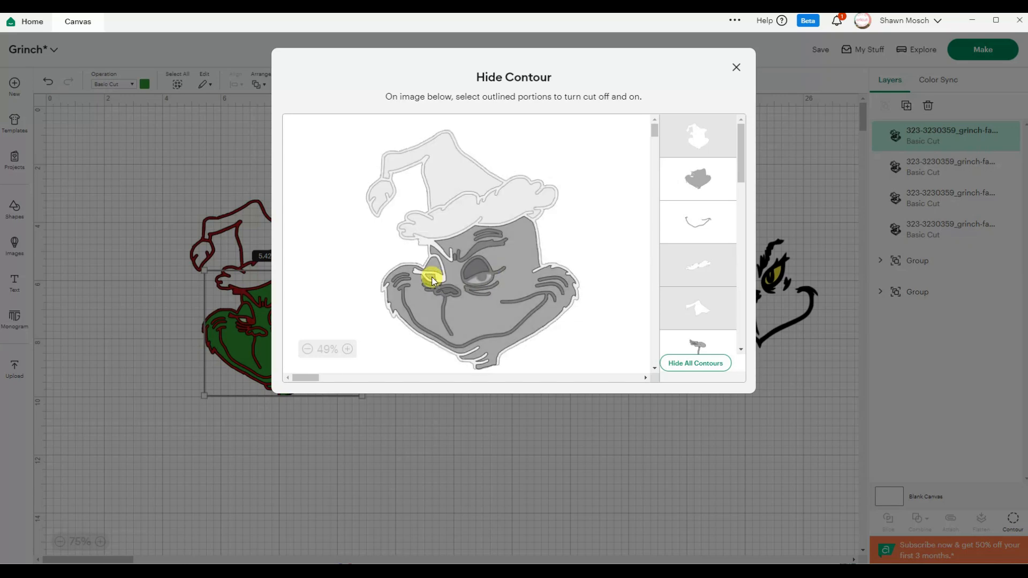
pyautogui.click(431, 278)
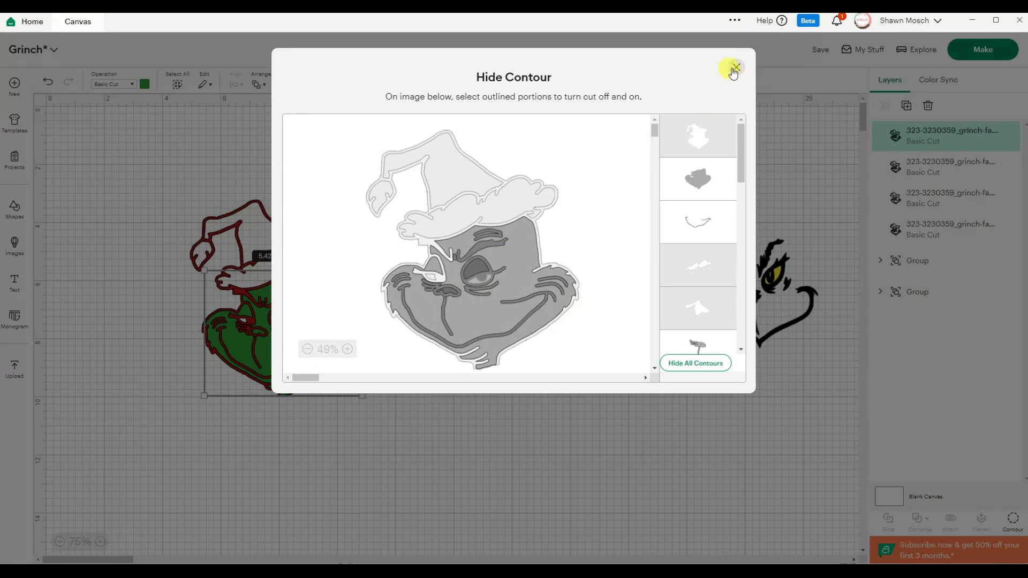
pyautogui.click(735, 68)
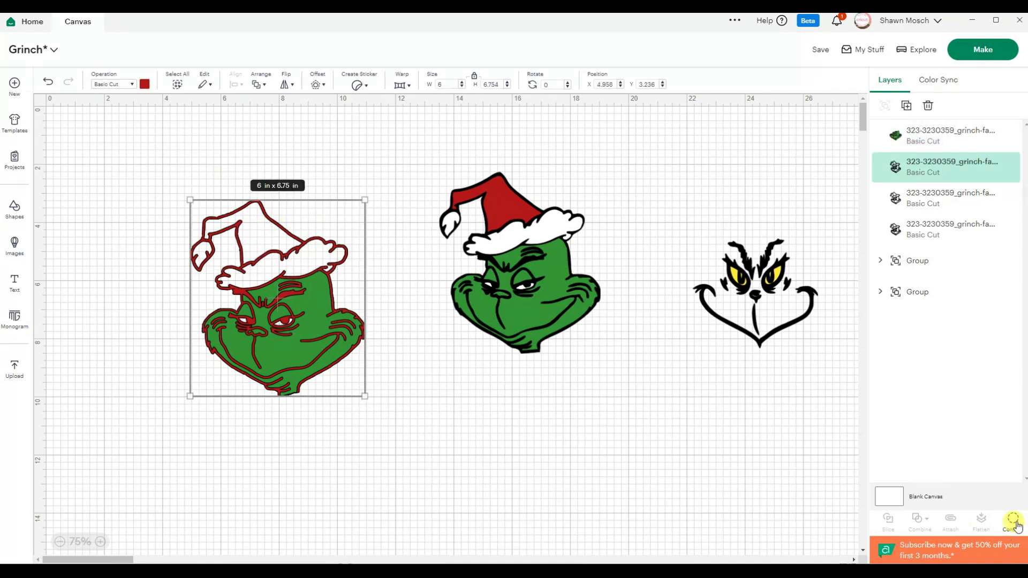
# Step: Contour the red copy to hide the outline, face and eyes, keeping only the Santa hat red
pyautogui.click(1011, 521)
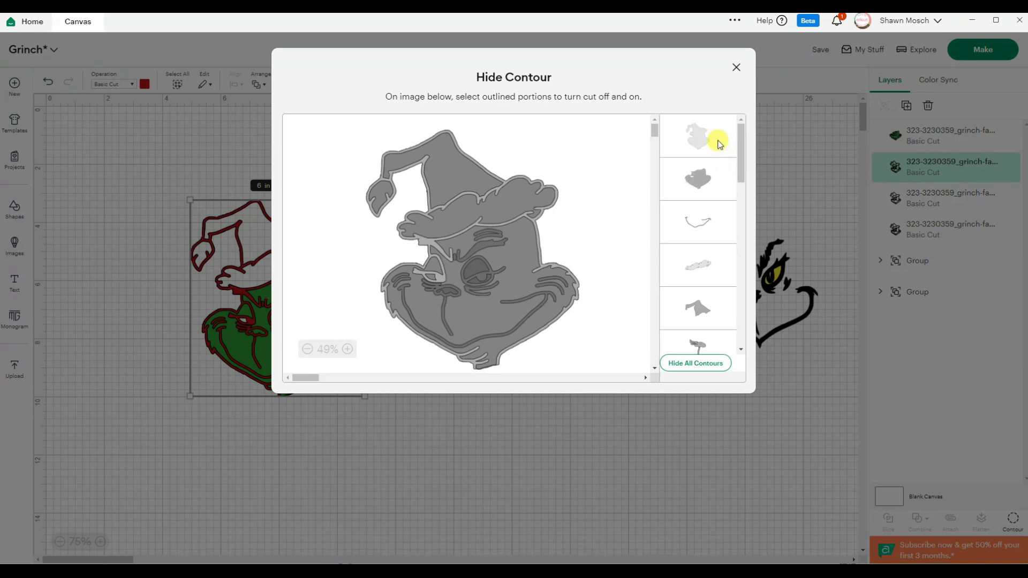
pyautogui.click(475, 220)
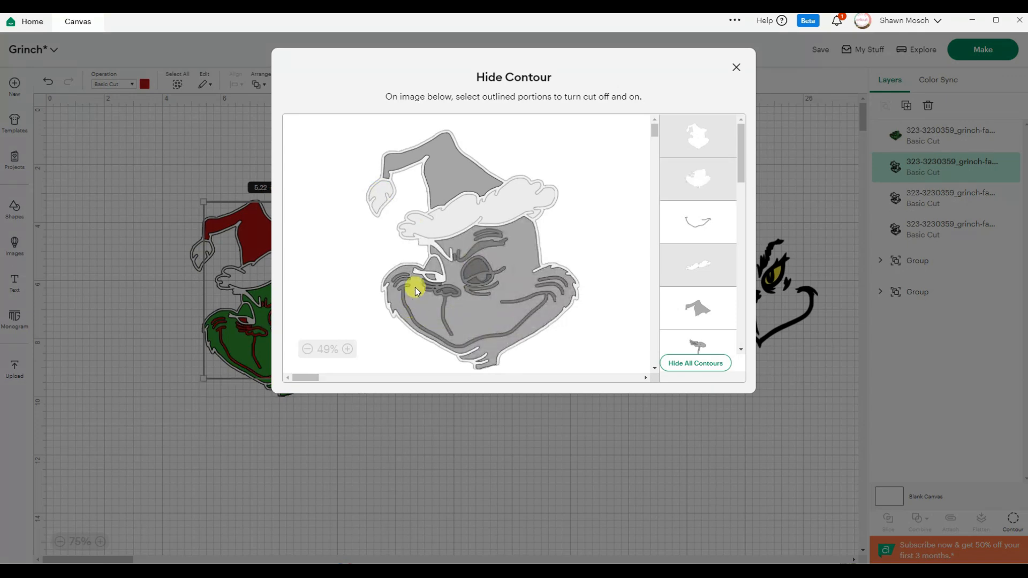
pyautogui.click(417, 290)
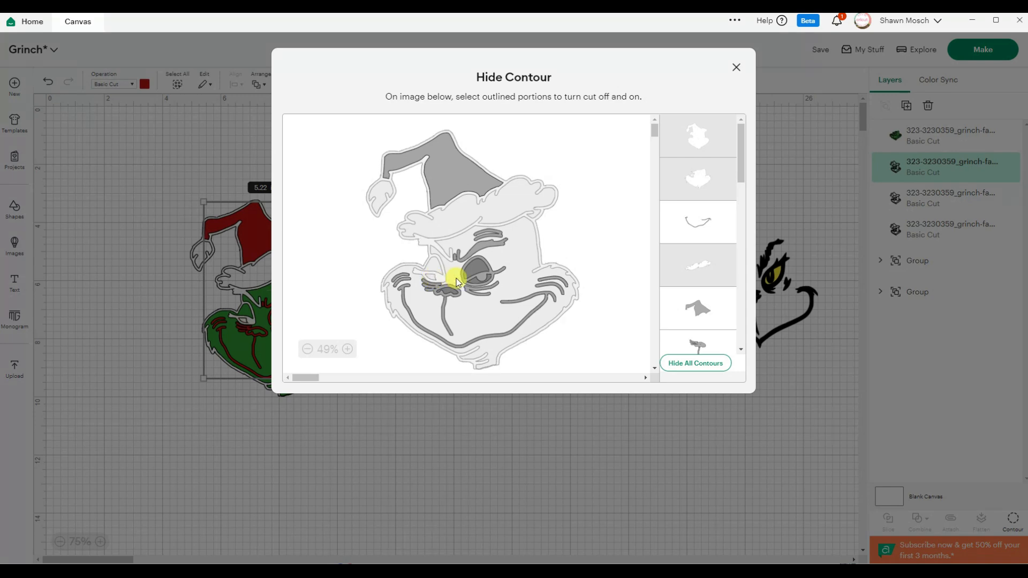
pyautogui.click(472, 275)
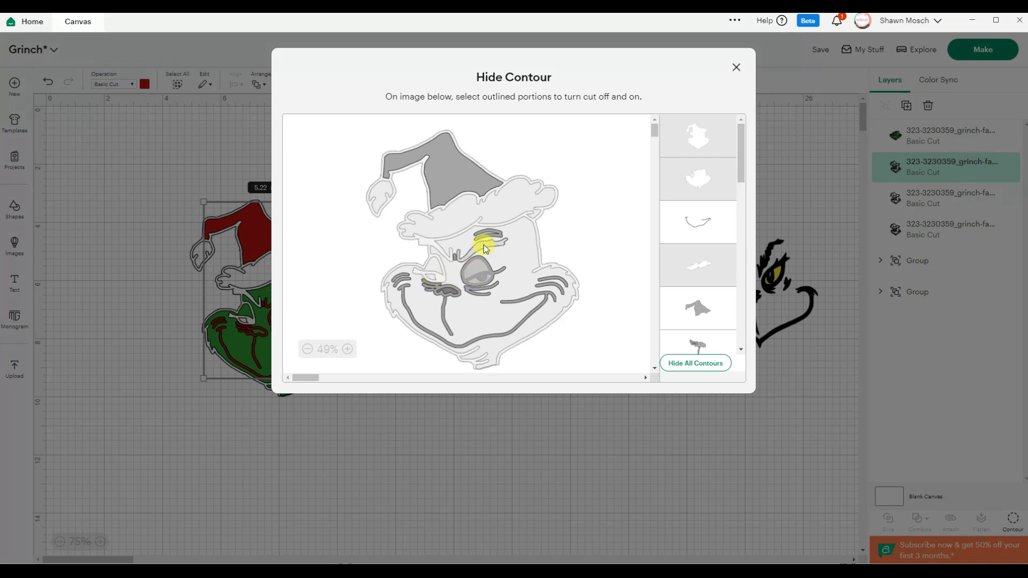
pyautogui.click(485, 248)
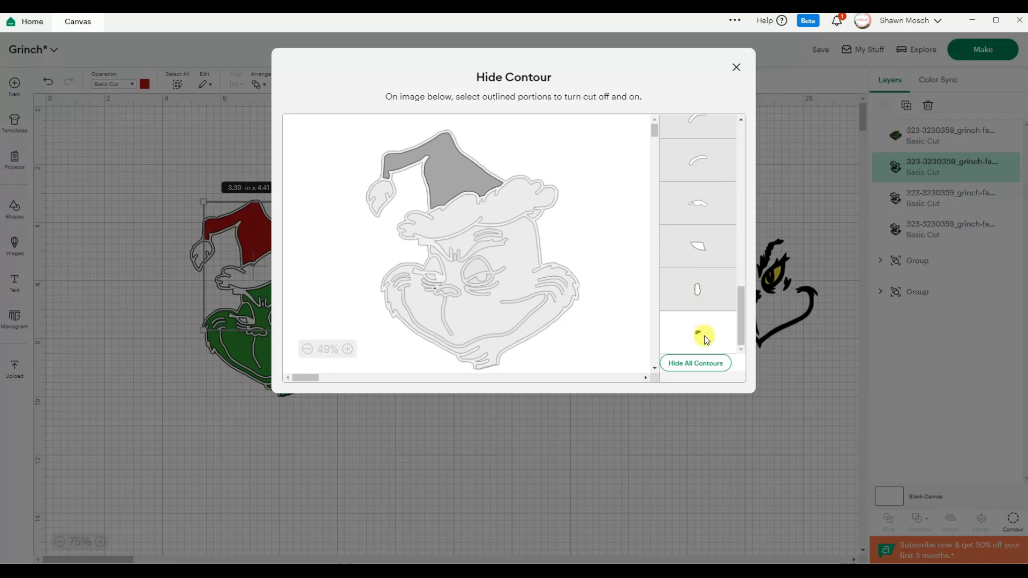
pyautogui.click(697, 333)
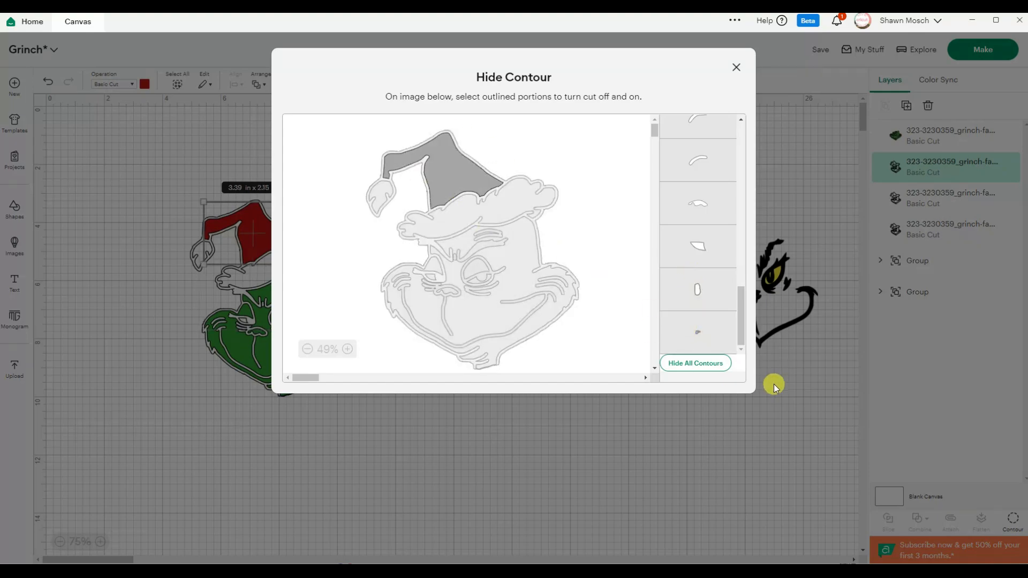
pyautogui.click(736, 66)
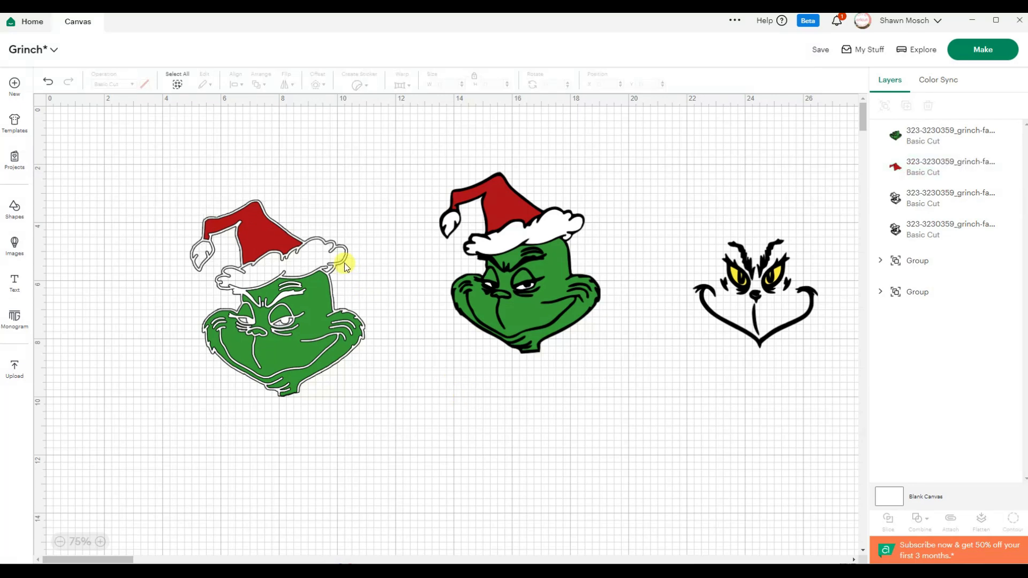
# Step: Contour the white copy to hide the outline and red hat, keeping the fur brim and pom-pom
pyautogui.click(282, 296)
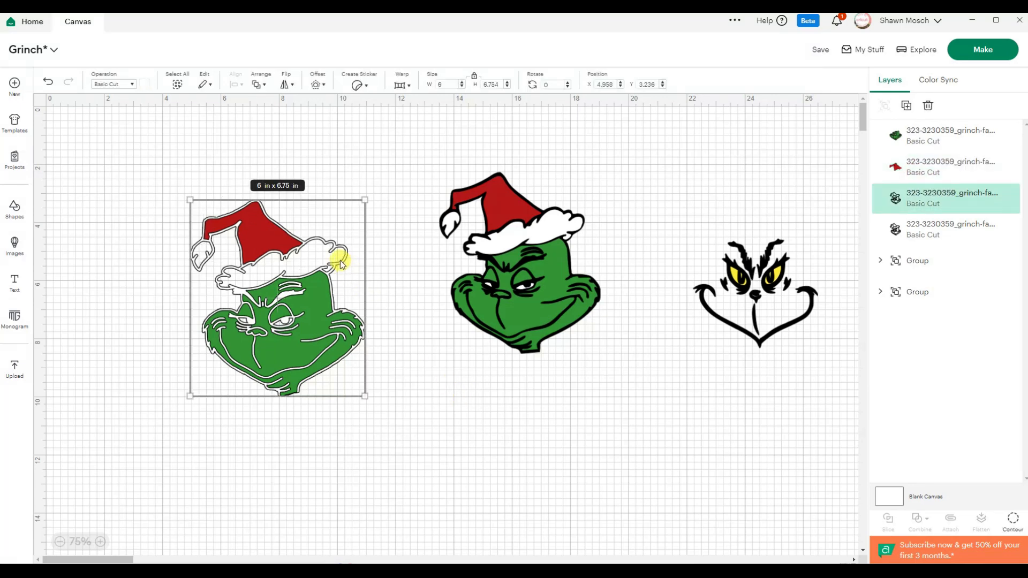
pyautogui.click(1012, 520)
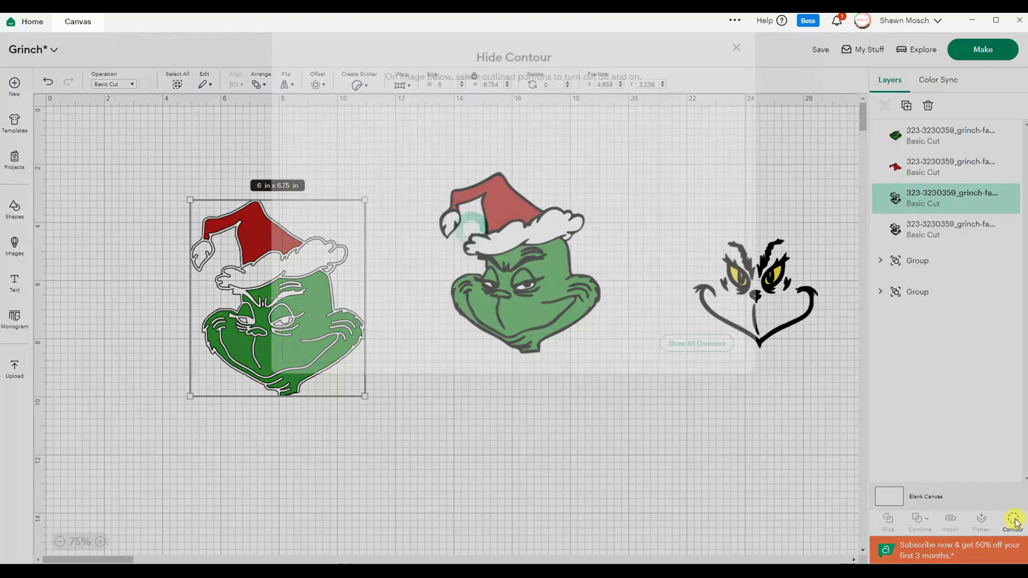
pyautogui.click(1012, 521)
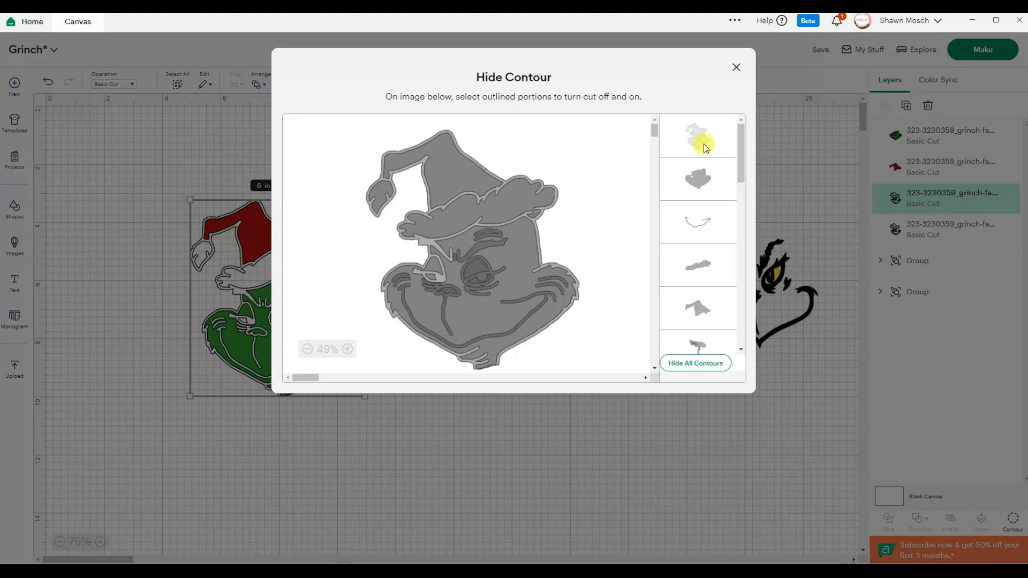
pyautogui.click(382, 200)
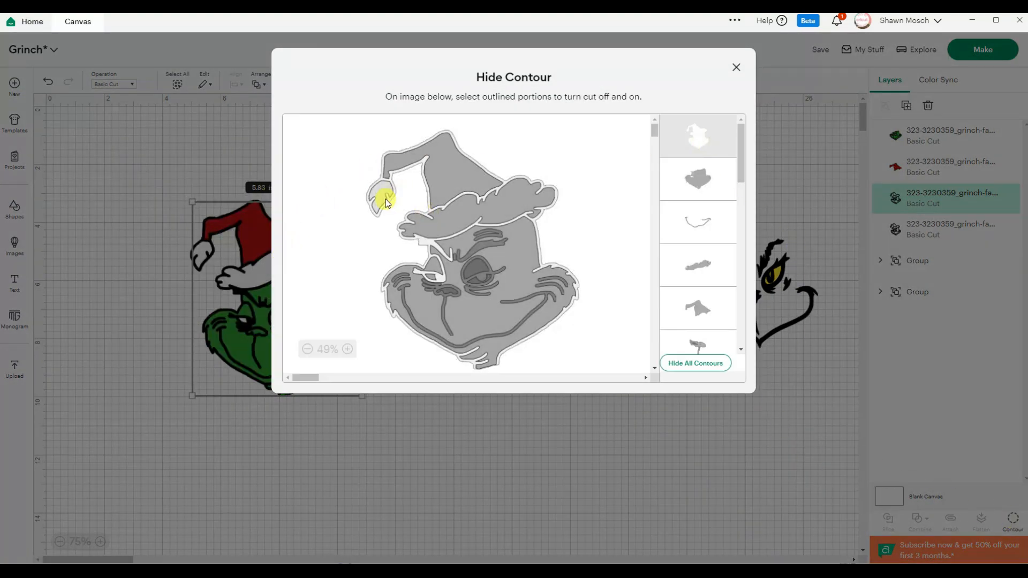
pyautogui.click(385, 199)
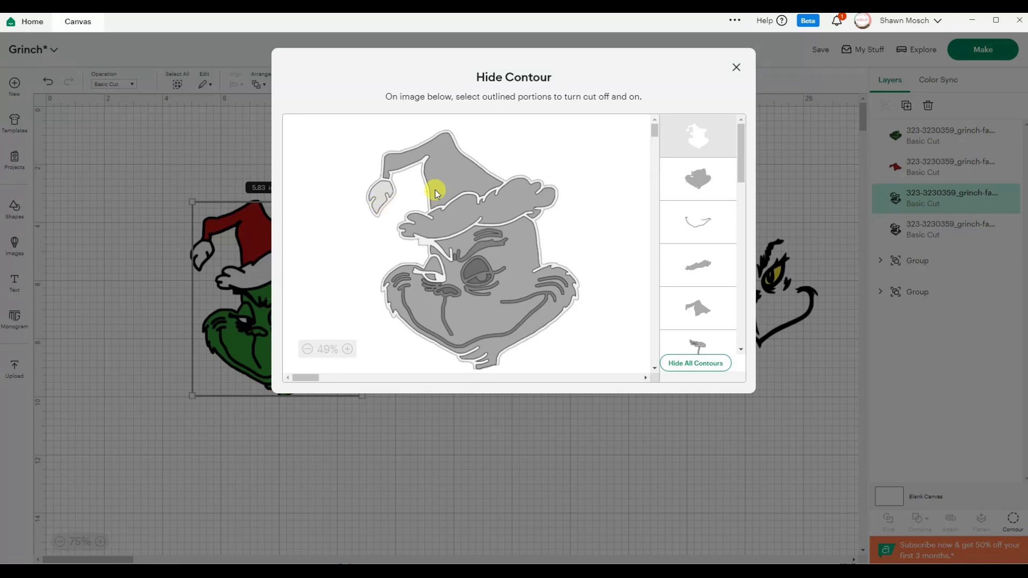
pyautogui.click(435, 177)
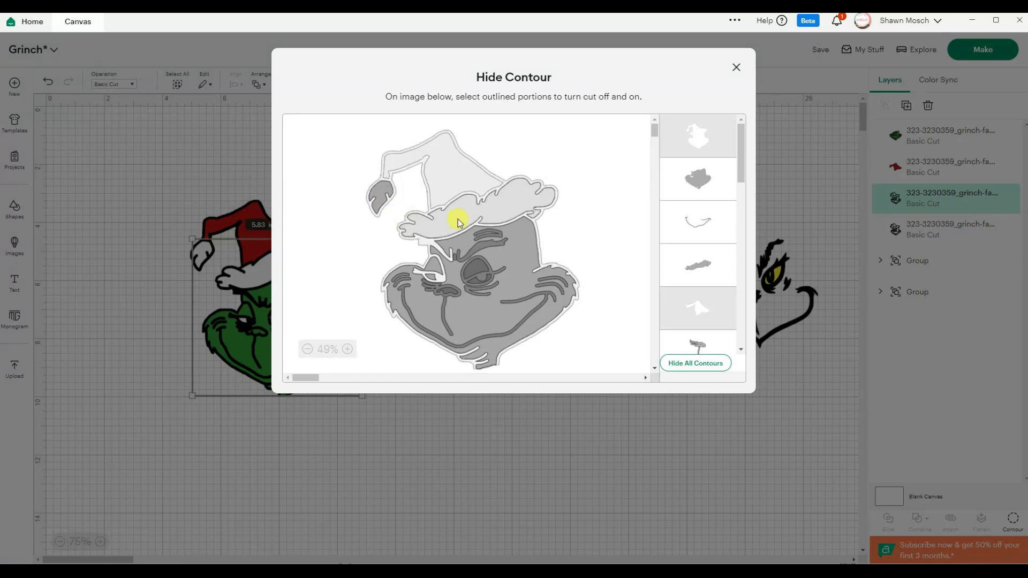
pyautogui.click(475, 269)
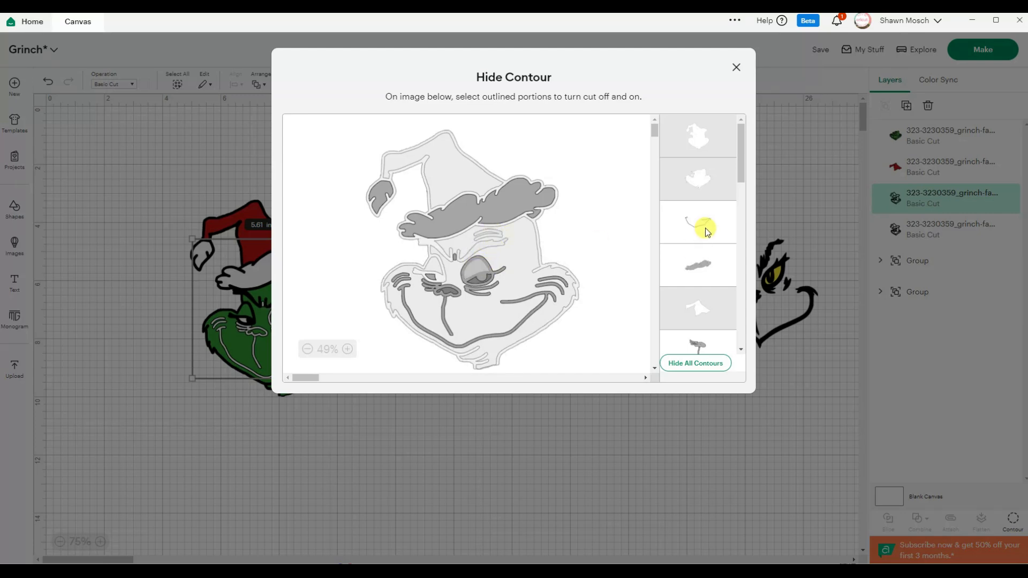
# Step: Hide the remaining eyebrow and line pieces from the white layer and close Contour
pyautogui.click(697, 225)
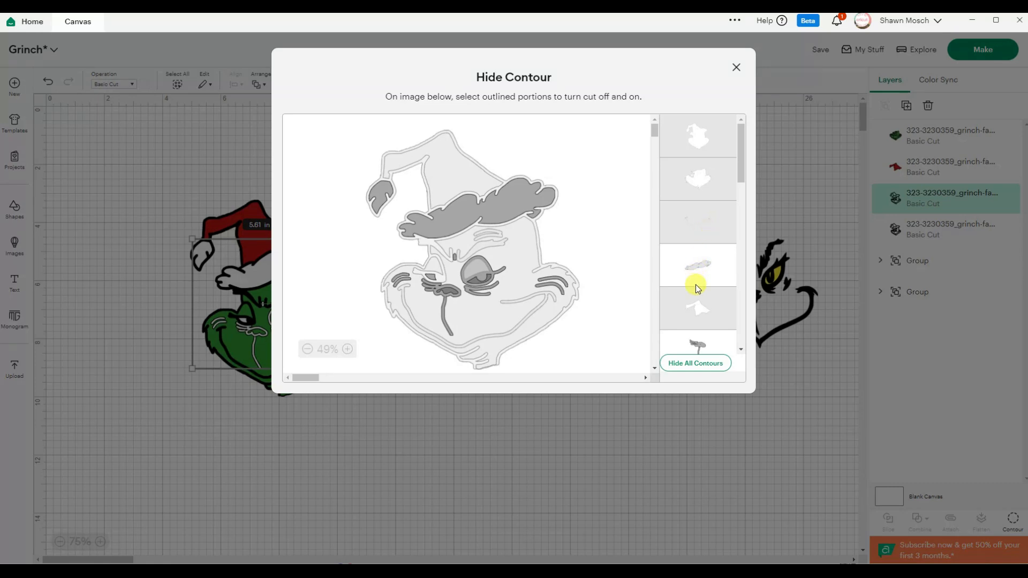
pyautogui.scroll(-3)
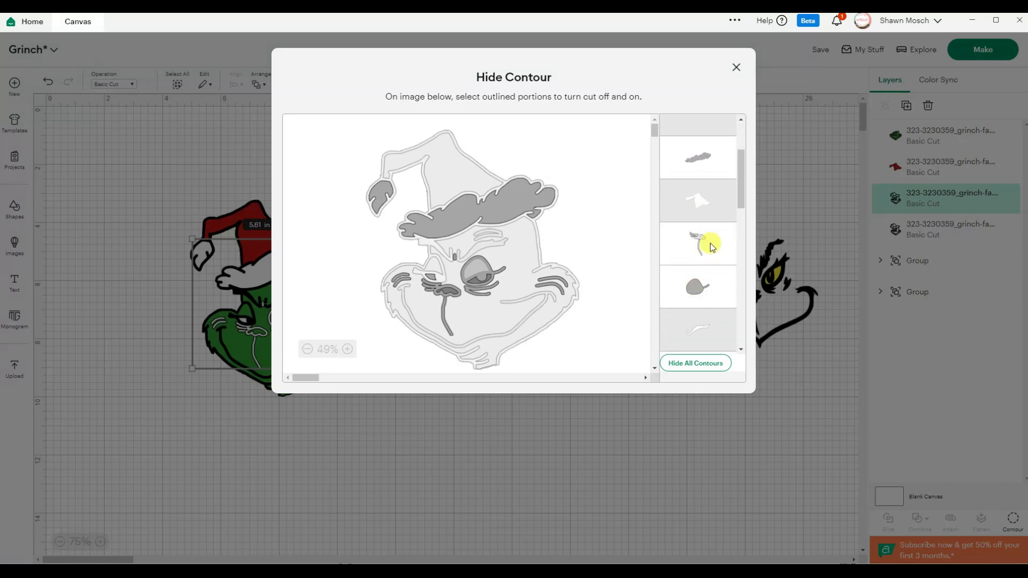
pyautogui.click(697, 243)
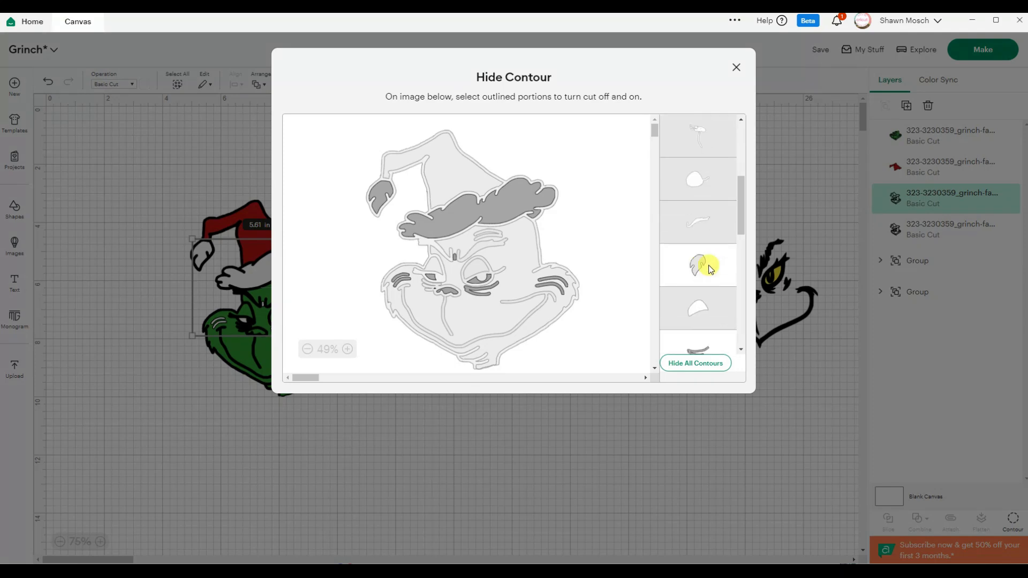
pyautogui.click(697, 264)
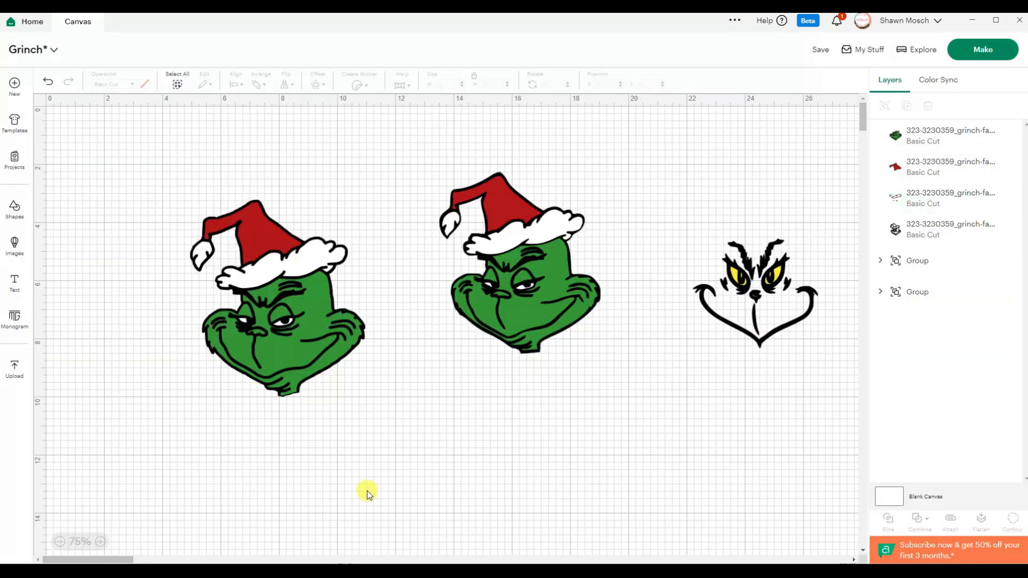
pyautogui.moveTo(658, 482)
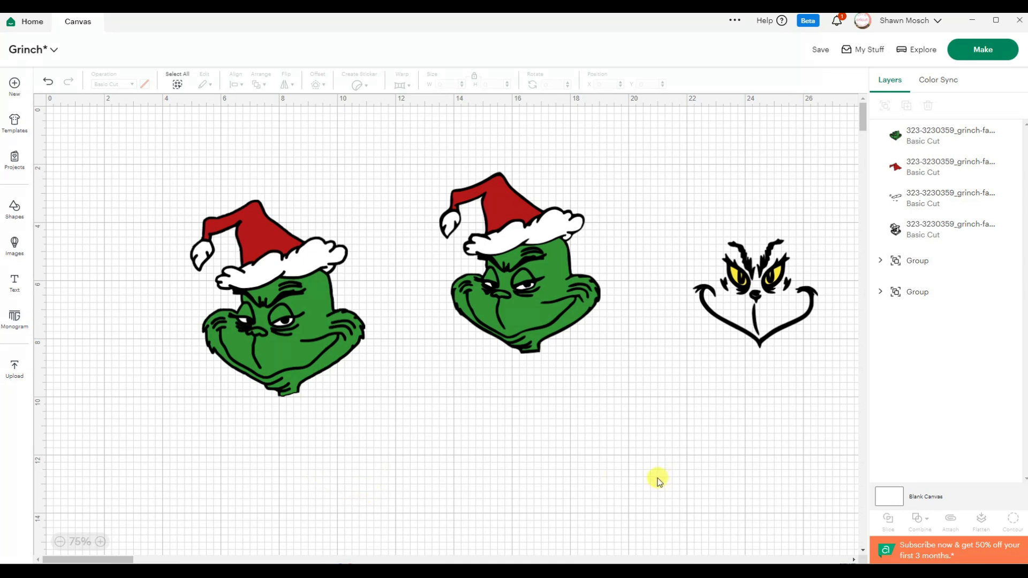
pyautogui.moveTo(973, 340)
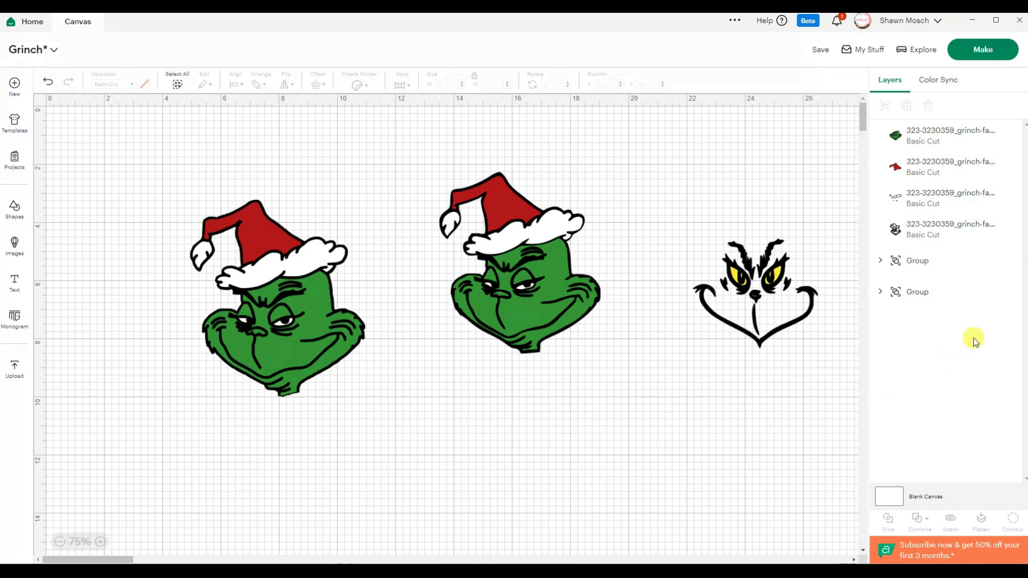
# Step: Hide all inner contours on the left Grinch's black layer so it becomes a solid silhouette
pyautogui.click(944, 229)
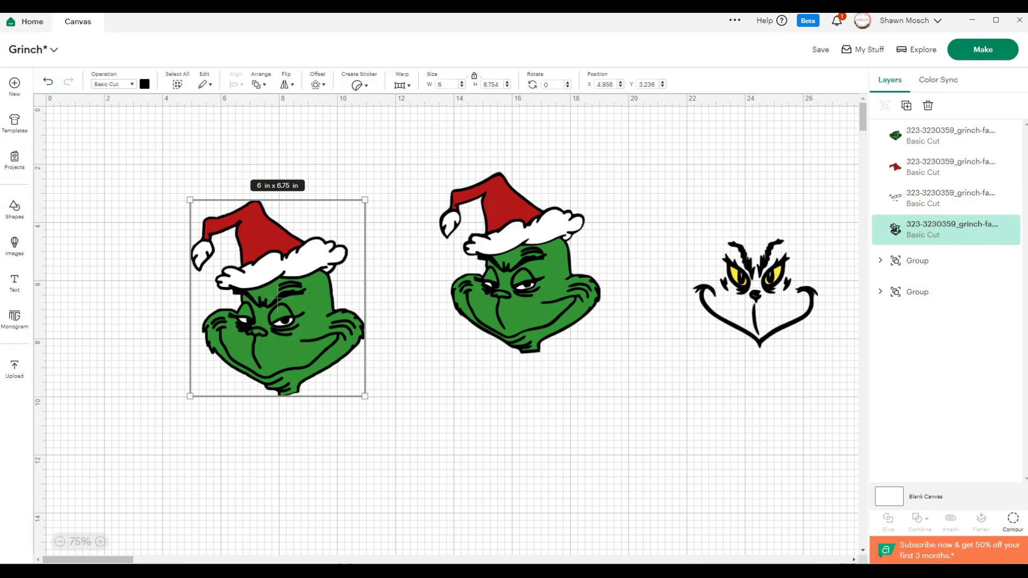
pyautogui.moveTo(1010, 520)
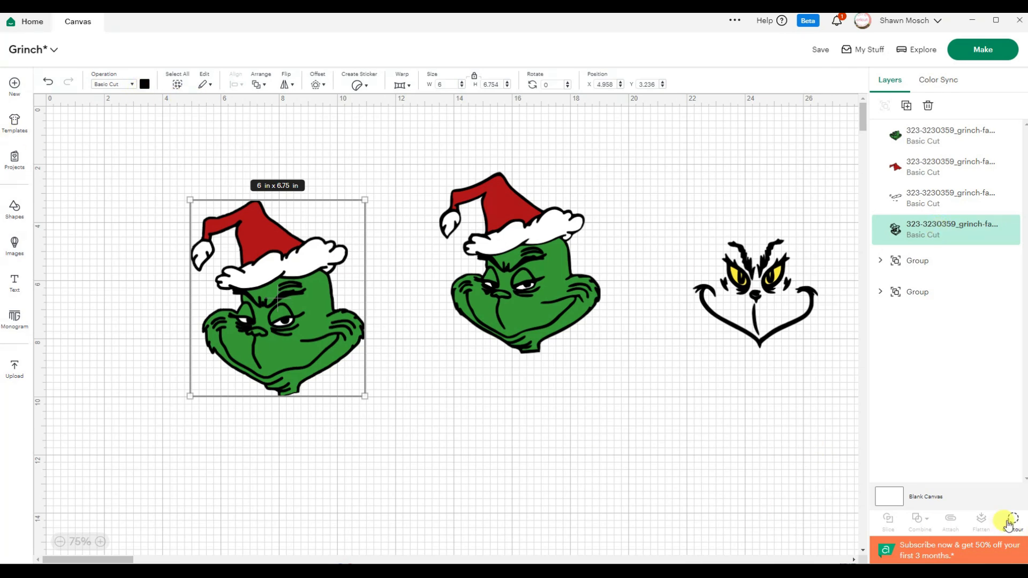
pyautogui.click(1012, 521)
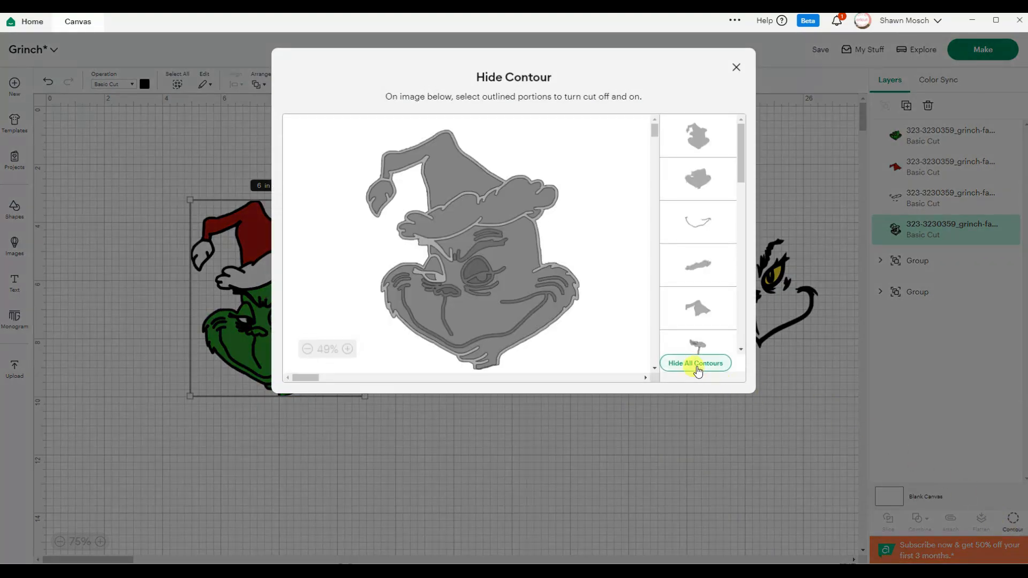
pyautogui.click(696, 363)
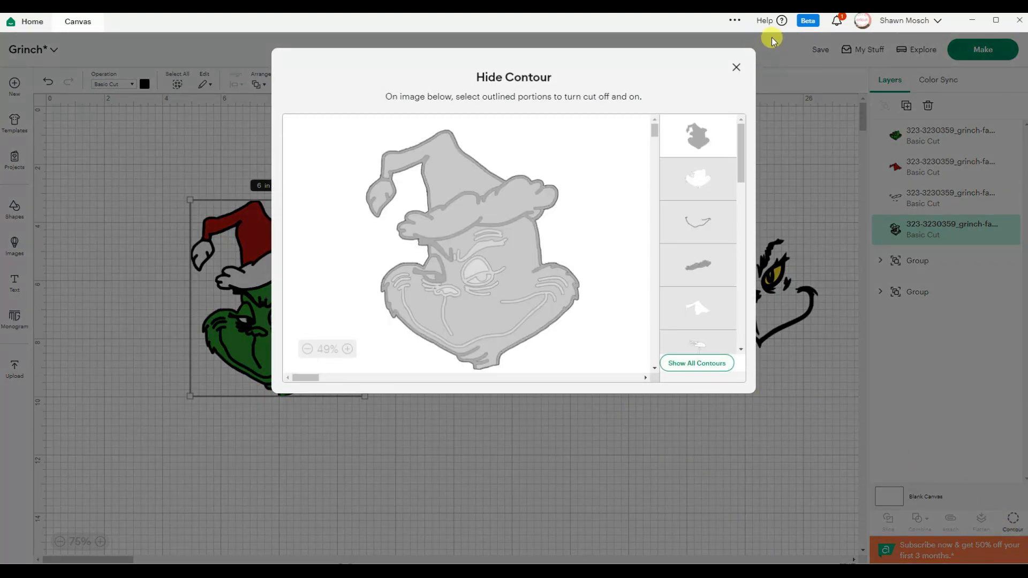
pyautogui.moveTo(734, 68)
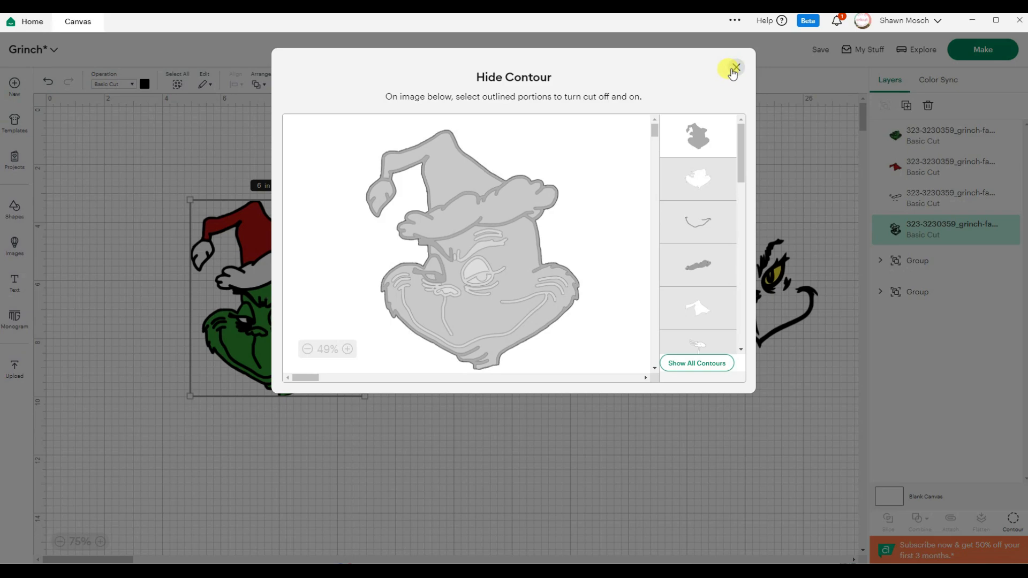
pyautogui.click(735, 68)
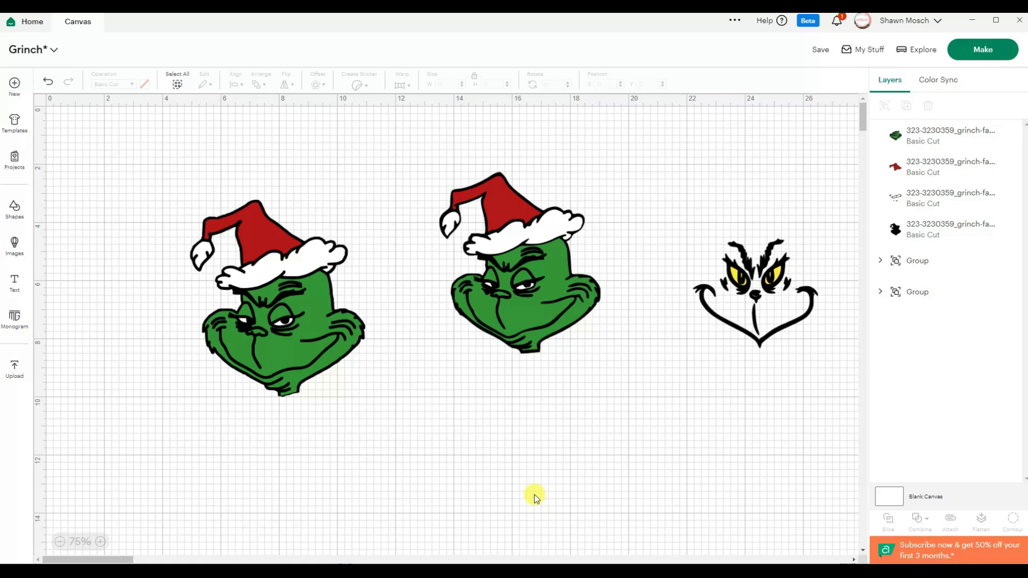
pyautogui.moveTo(518, 496)
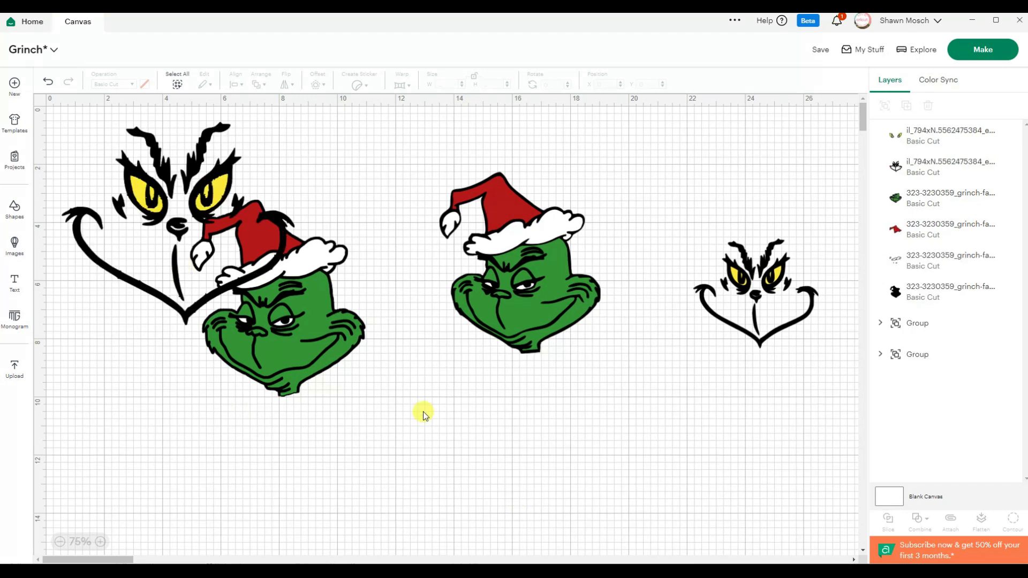
pyautogui.moveTo(290, 426)
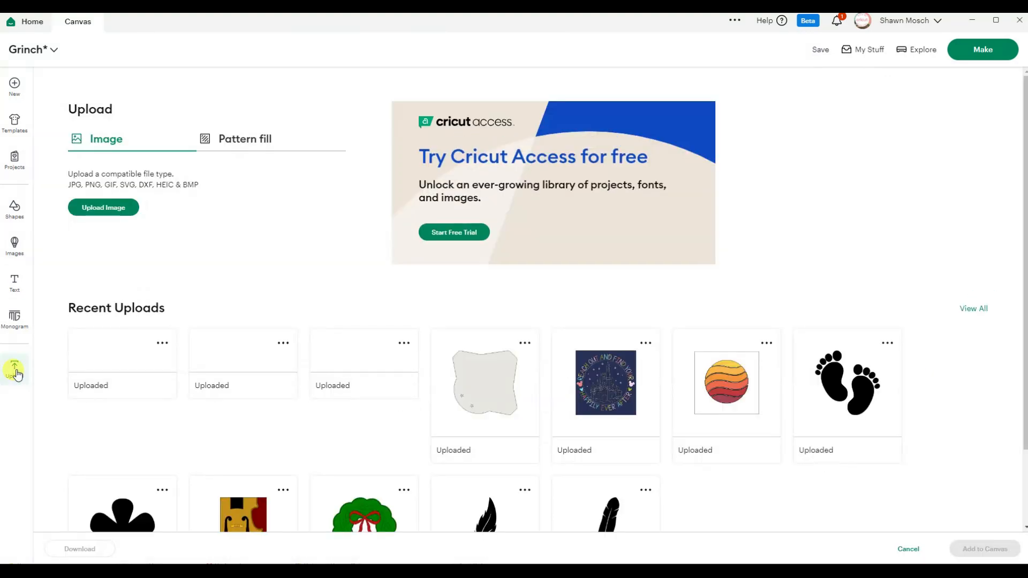
# Step: Upload cara-de-grinch.jpg from Downloads and continue to image cleanup
pyautogui.click(103, 207)
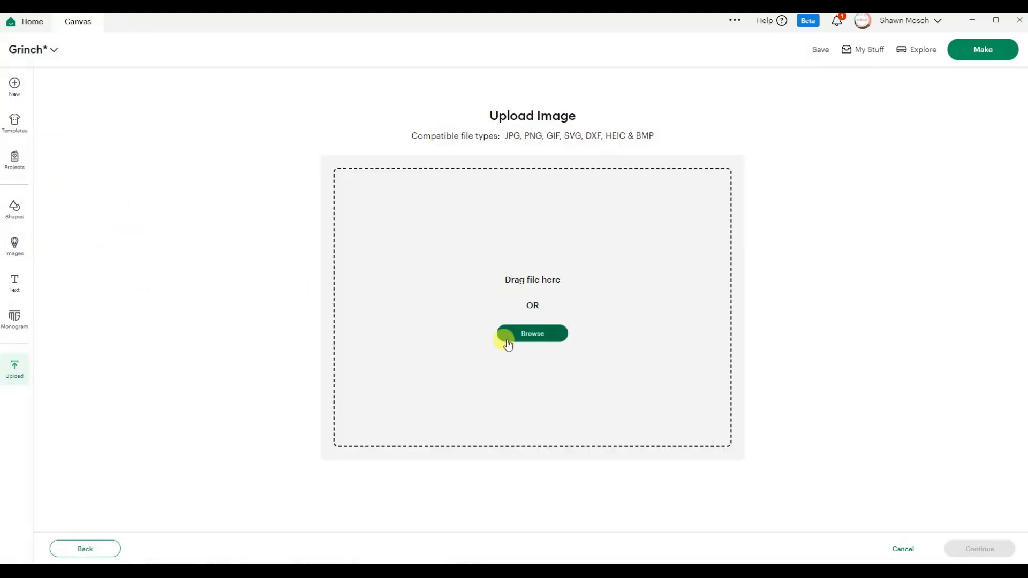
pyautogui.click(532, 333)
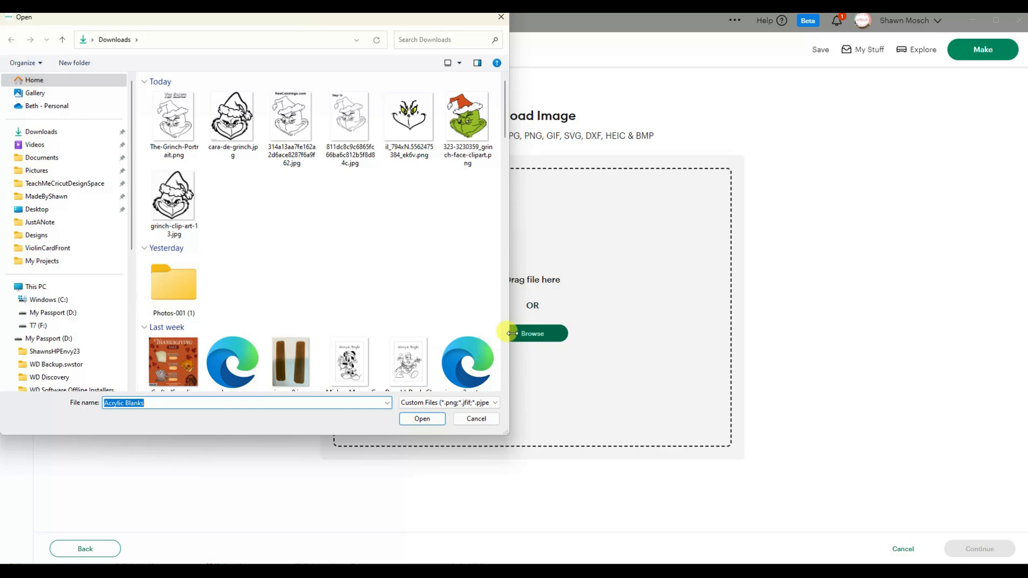
pyautogui.click(233, 118)
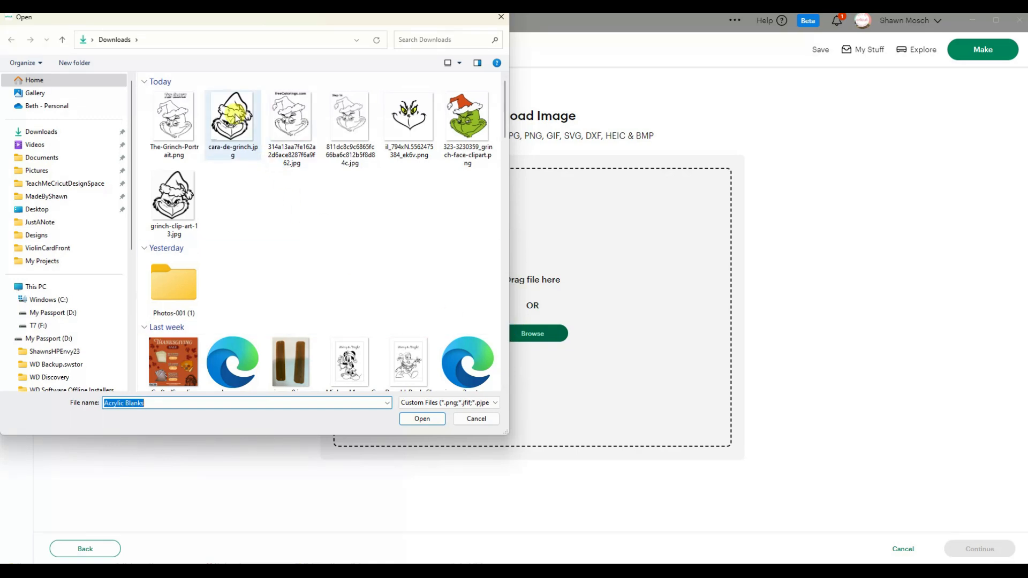
pyautogui.click(421, 418)
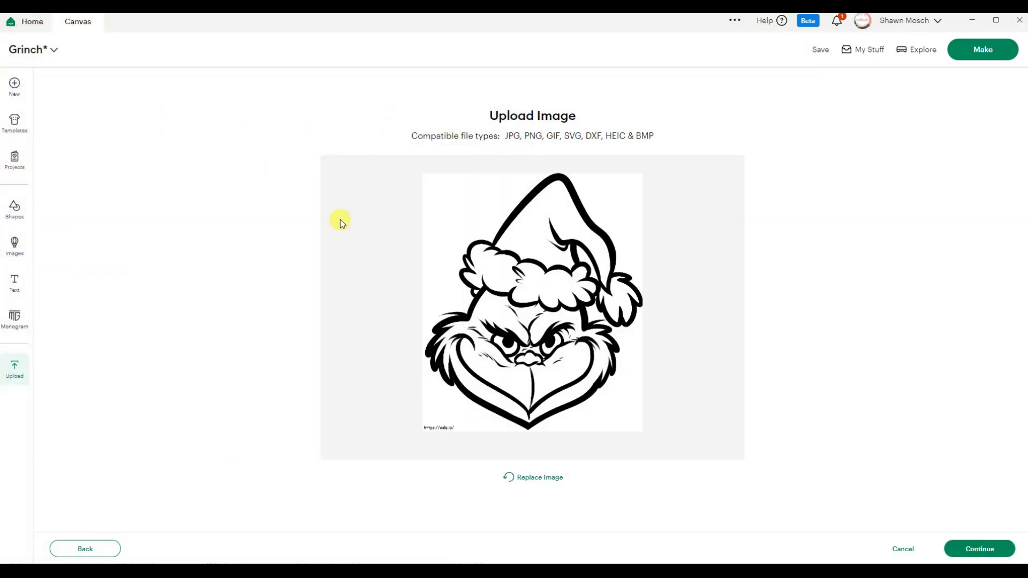
pyautogui.click(978, 548)
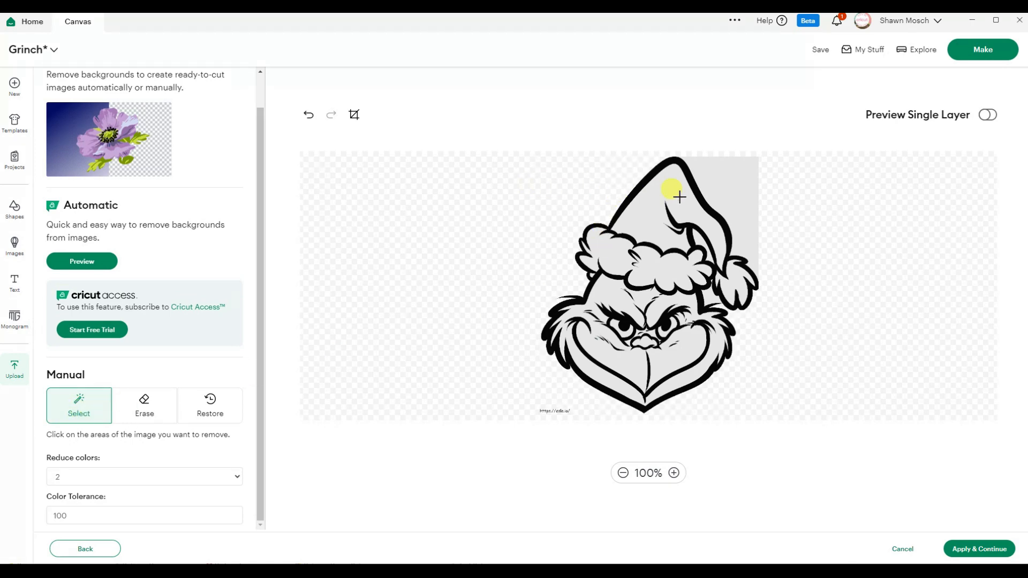
# Step: Remove the white background and erase the small web address under the drawing
pyautogui.click(679, 195)
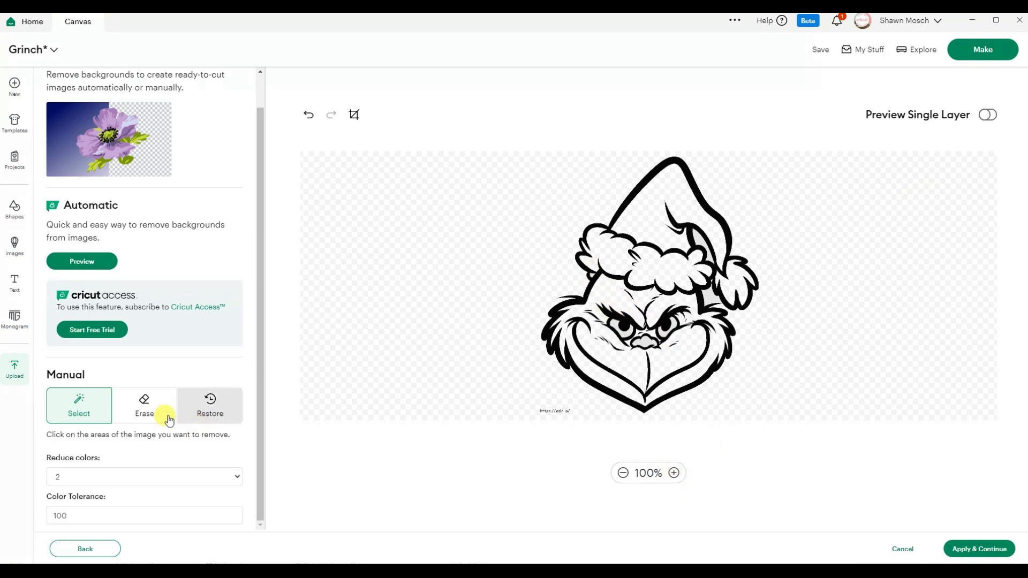
pyautogui.click(143, 407)
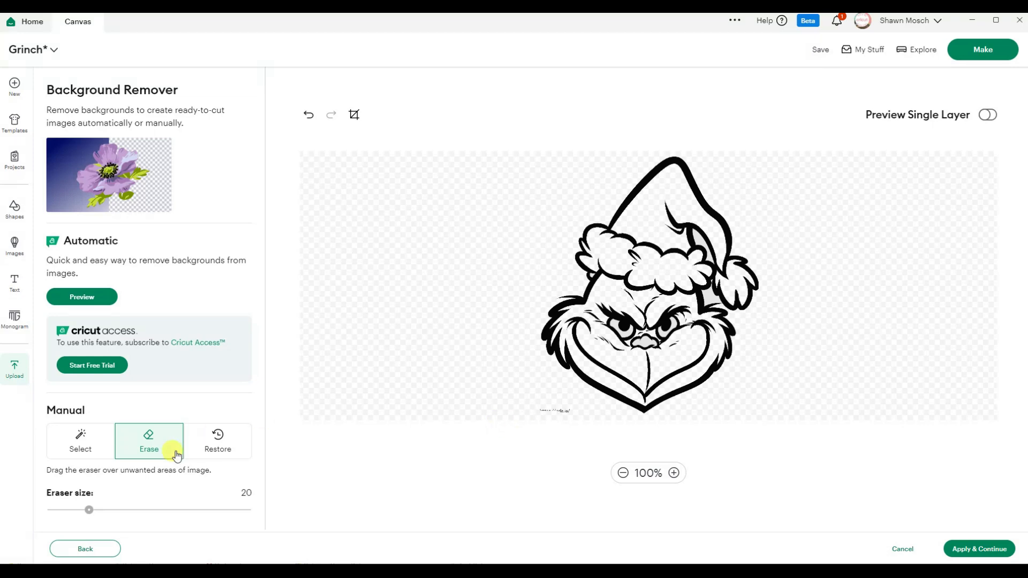
pyautogui.moveTo(89, 510); pyautogui.dragTo(110, 509)
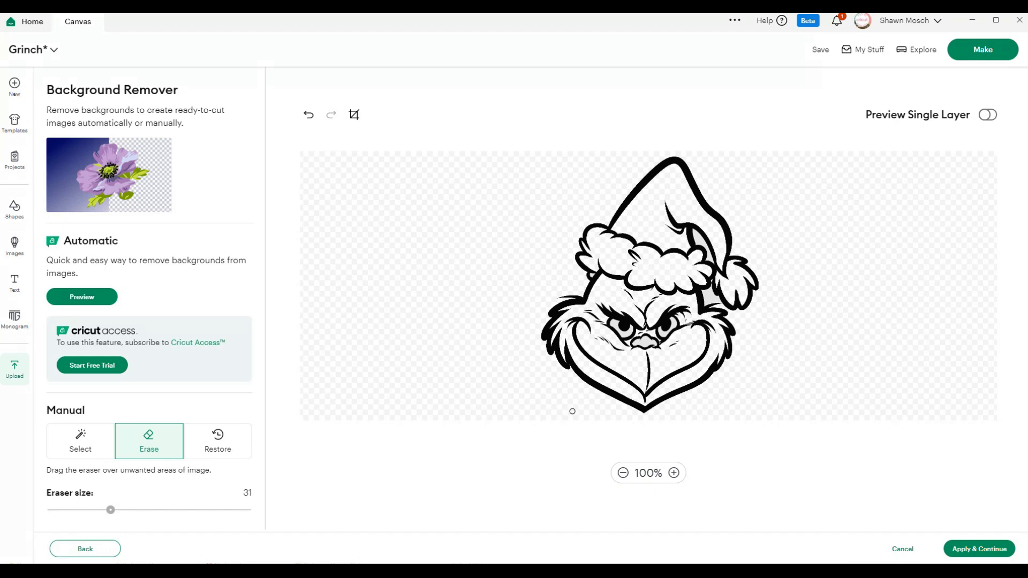
pyautogui.moveTo(81, 440)
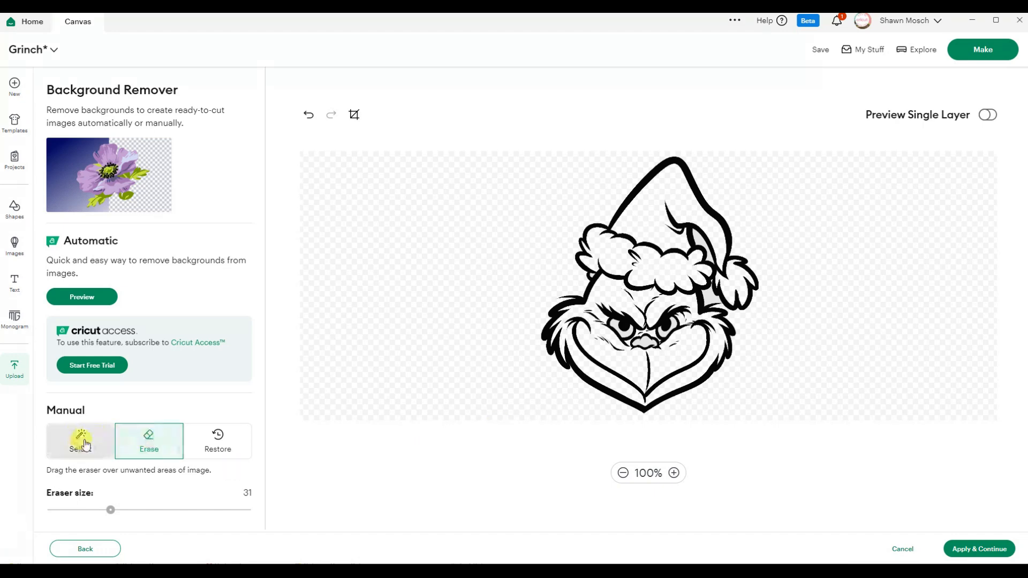
pyautogui.click(78, 441)
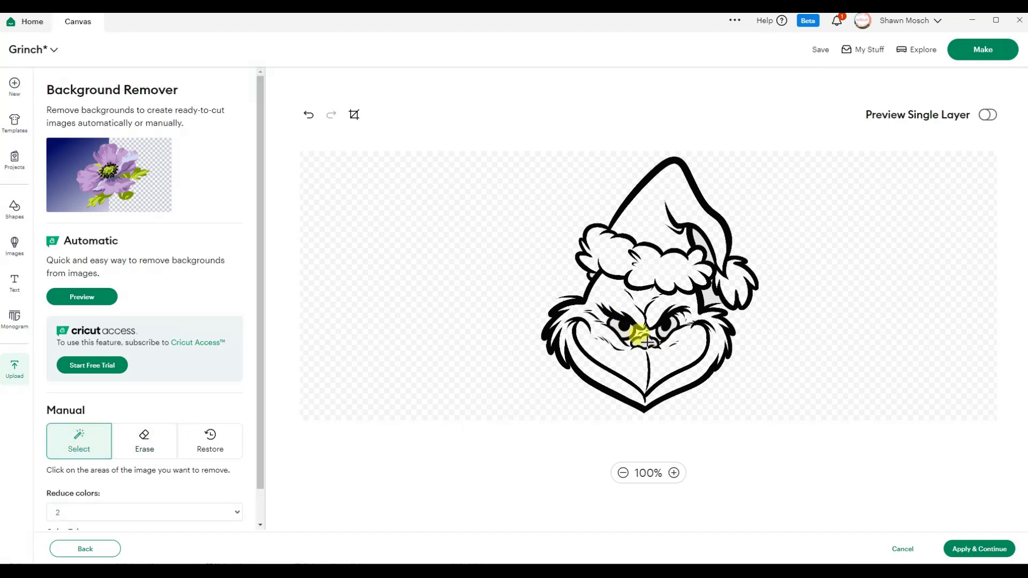
# Step: Clear the inner white pockets around the nose, fur and eye
pyautogui.click(675, 475)
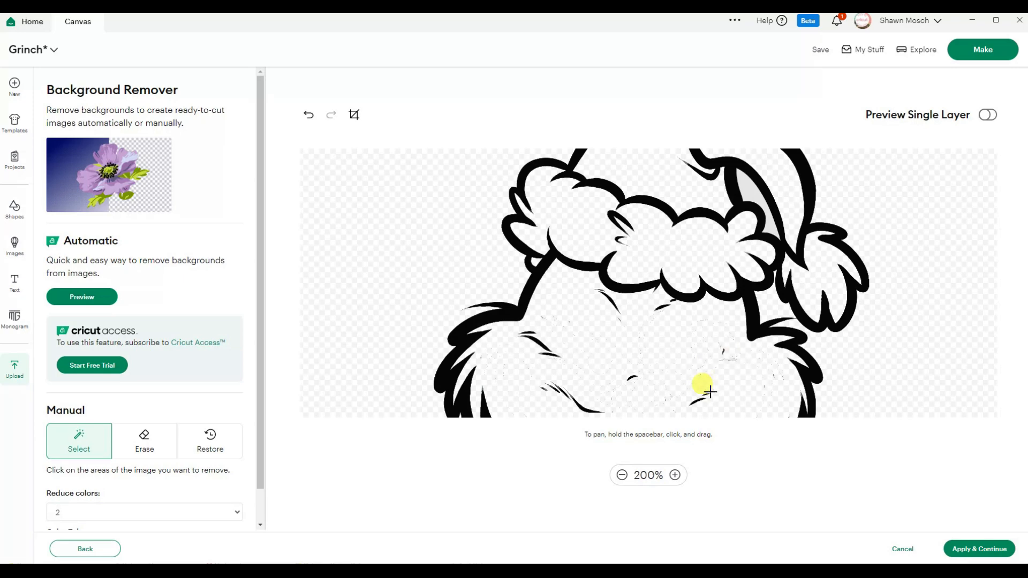
pyautogui.click(81, 297)
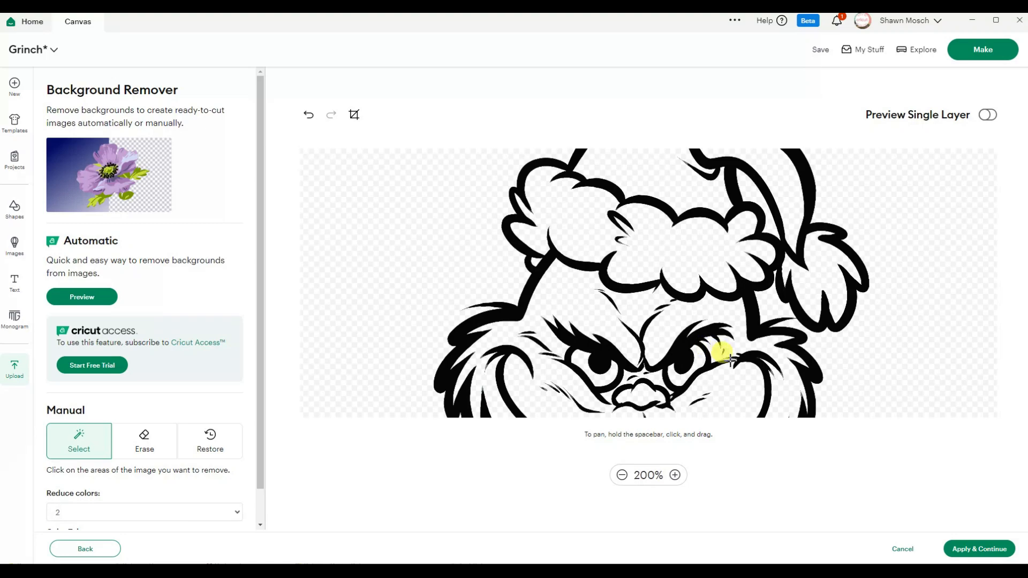
pyautogui.click(987, 114)
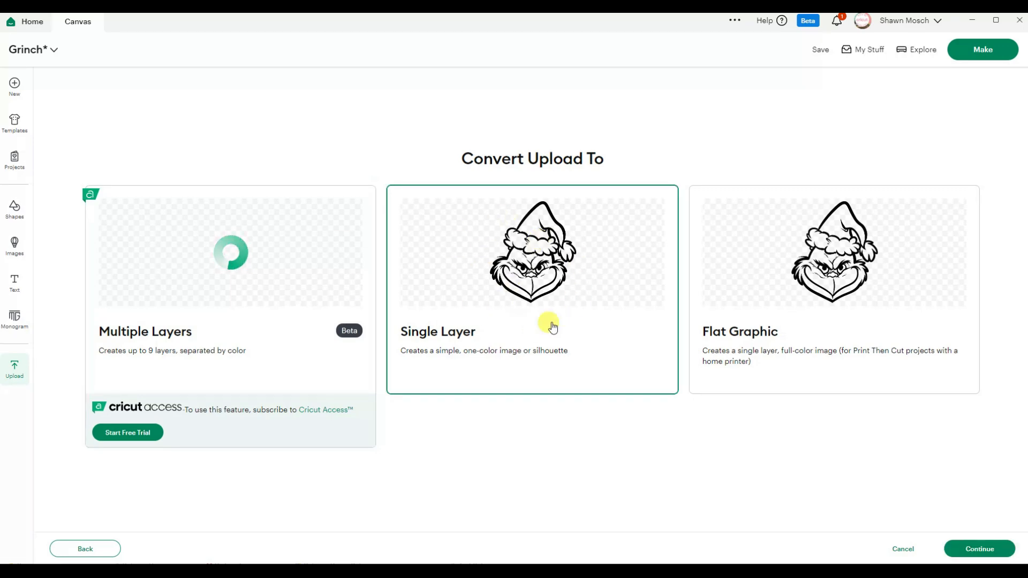
# Step: Upload the cleaned drawing as a single-layer image named cara-de-grinch
pyautogui.click(978, 548)
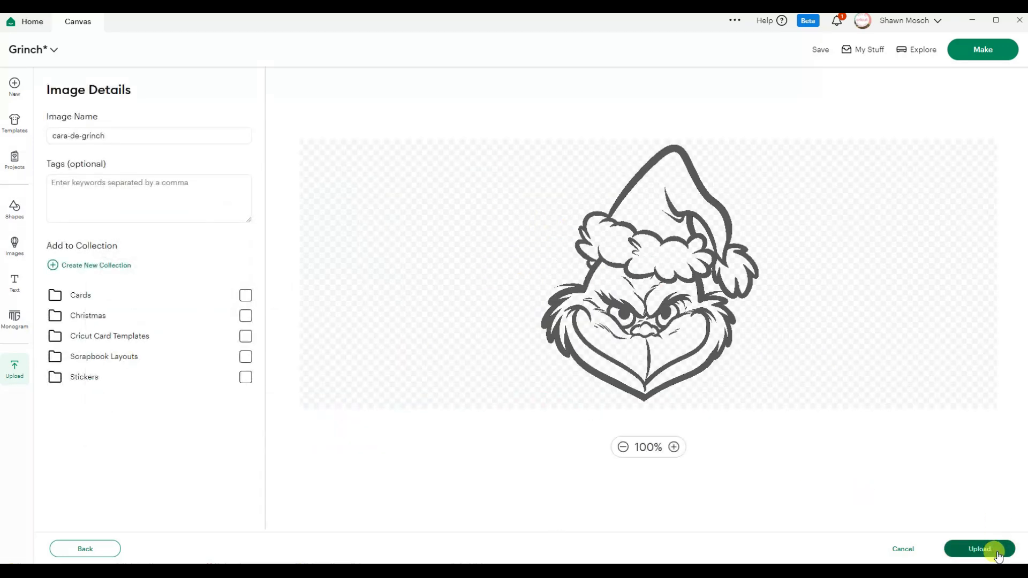
pyautogui.click(978, 548)
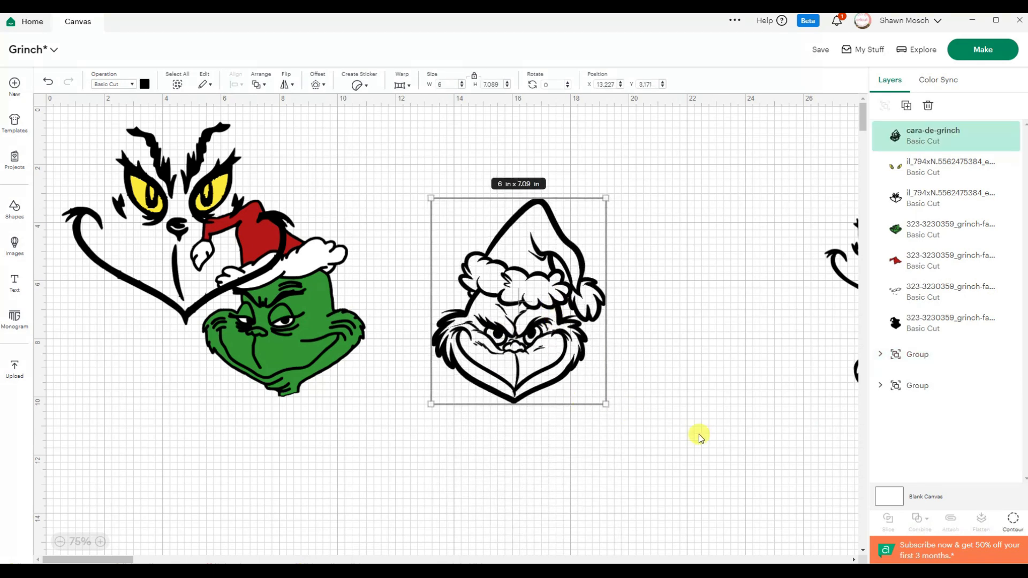
pyautogui.moveTo(340, 345)
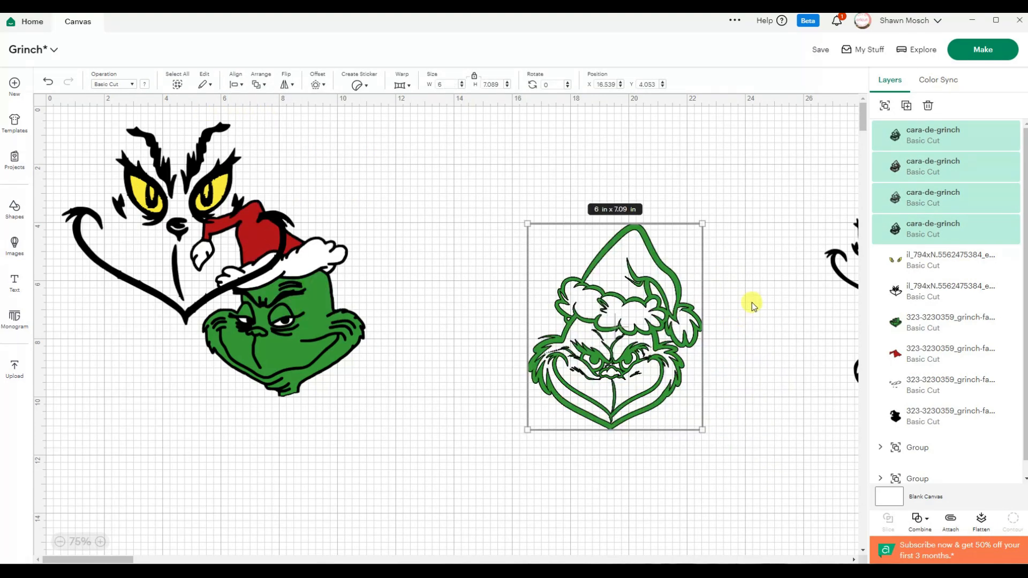
# Step: Use Contour on the top copy to hide unwanted pieces, leaving the white trim layer
pyautogui.click(1012, 521)
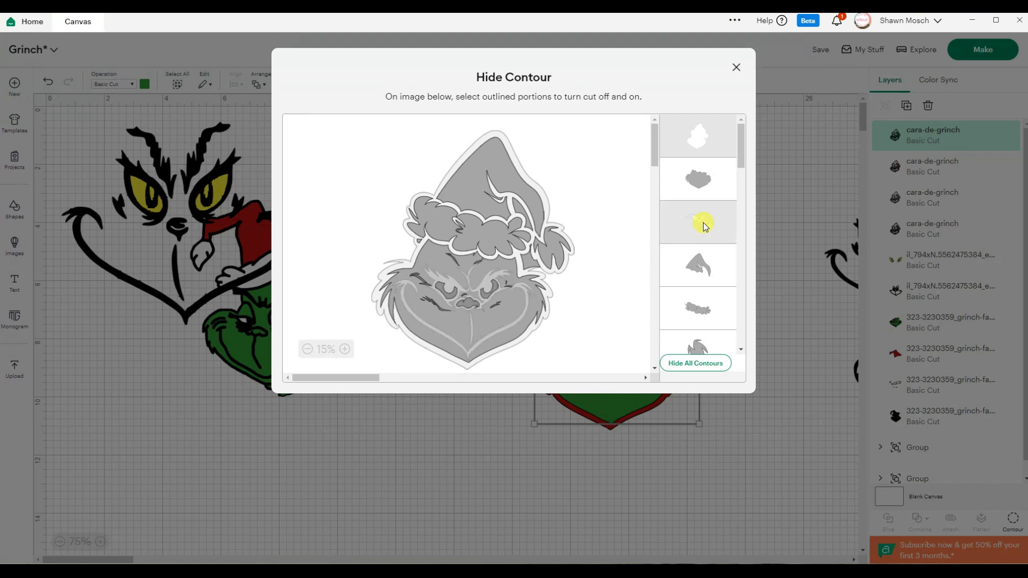
pyautogui.click(698, 222)
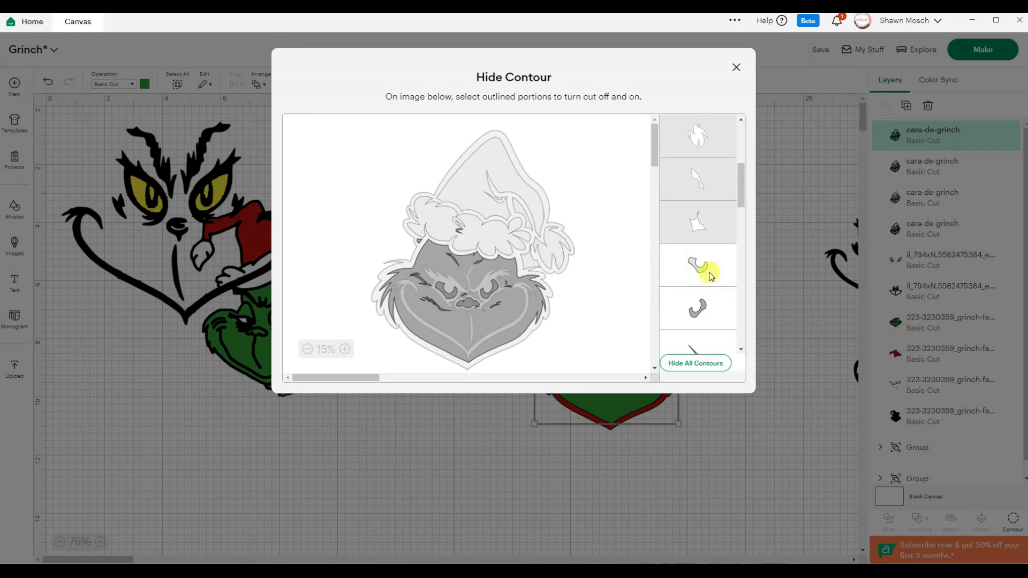
pyautogui.click(698, 266)
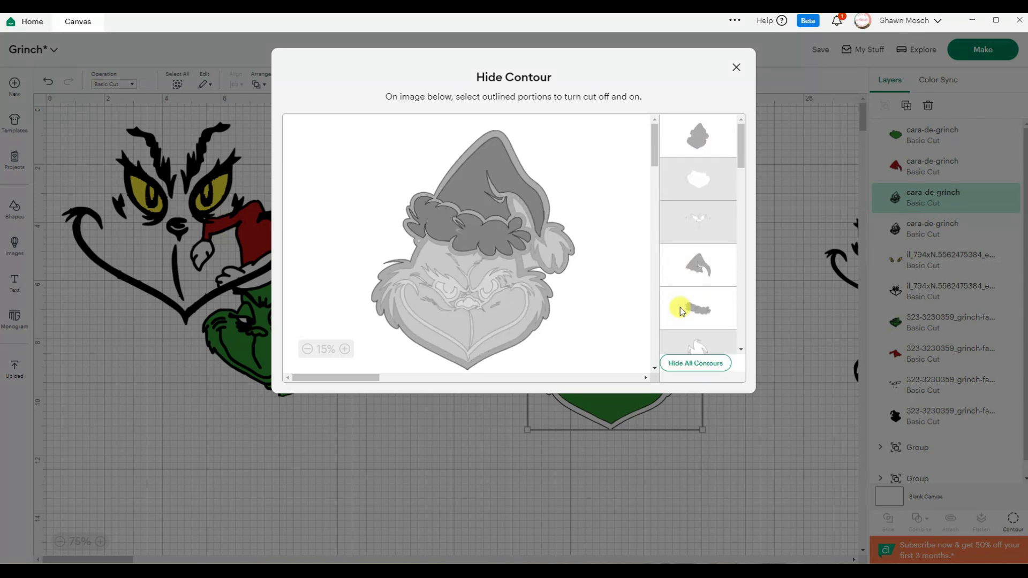
pyautogui.click(736, 66)
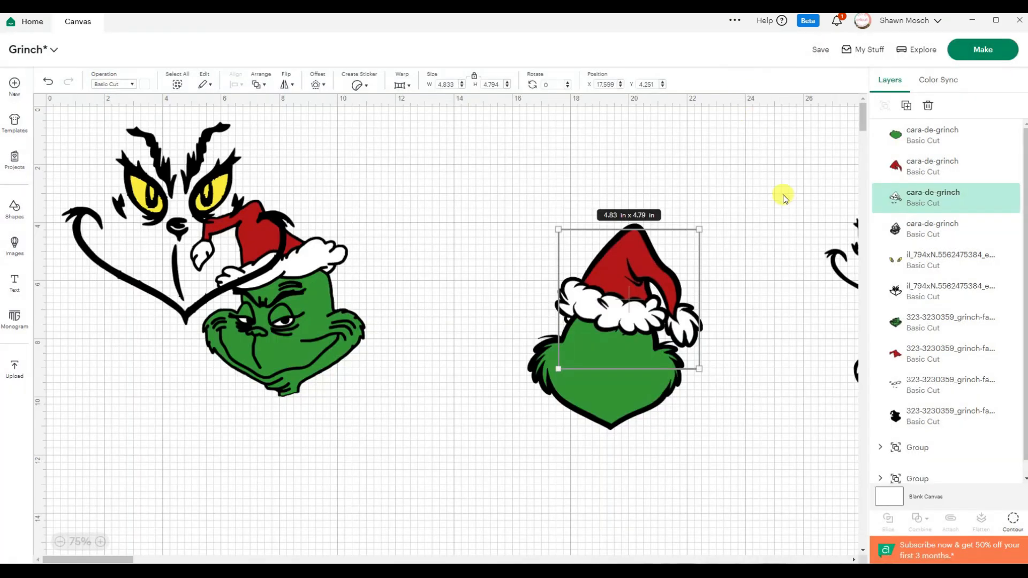